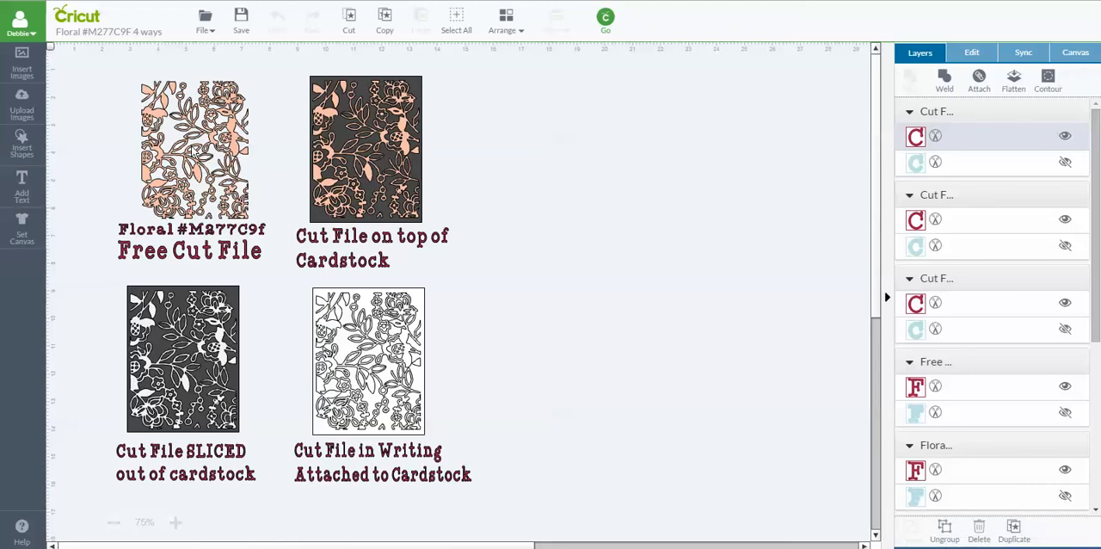
mouse_move(144, 239)
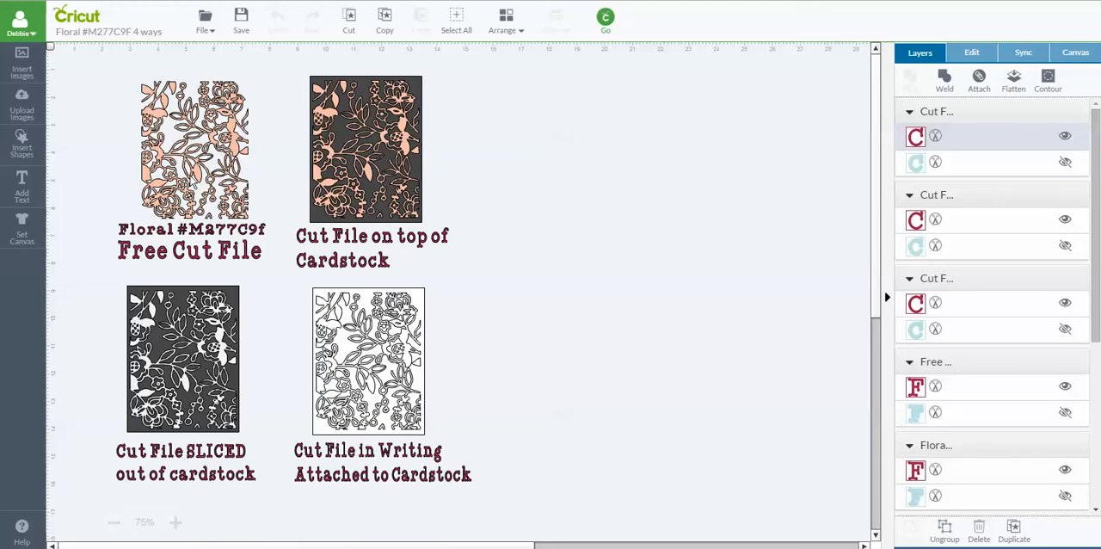
mouse_move(203, 180)
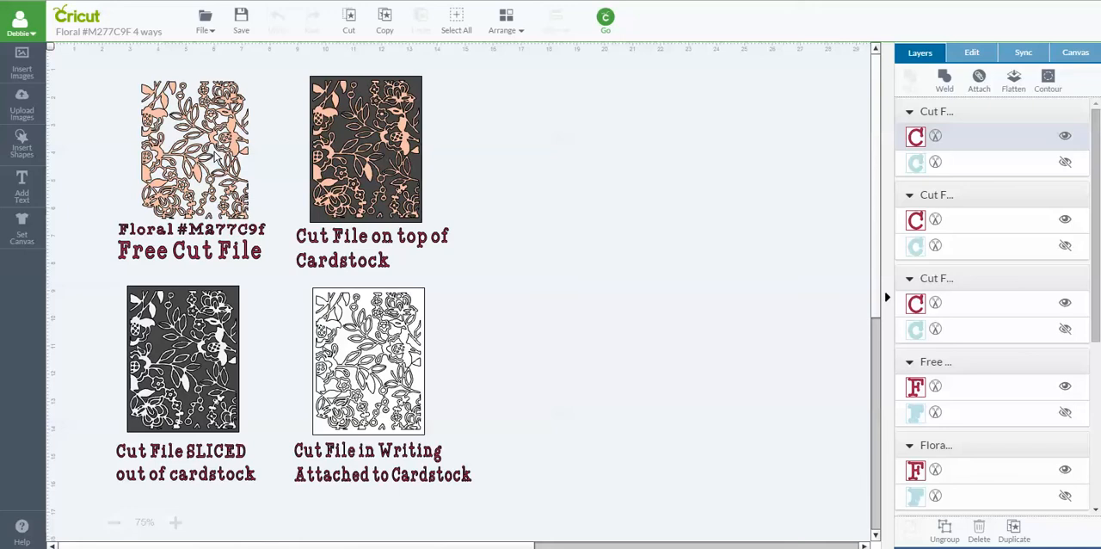
mouse_move(215, 155)
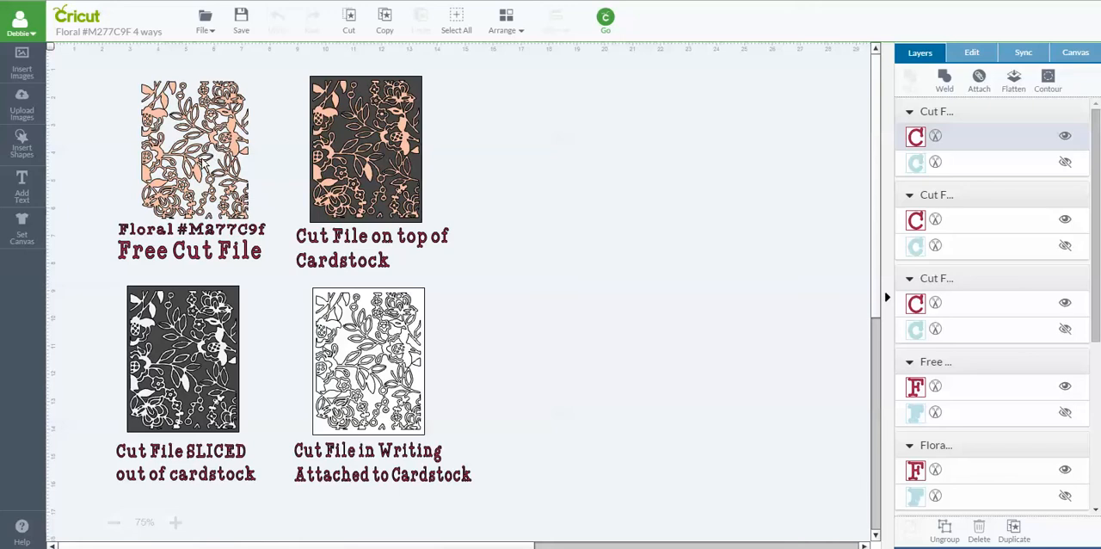
mouse_move(230, 183)
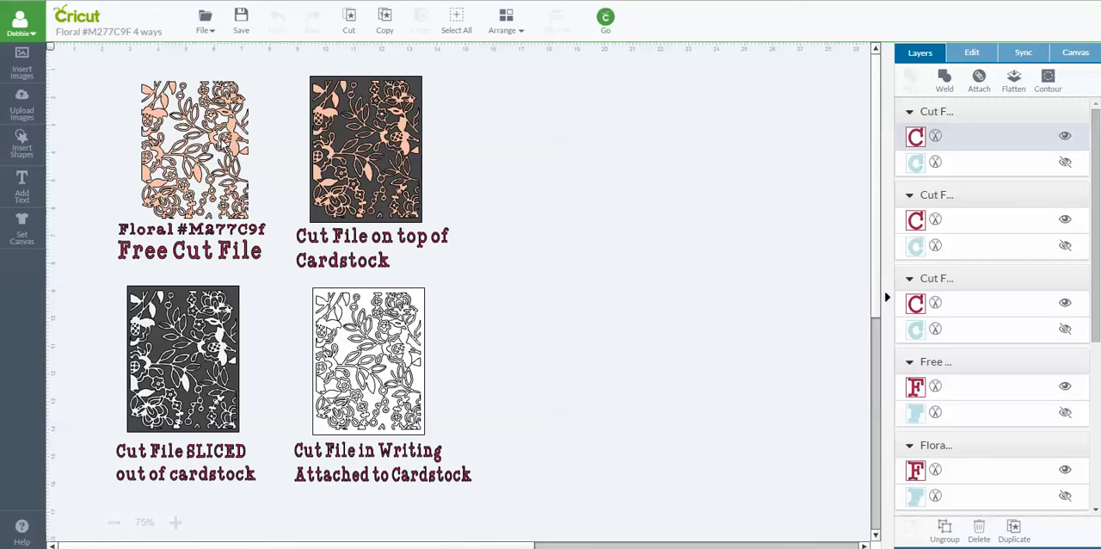
mouse_move(220, 144)
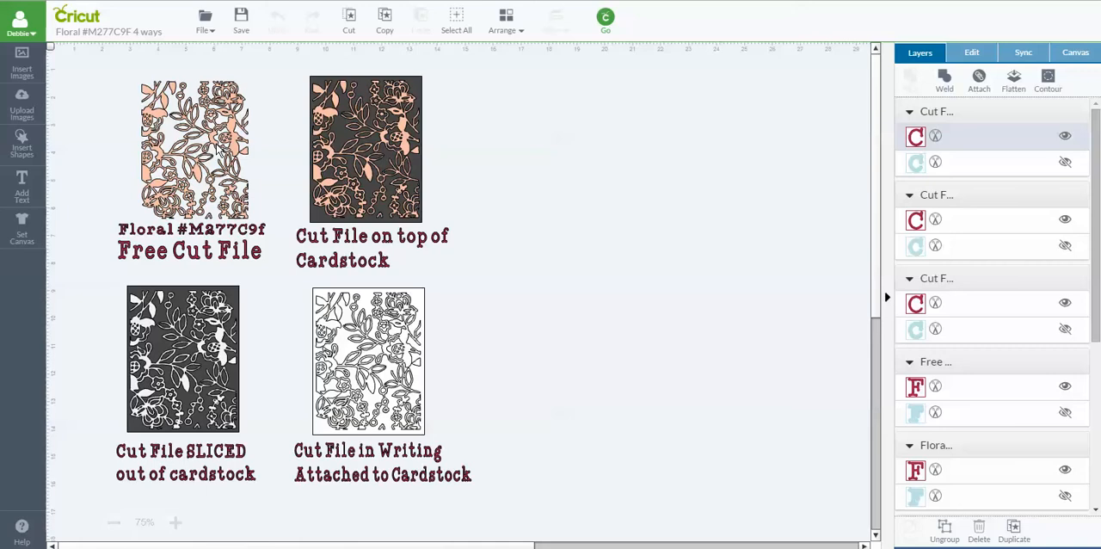
mouse_move(227, 392)
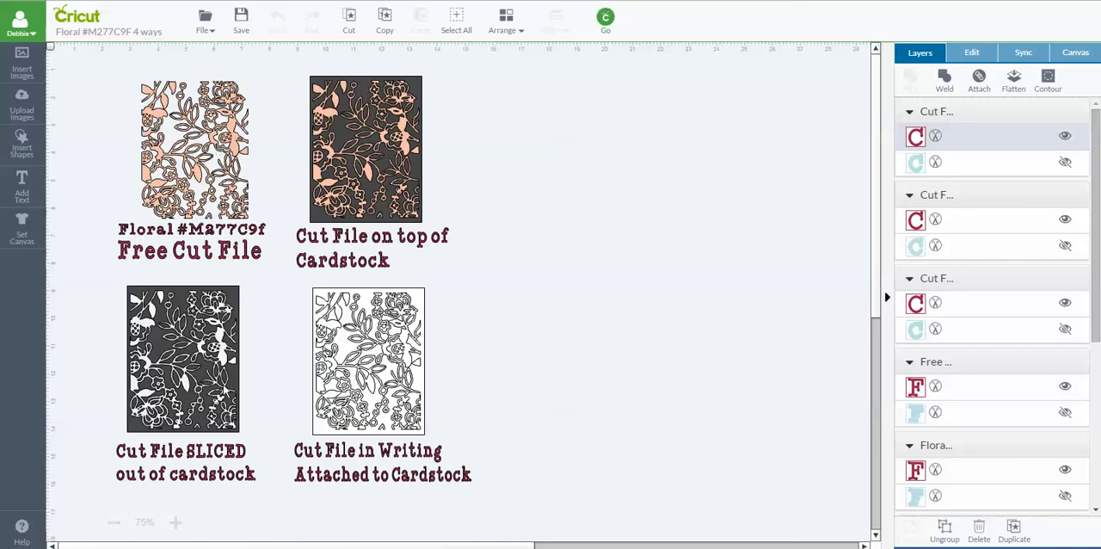
mouse_move(134, 461)
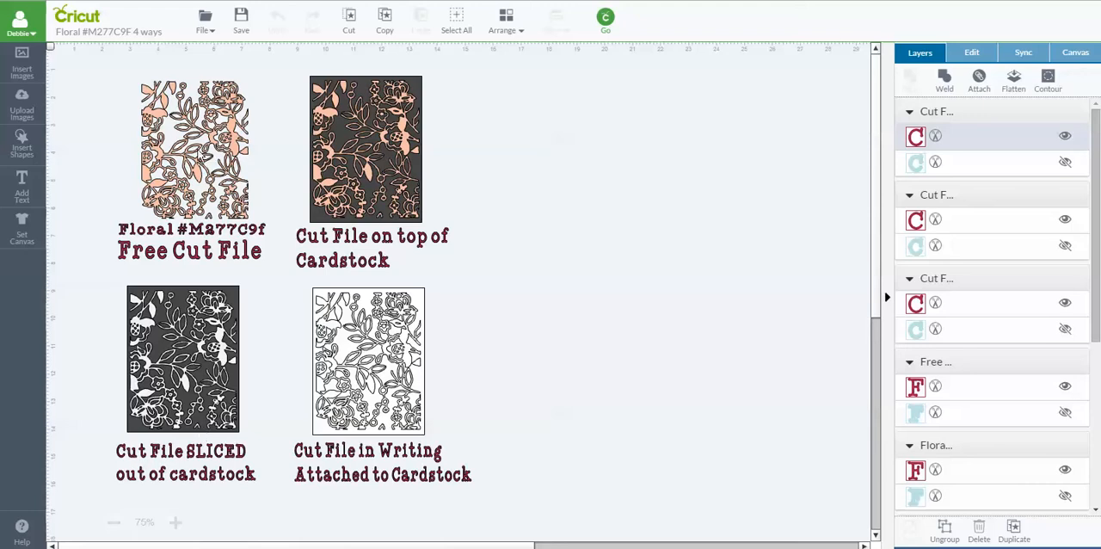
mouse_move(188, 308)
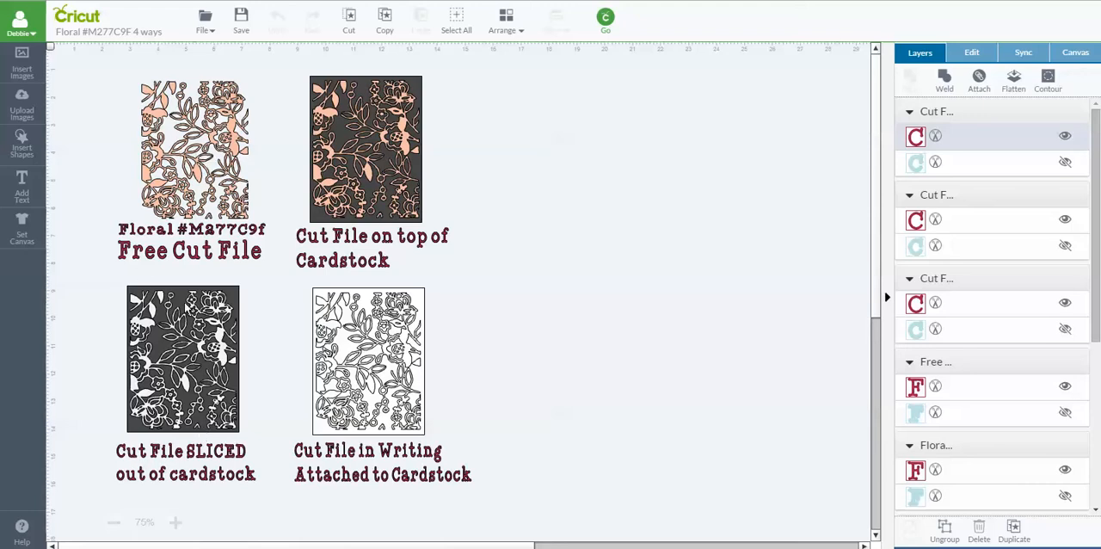
mouse_move(196, 383)
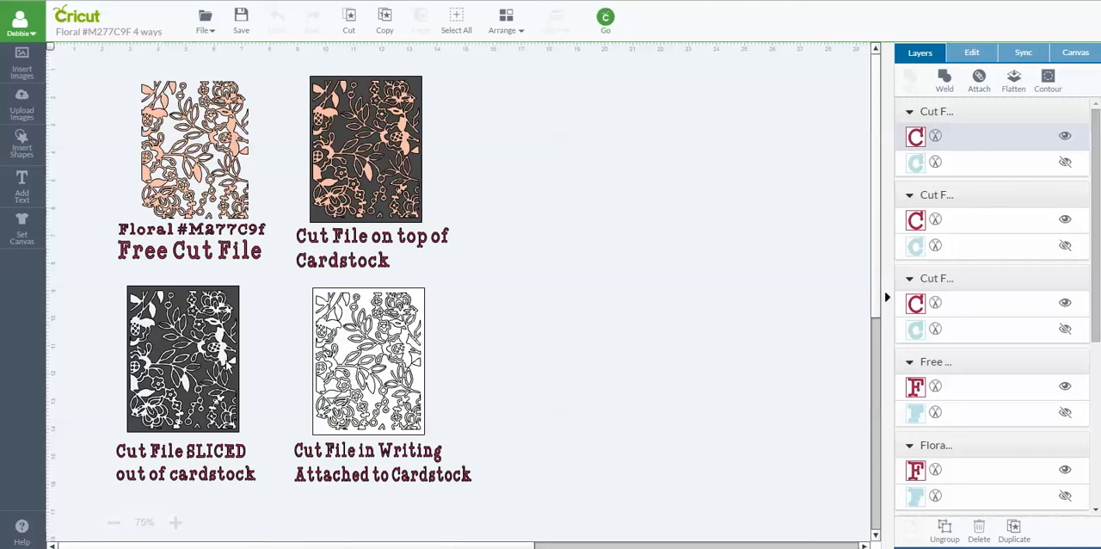
mouse_move(265, 368)
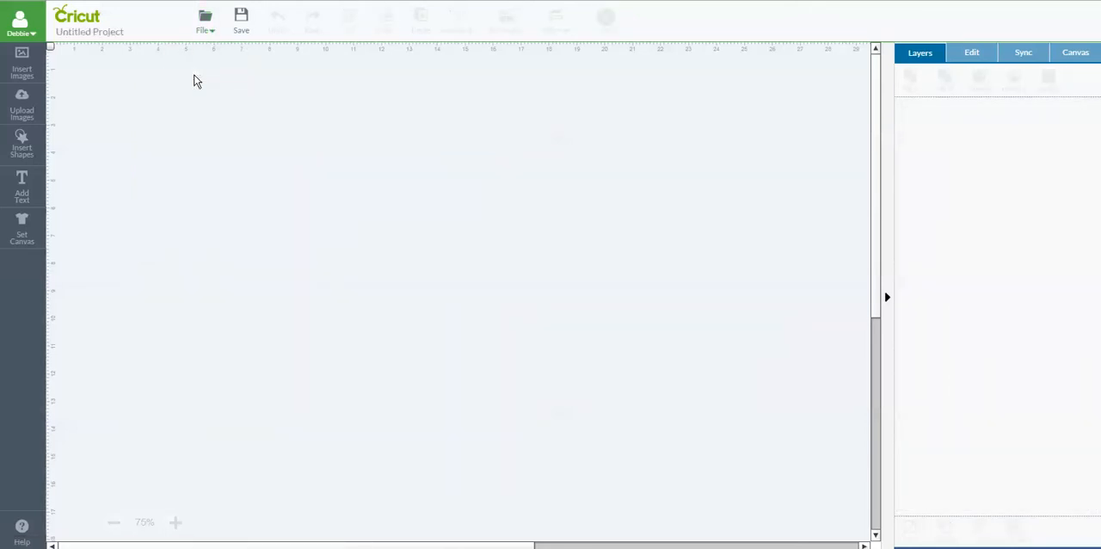
mouse_move(20, 65)
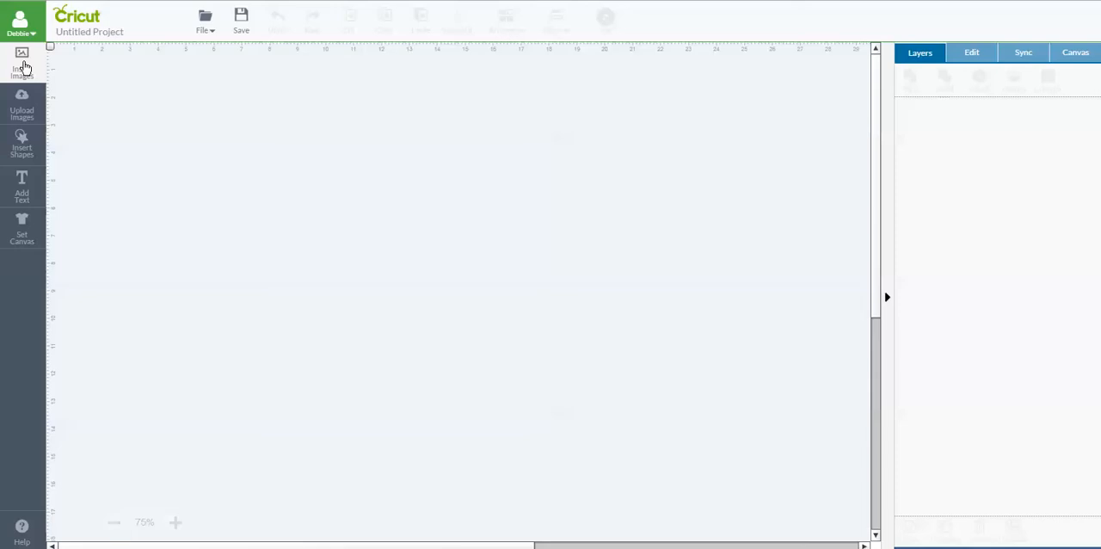
Insert the floral lace image from the Creativebug brand in the image library.
click(21, 61)
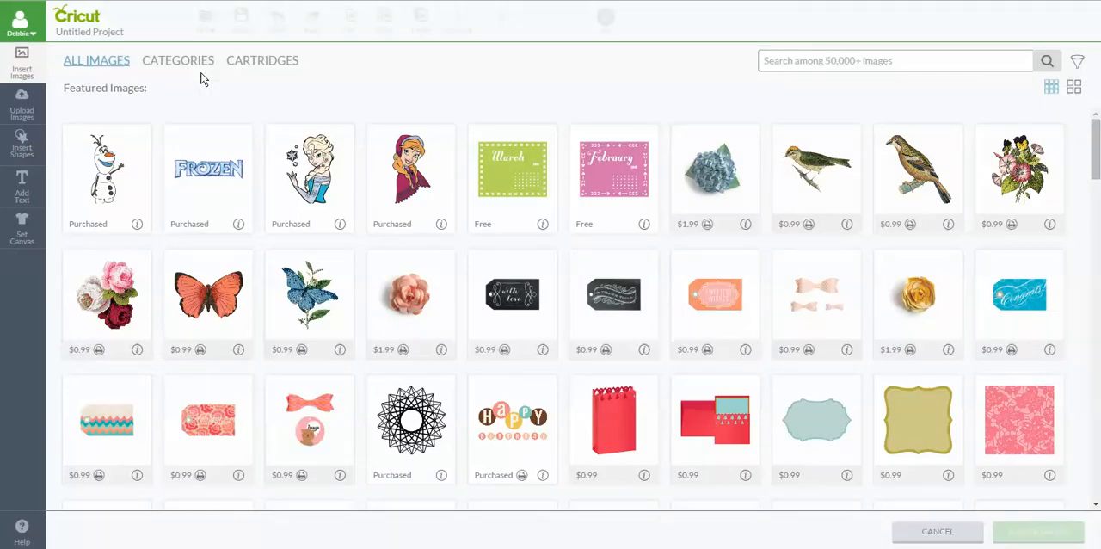
click(178, 60)
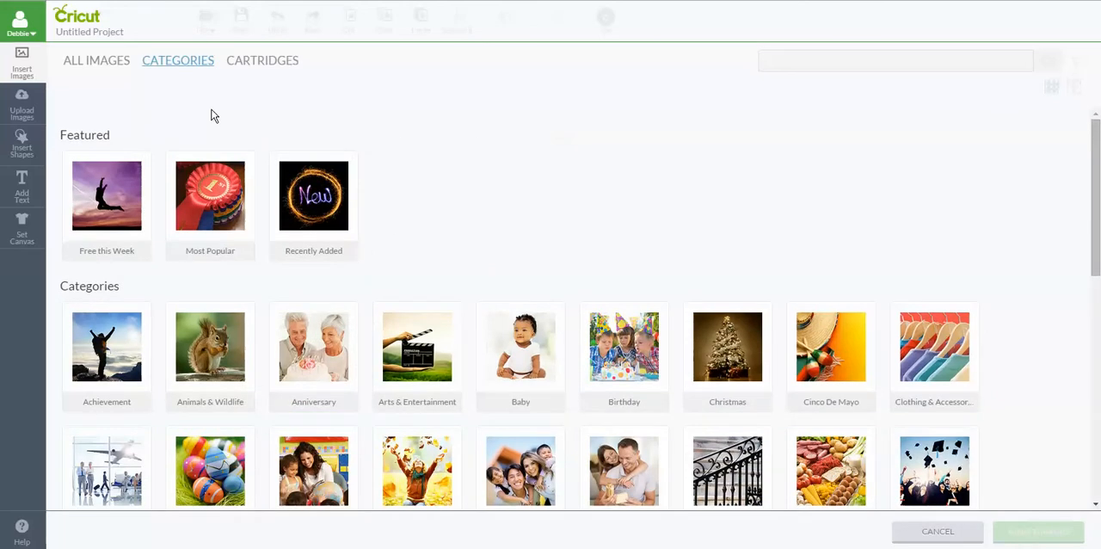
mouse_move(657, 375)
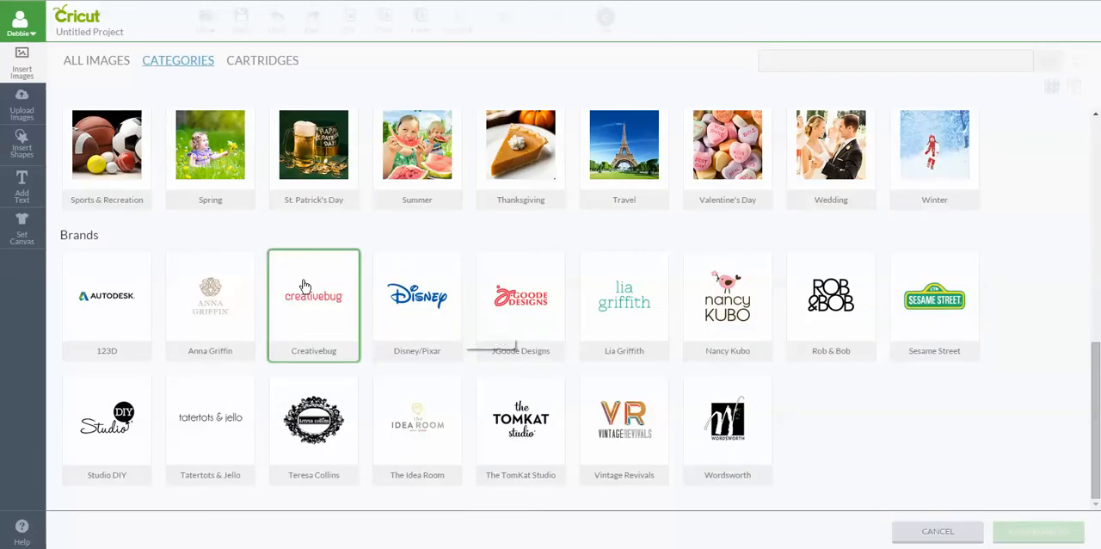
click(313, 295)
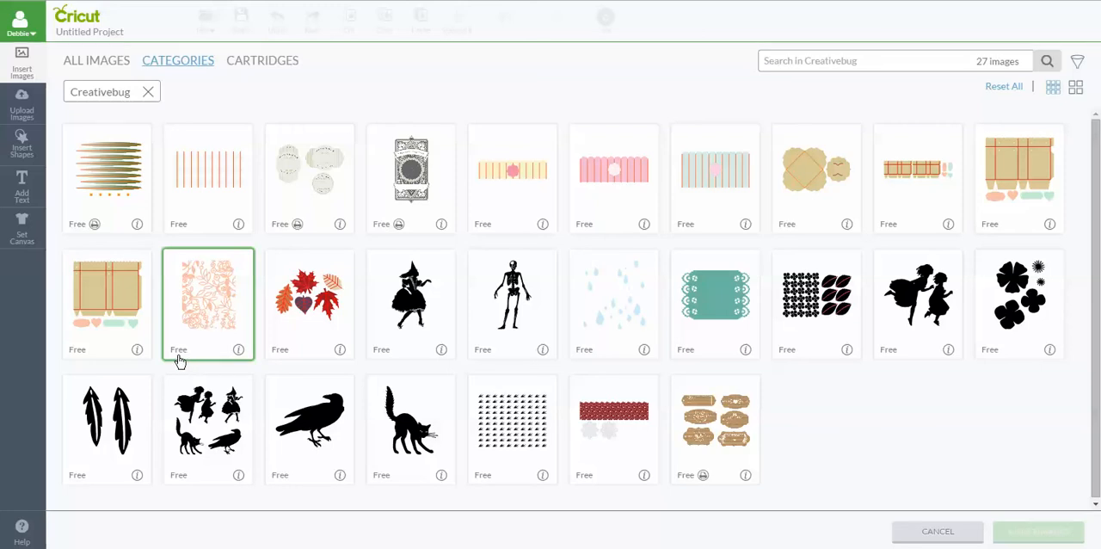
click(207, 301)
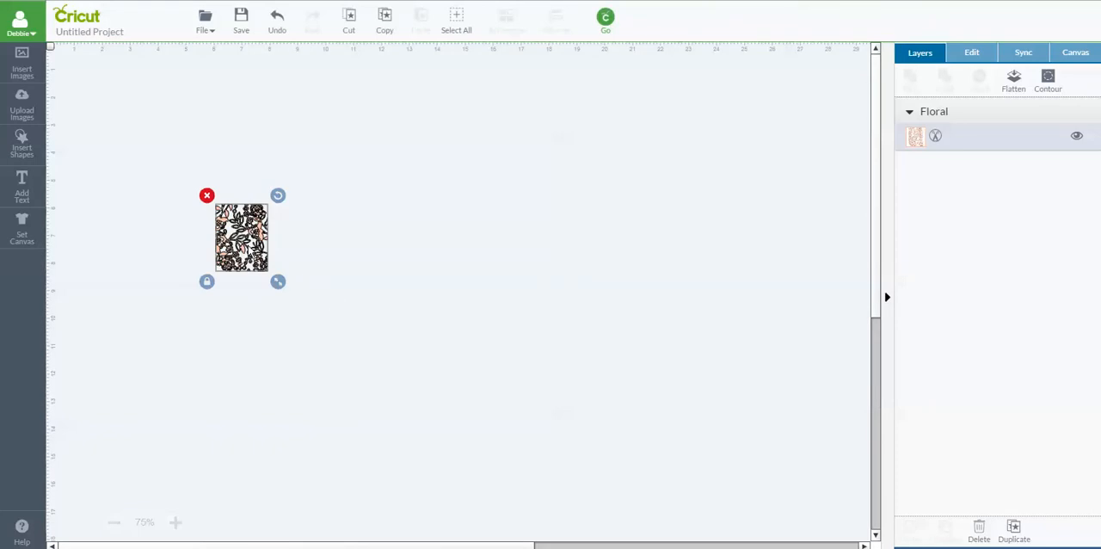
Move the floral lace image toward the canvas's top-left and enlarge it.
drag(279, 280, 211, 189)
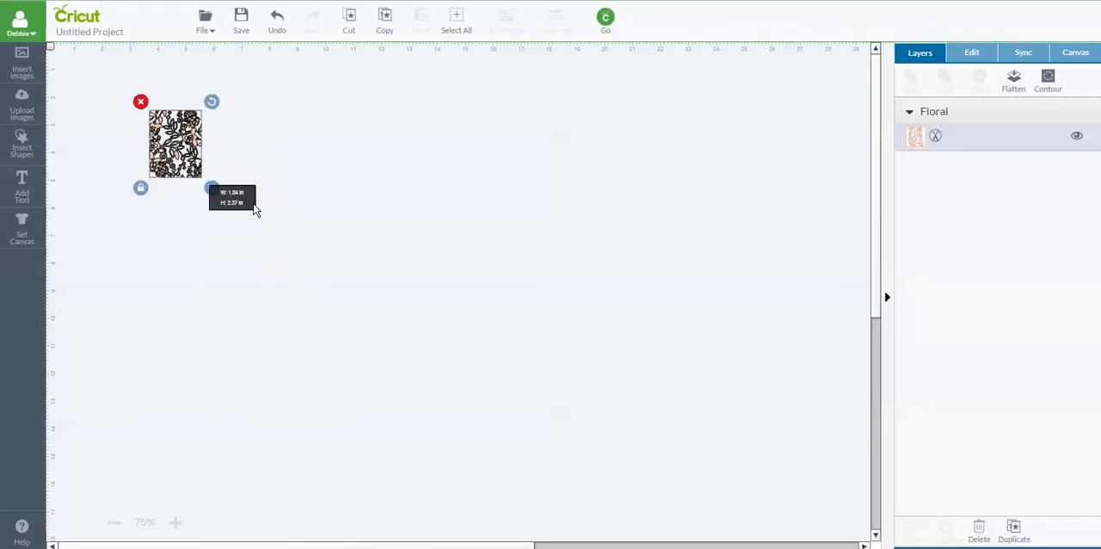
drag(213, 189, 266, 262)
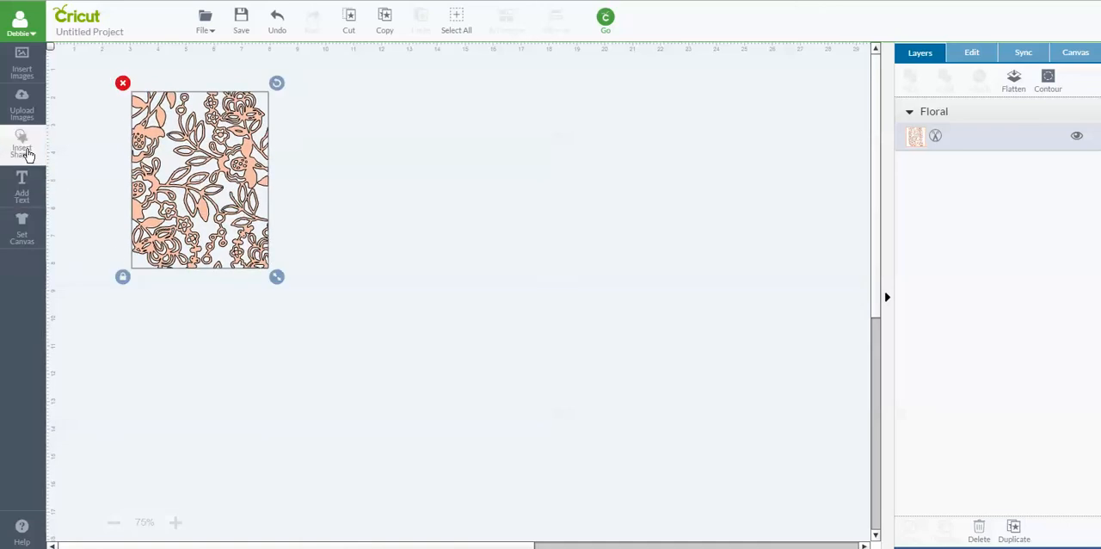
Add a square shape and size it to 4 by 5.25 inches in the Edit panel.
click(20, 146)
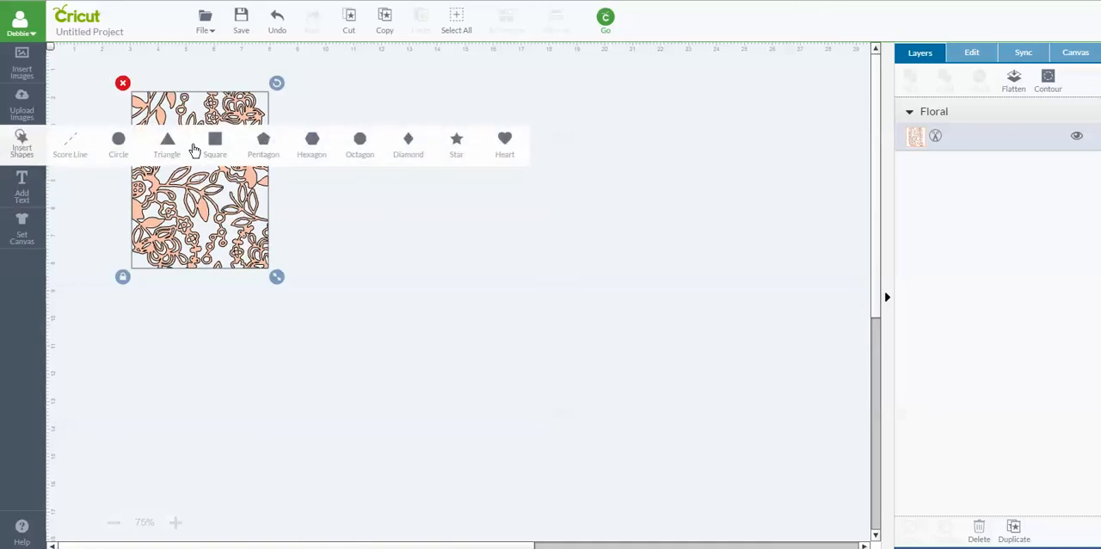
click(213, 141)
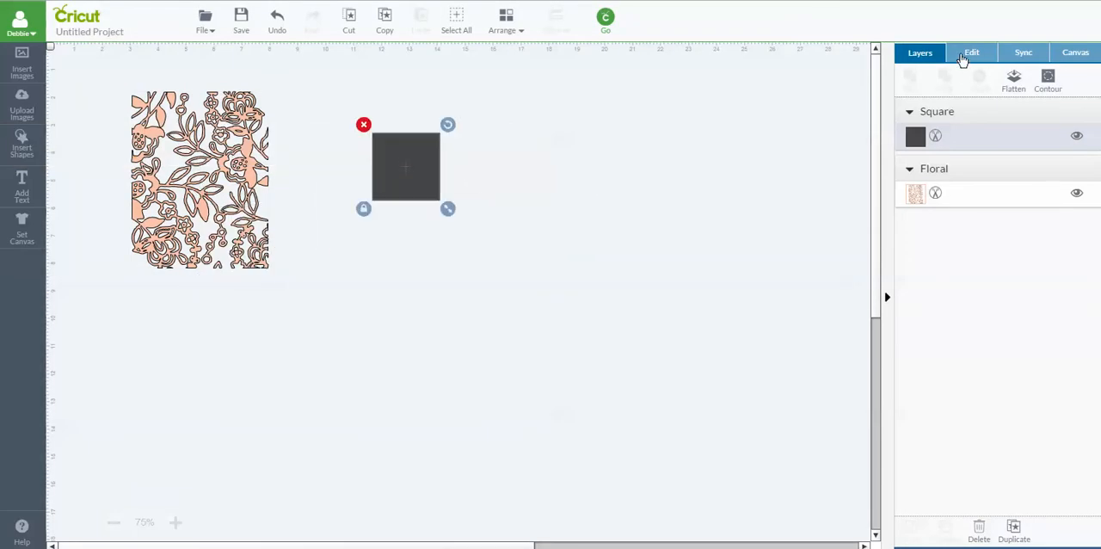
click(970, 51)
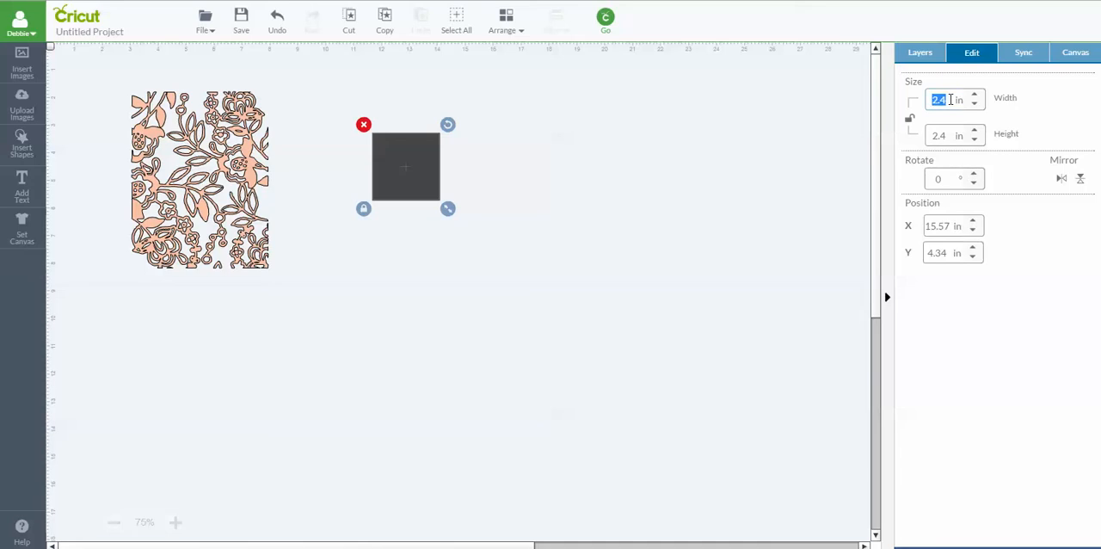
text(4)
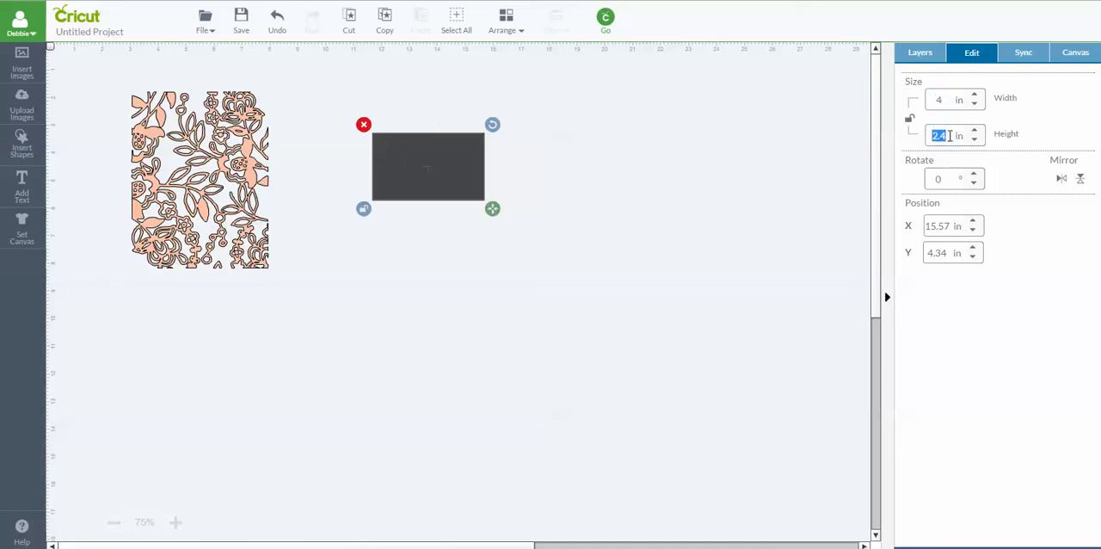
text(5.3)
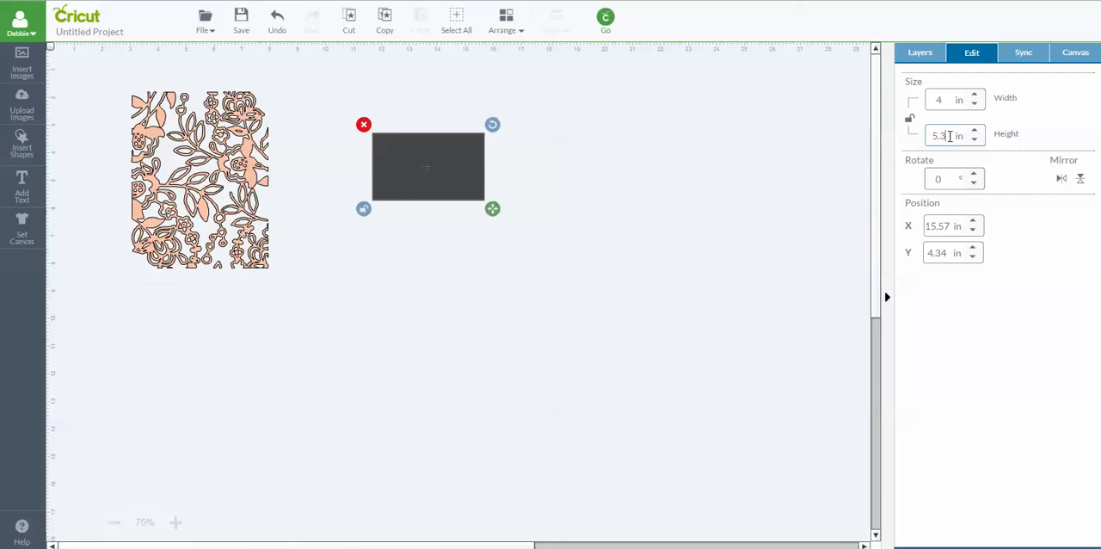
text(5.25)
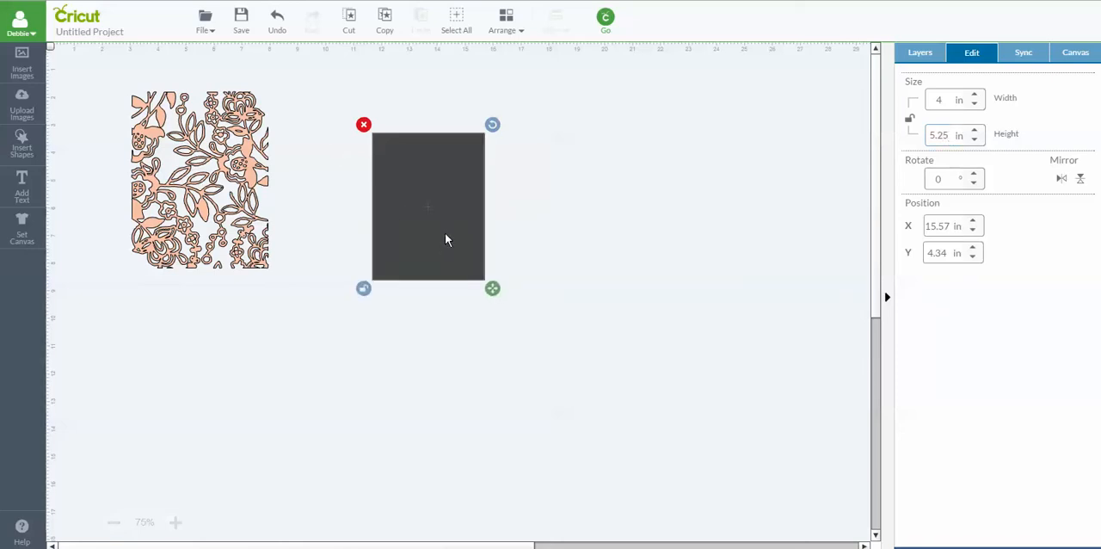
Place the rectangle to the right of the floral image, zooming in on the design.
drag(446, 207, 375, 192)
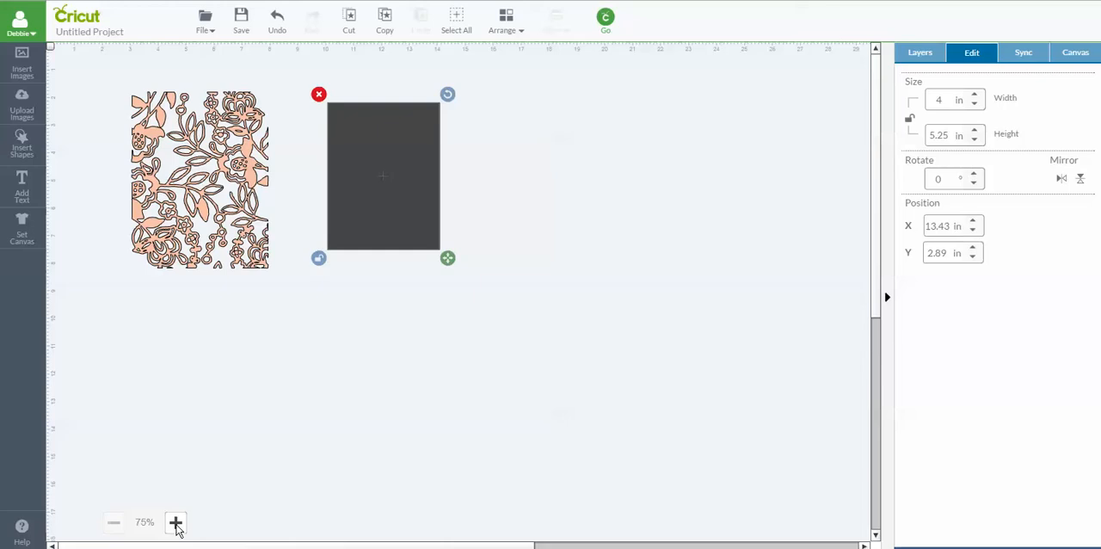
click(176, 523)
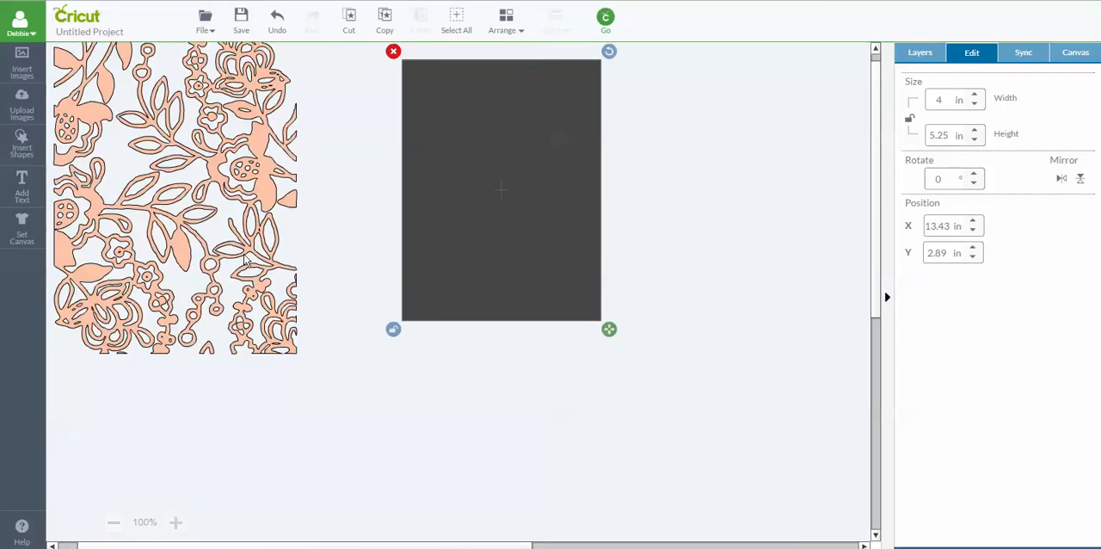
drag(502, 189, 495, 199)
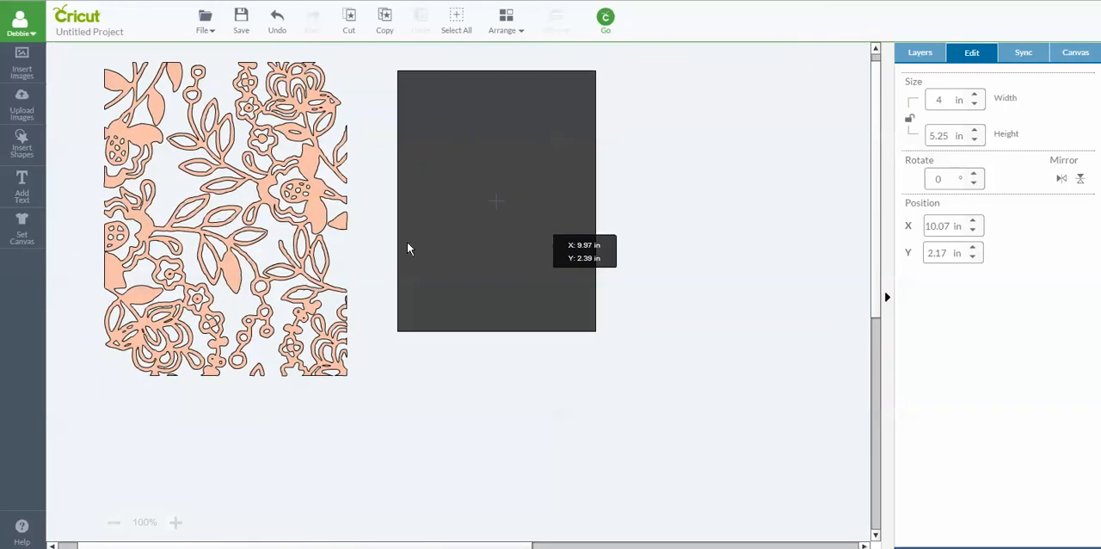
Shrink the floral lace image to 3.75 by 4.75 inches and move it toward the card rectangle.
click(226, 218)
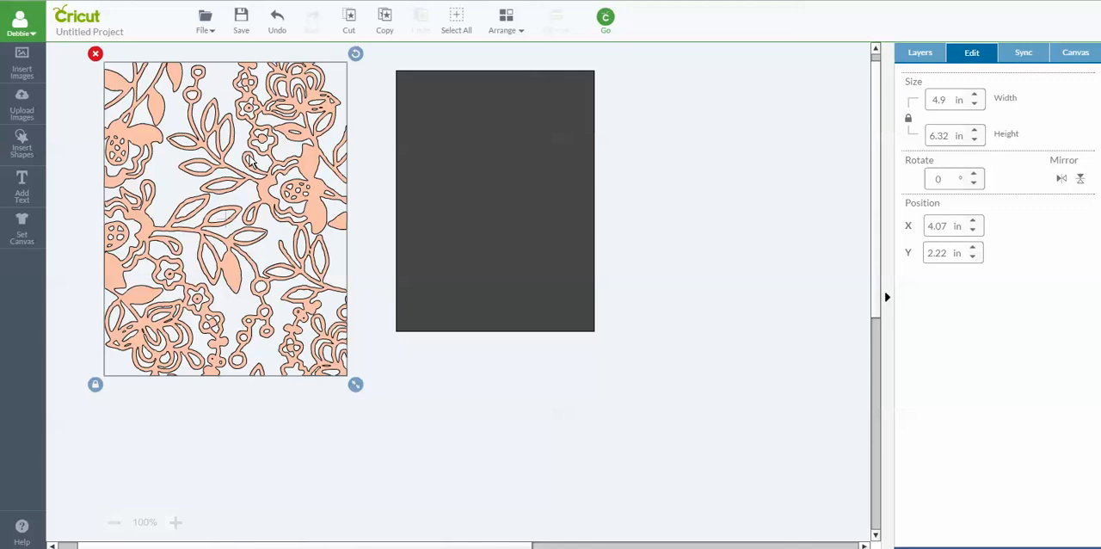
click(943, 100)
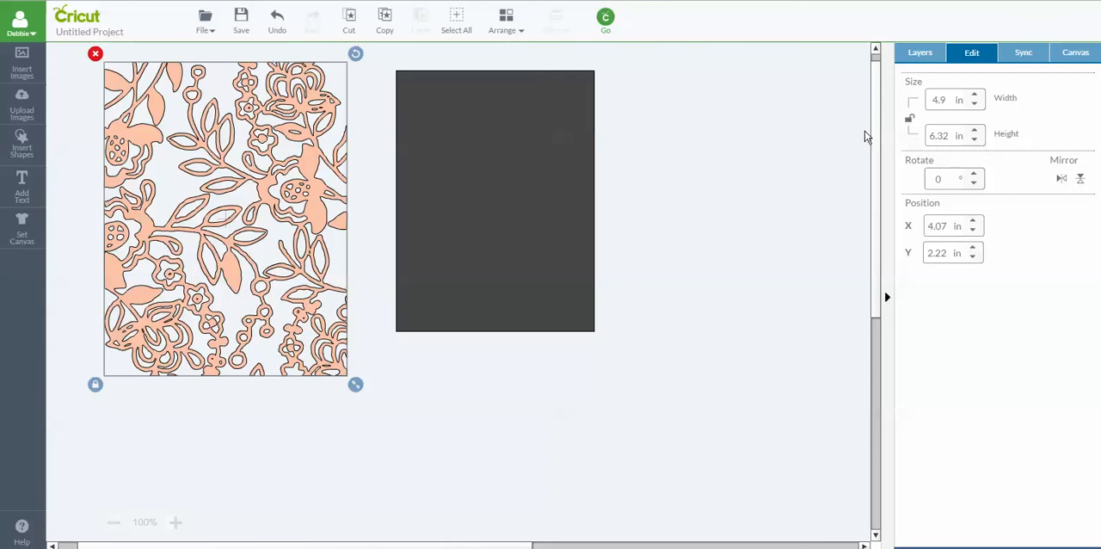
click(942, 100)
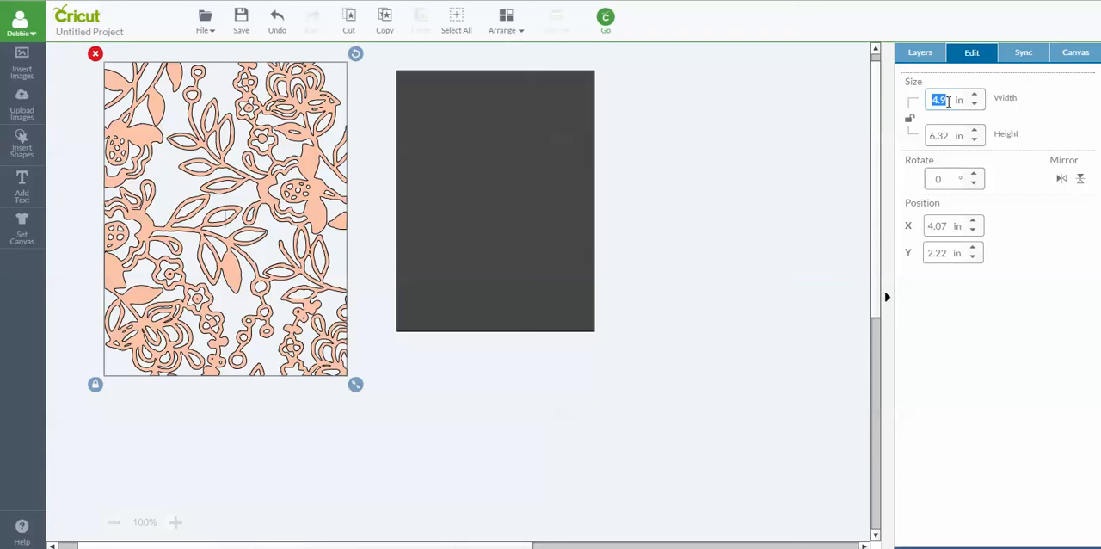
text(3.)
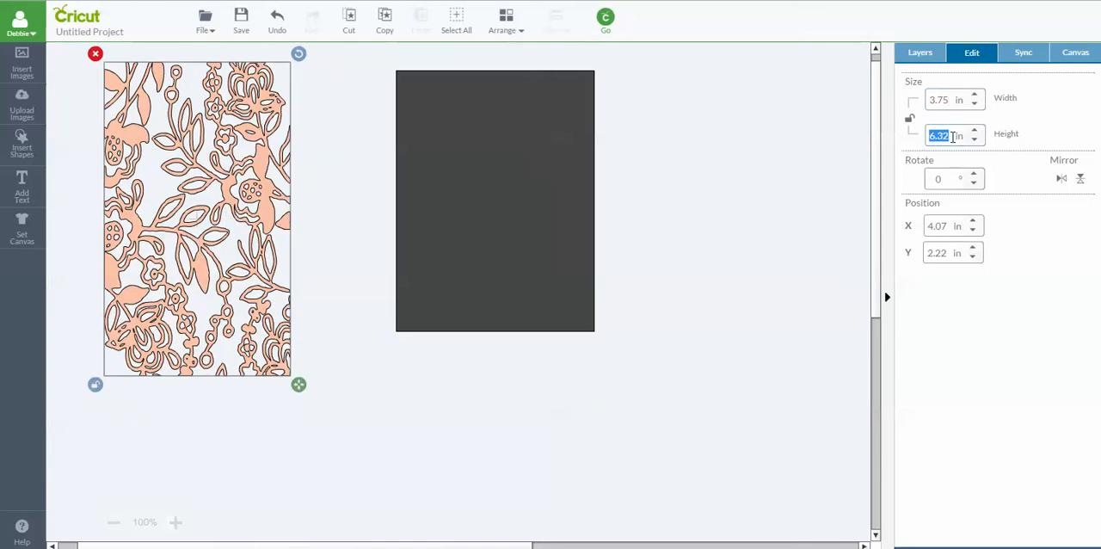
text(4.7)
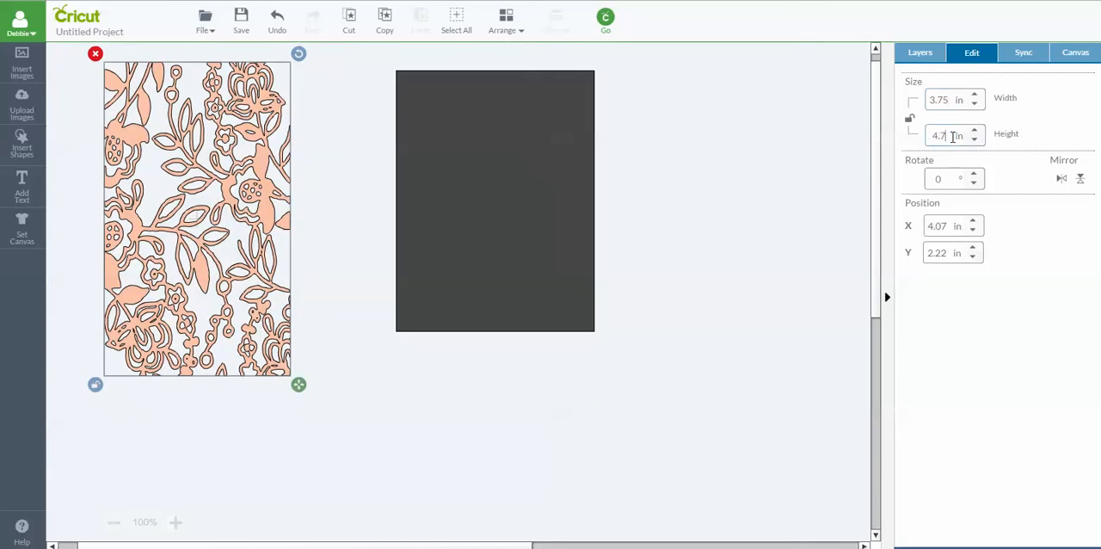
text(4.75)
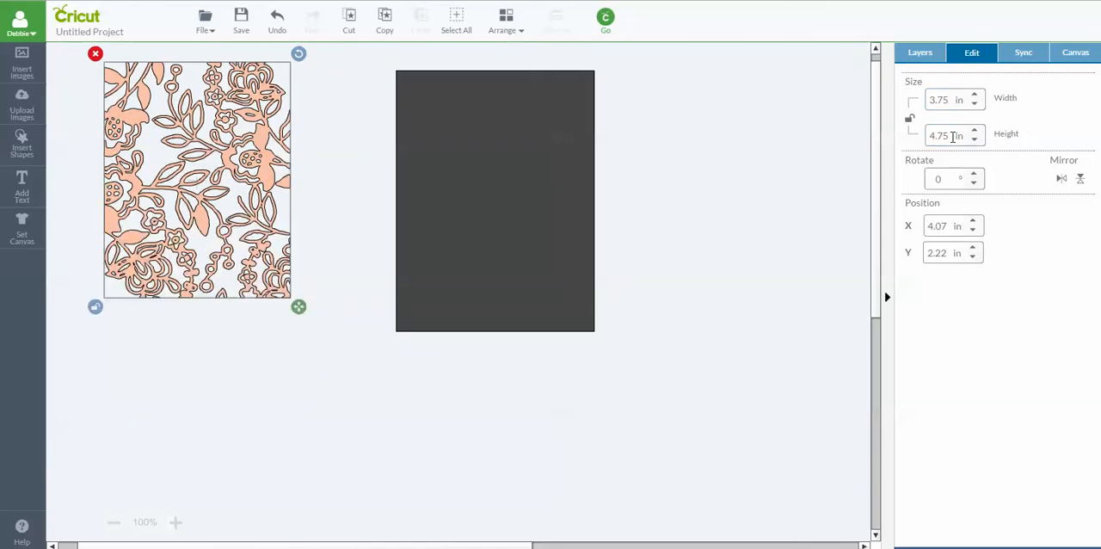
drag(198, 180, 430, 207)
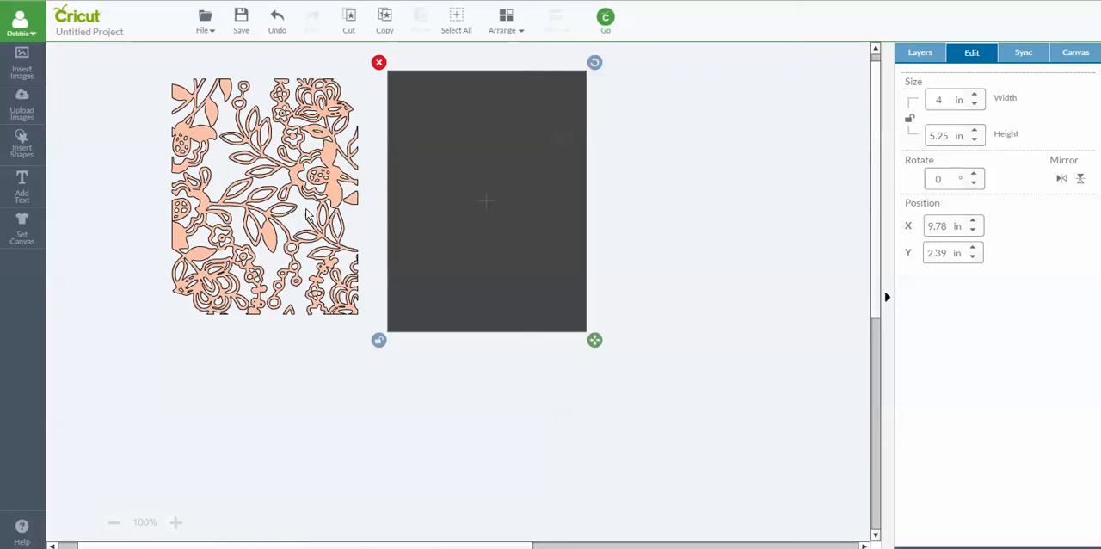
Move the floral lace image to the front so it sits above the card rectangle.
right_click(306, 207)
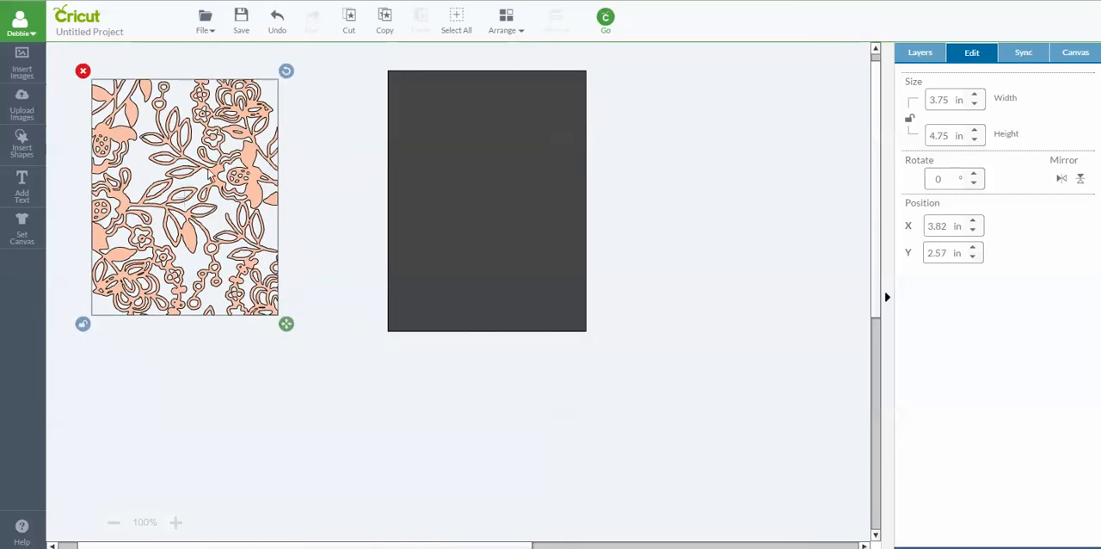
drag(186, 196, 200, 193)
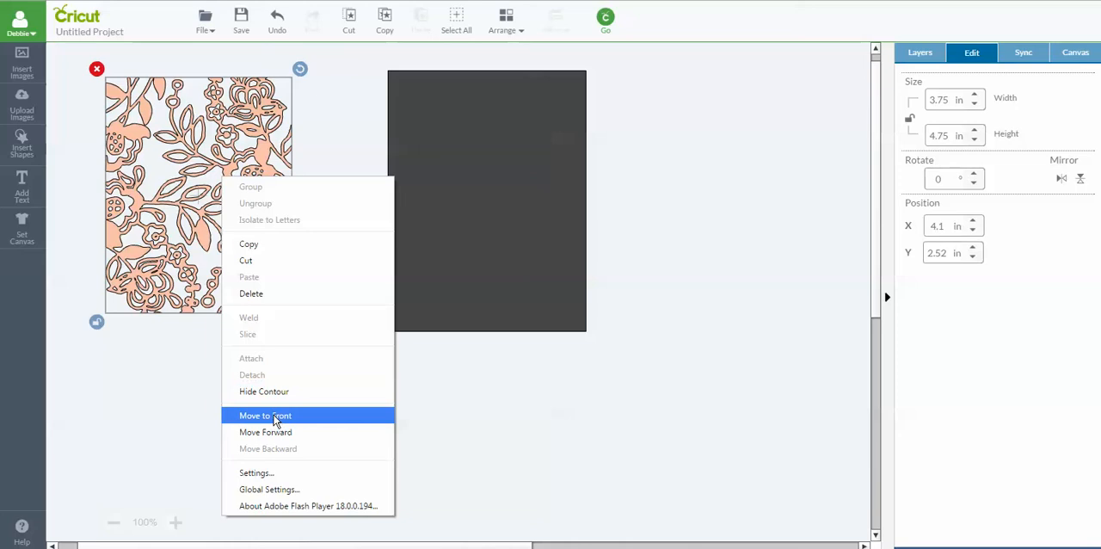
click(265, 417)
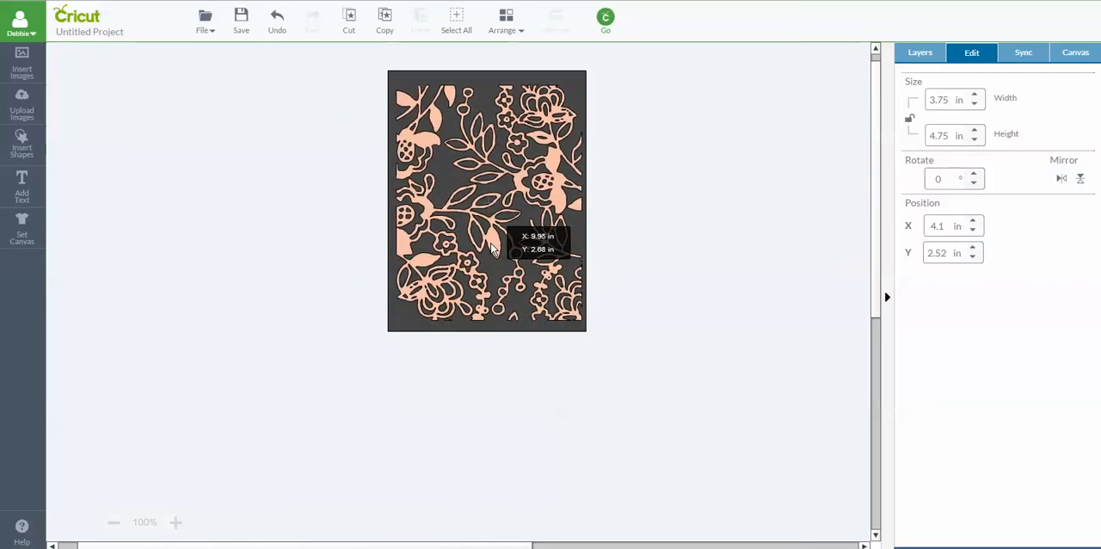
Lay the floral image over the rectangle and select both objects together.
click(485, 201)
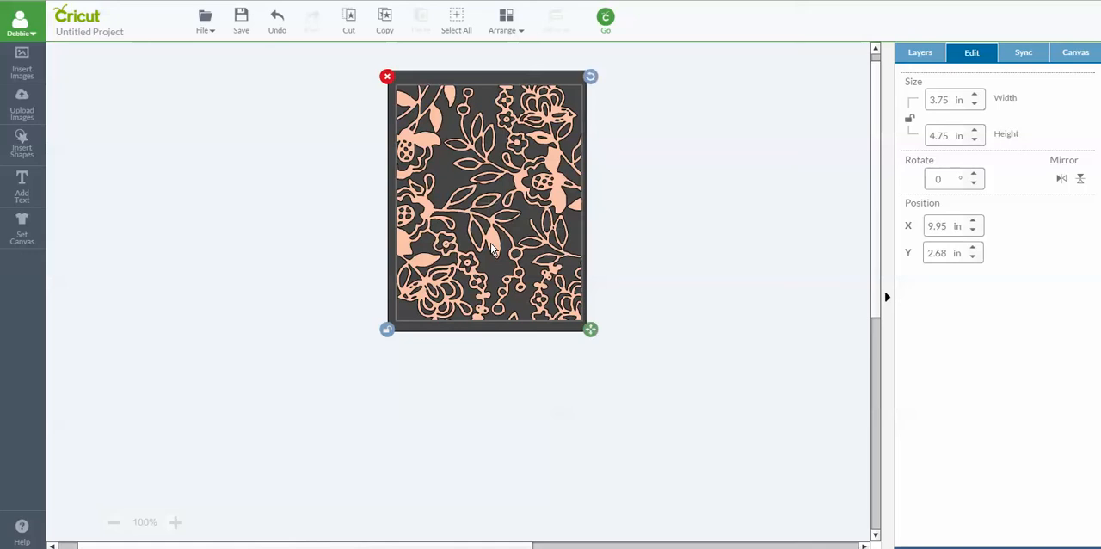
mouse_move(661, 190)
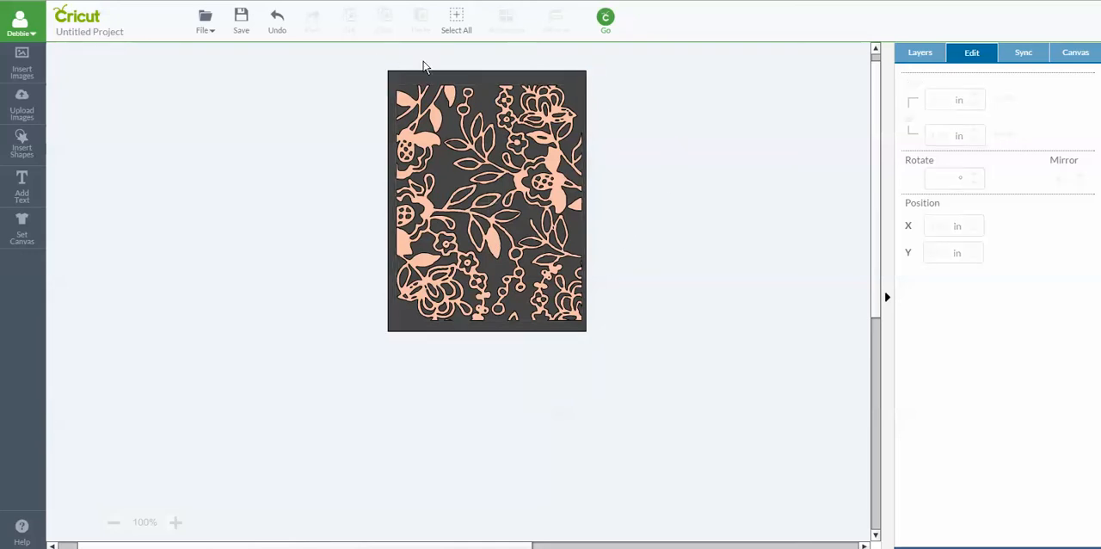
click(485, 202)
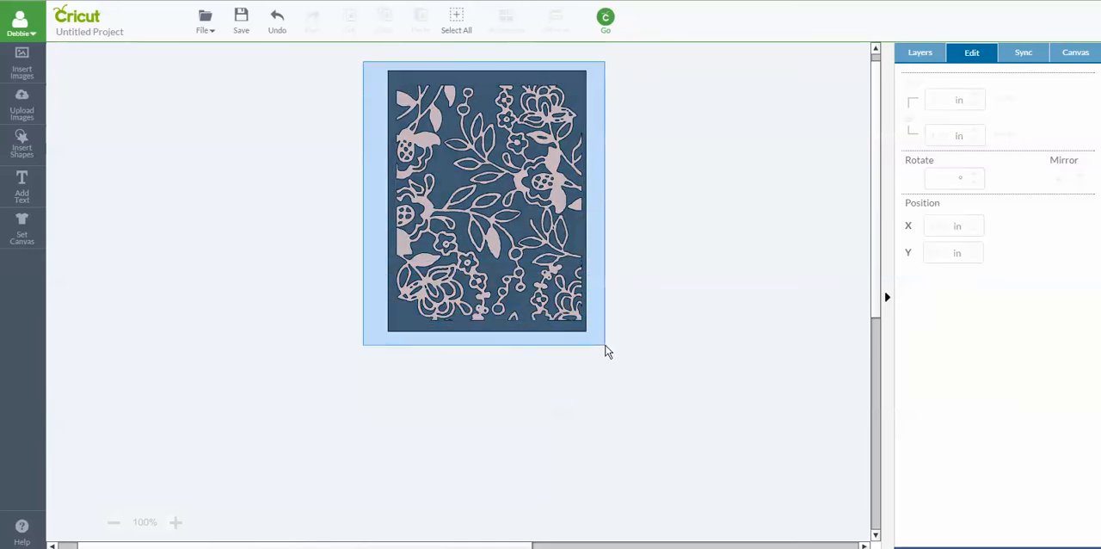
click(485, 200)
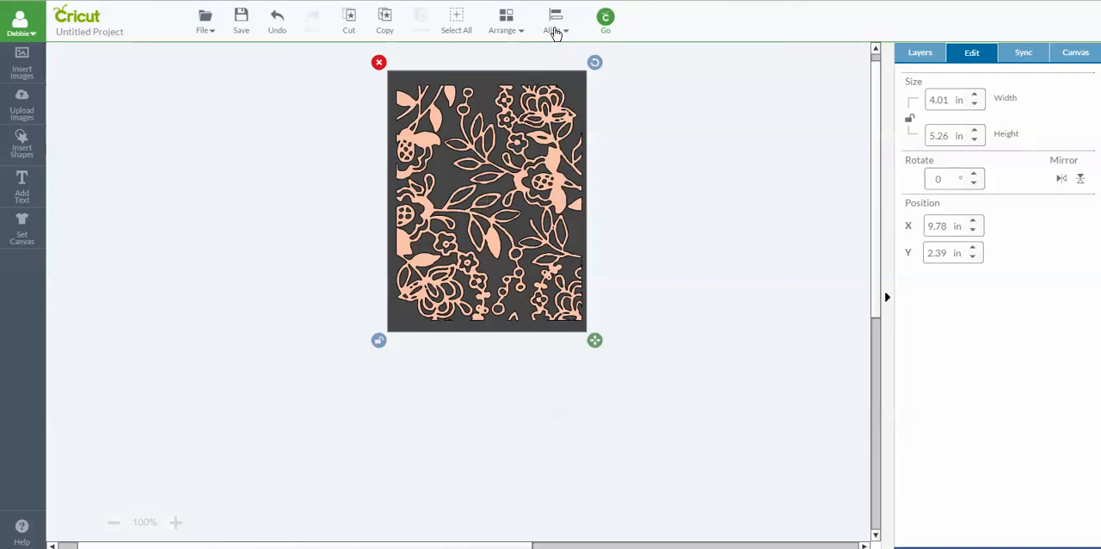
mouse_move(559, 44)
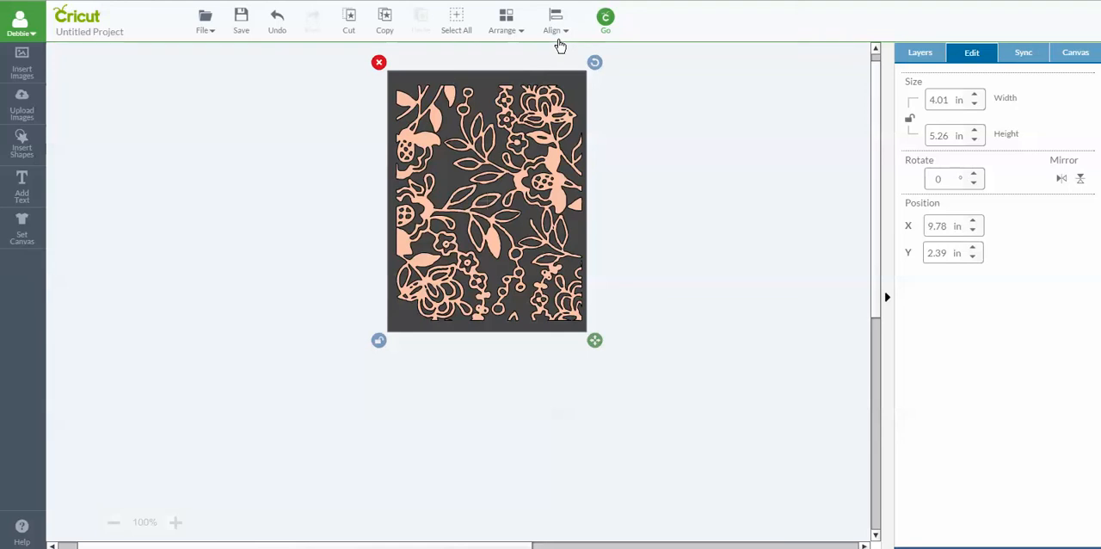
mouse_move(564, 36)
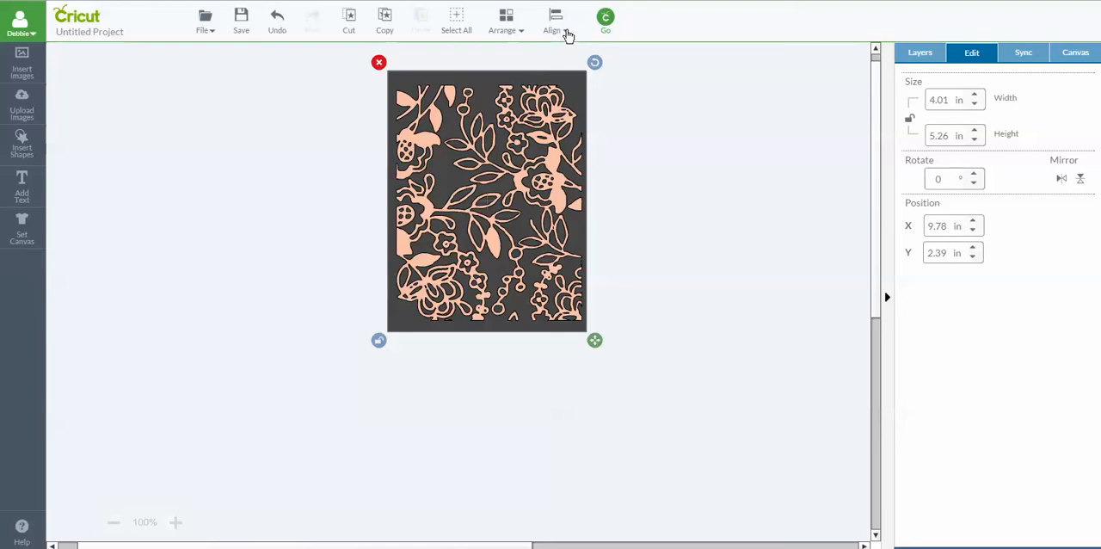
Align the floral image to the center of the card rectangle.
click(552, 19)
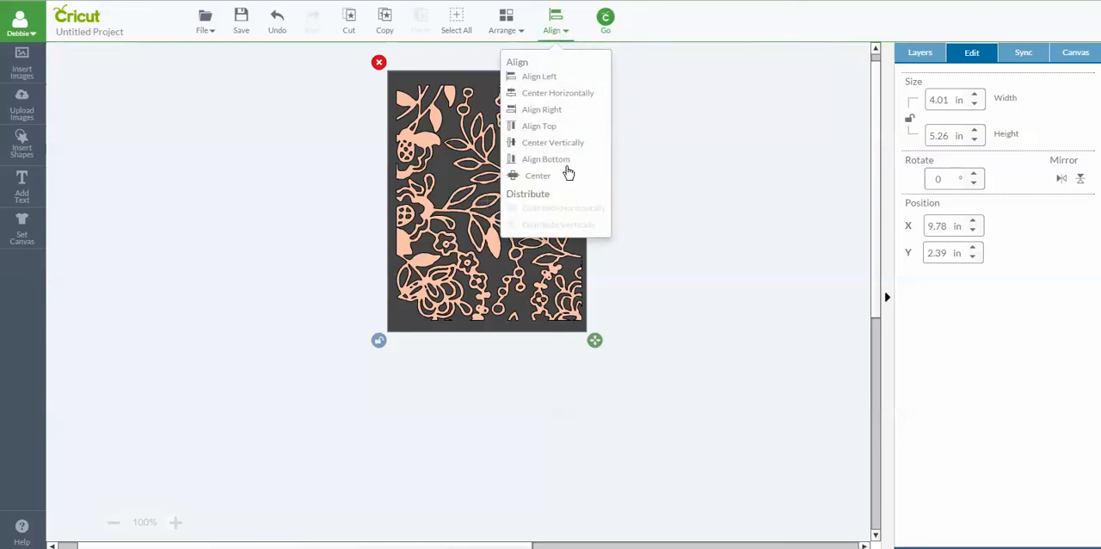
mouse_move(531, 93)
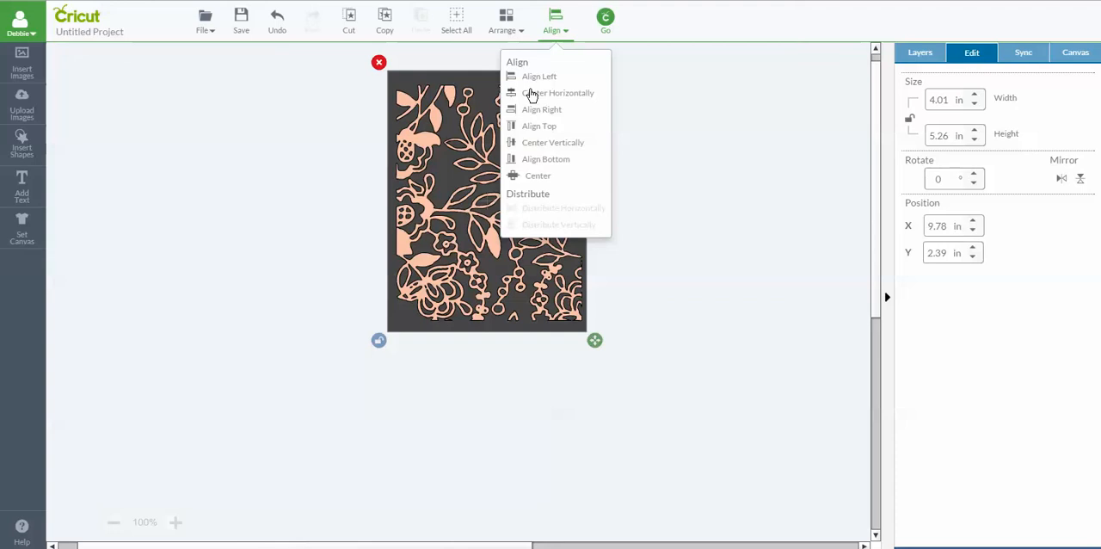
mouse_move(561, 117)
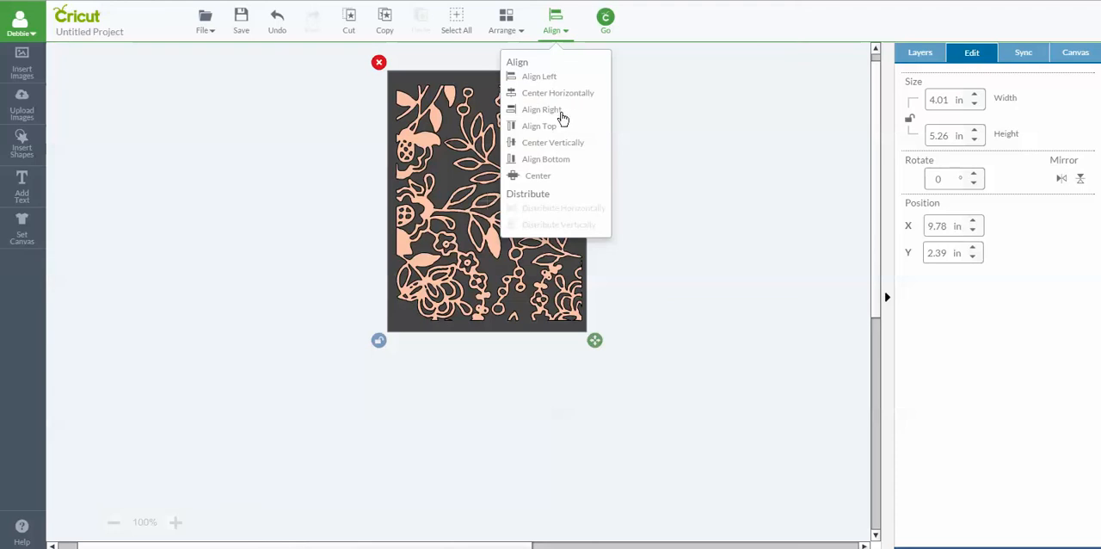
mouse_move(547, 145)
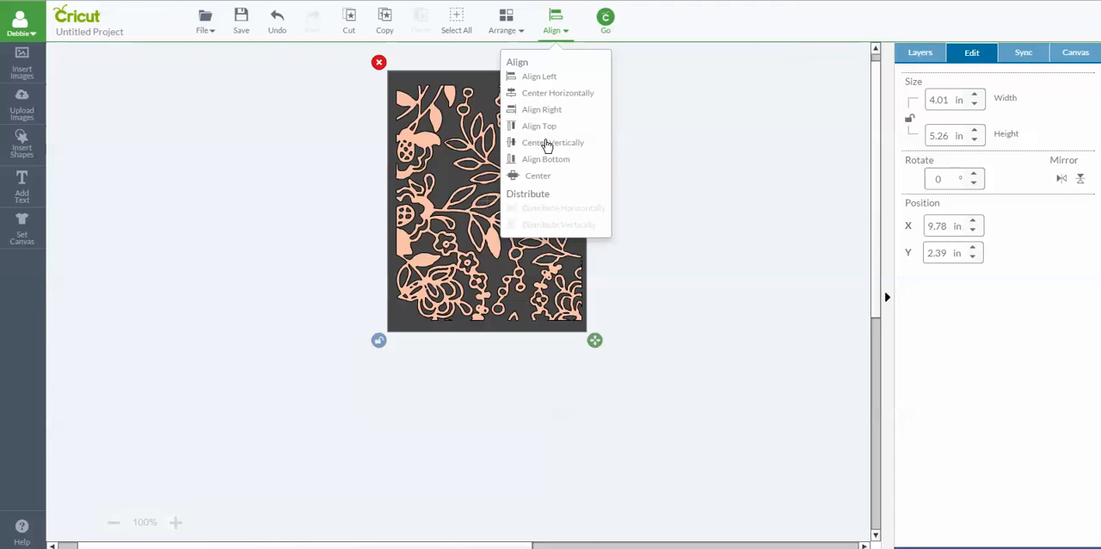
mouse_move(547, 144)
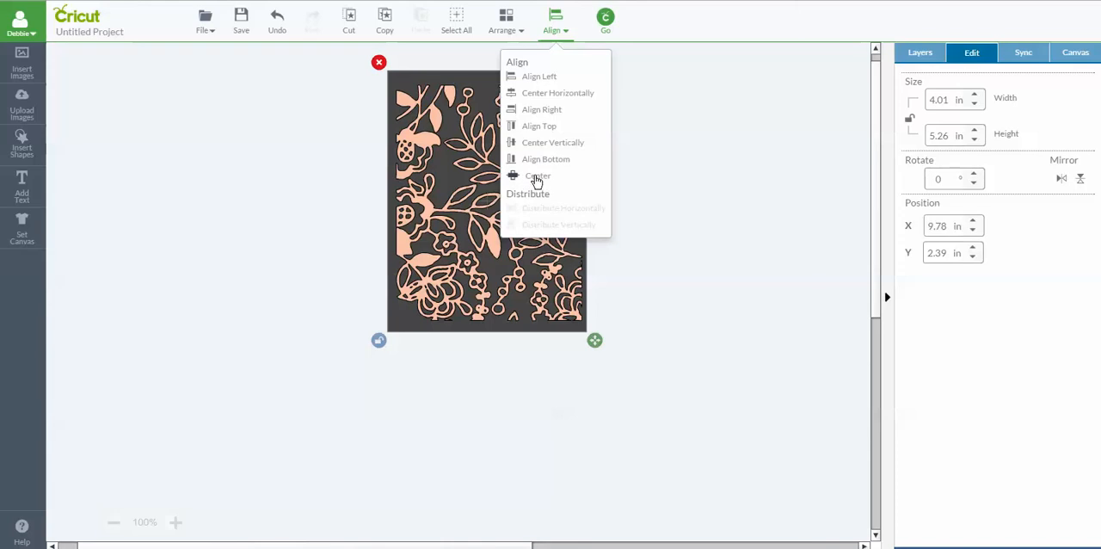
click(537, 175)
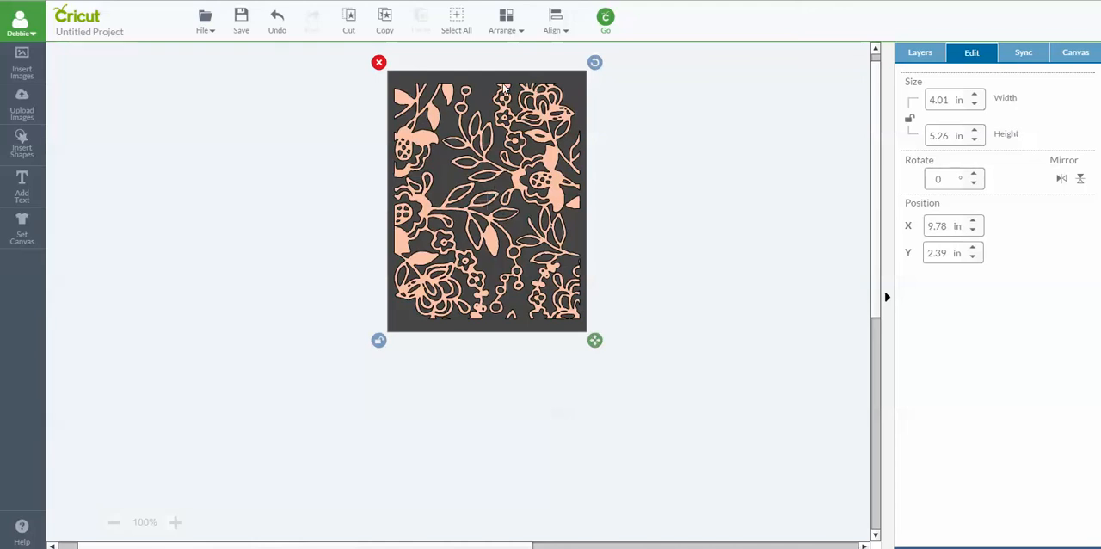
mouse_move(404, 323)
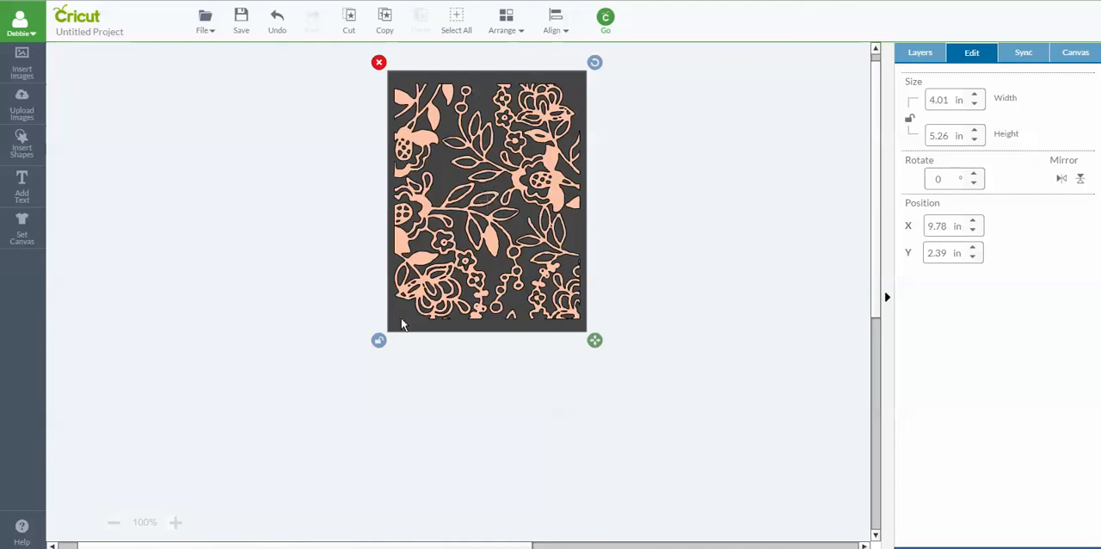
mouse_move(557, 303)
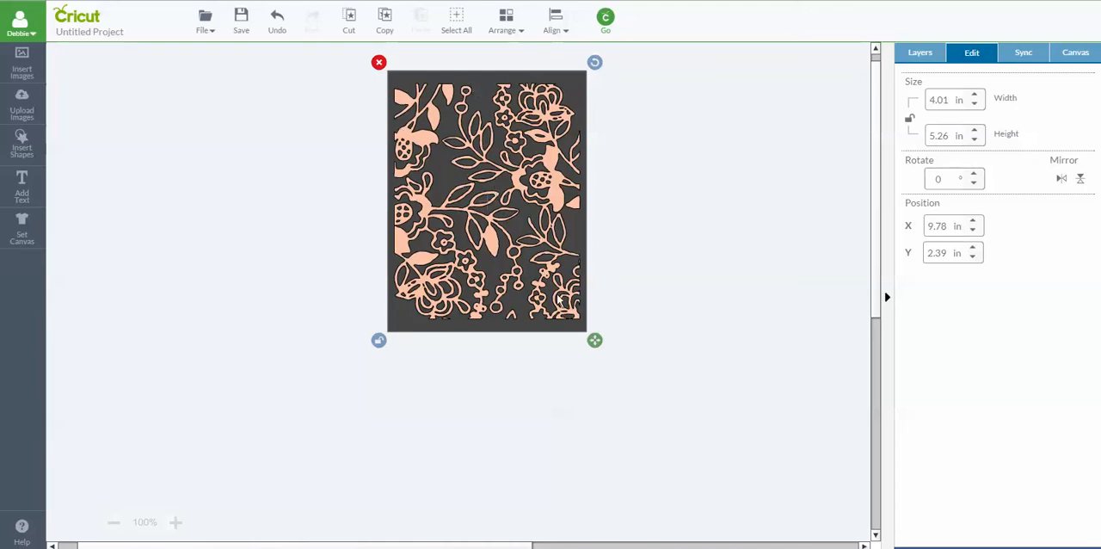
mouse_move(753, 286)
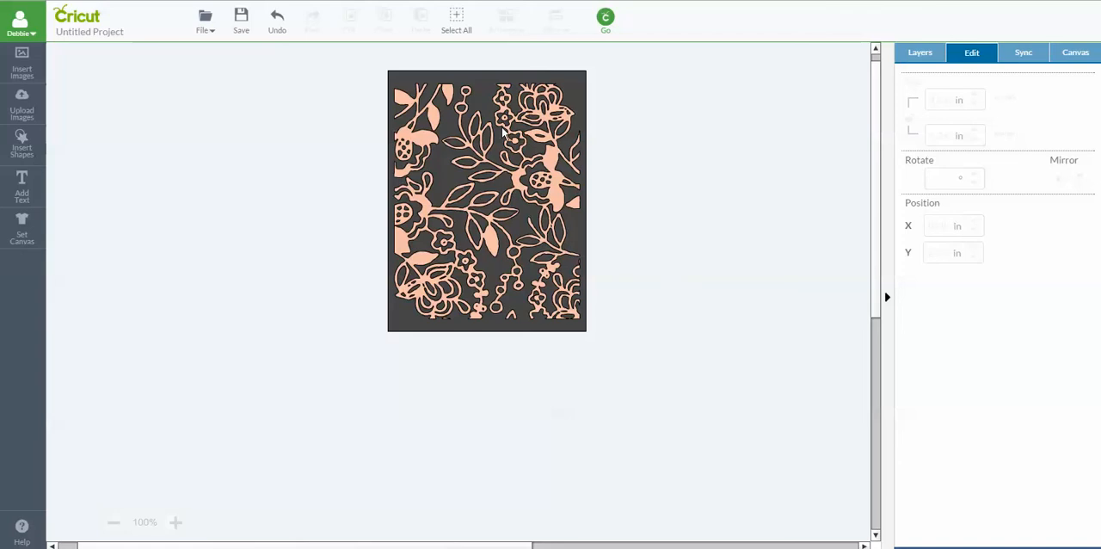
Select the floral image and card together and show the Layers list with Floral above Square.
click(485, 199)
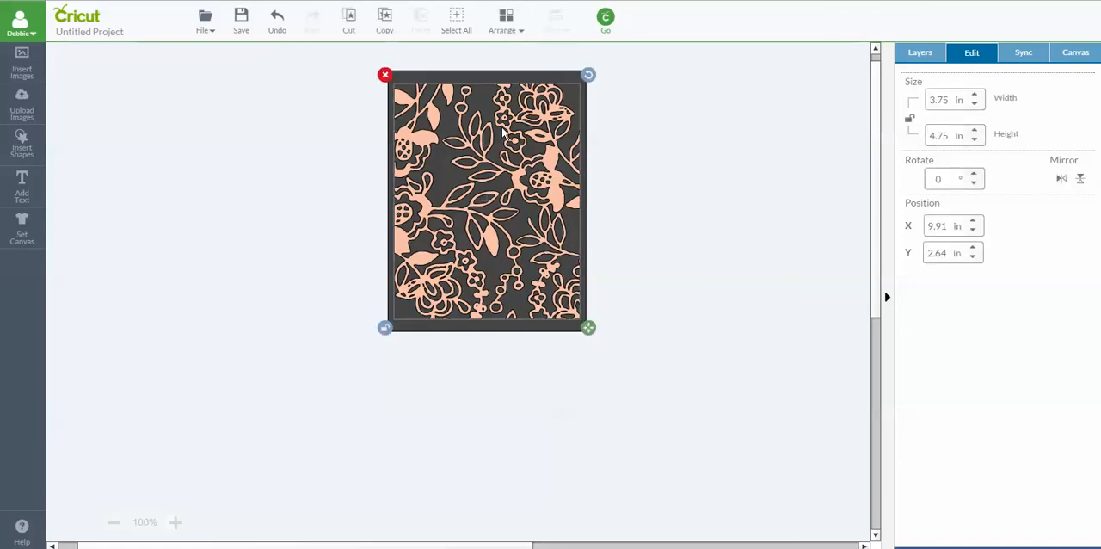
mouse_move(499, 79)
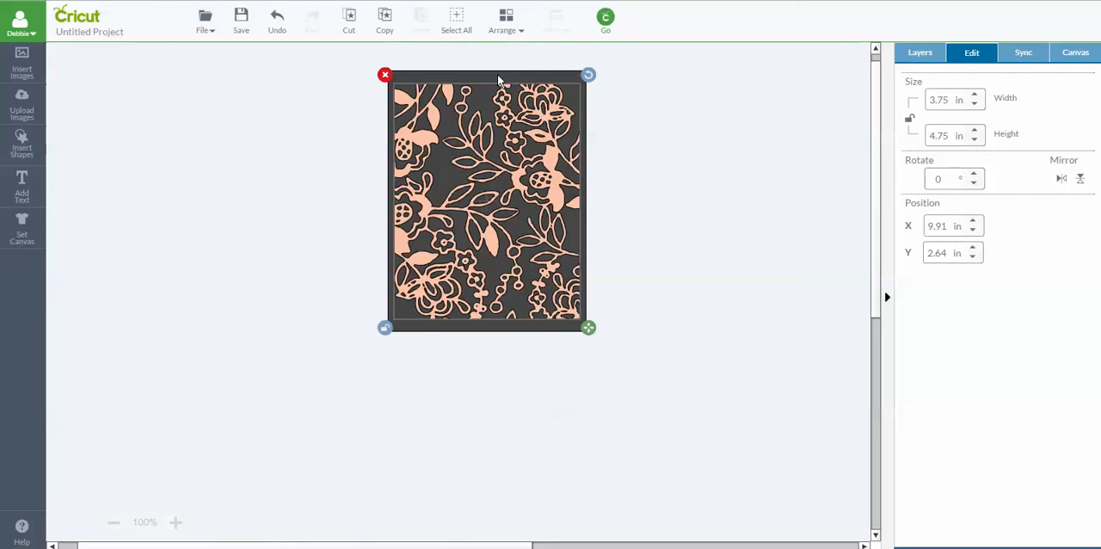
drag(588, 327, 595, 341)
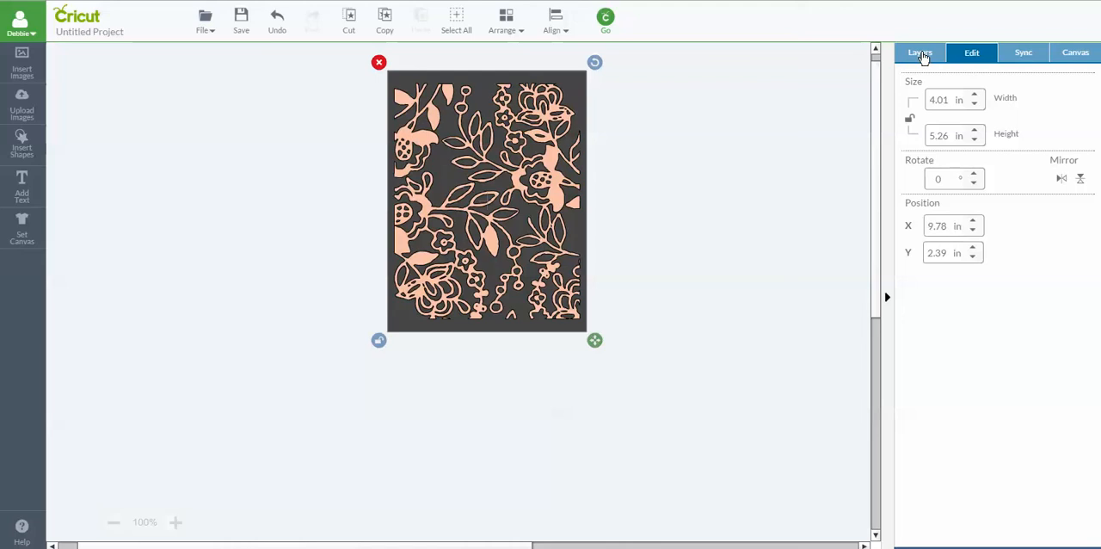
click(919, 52)
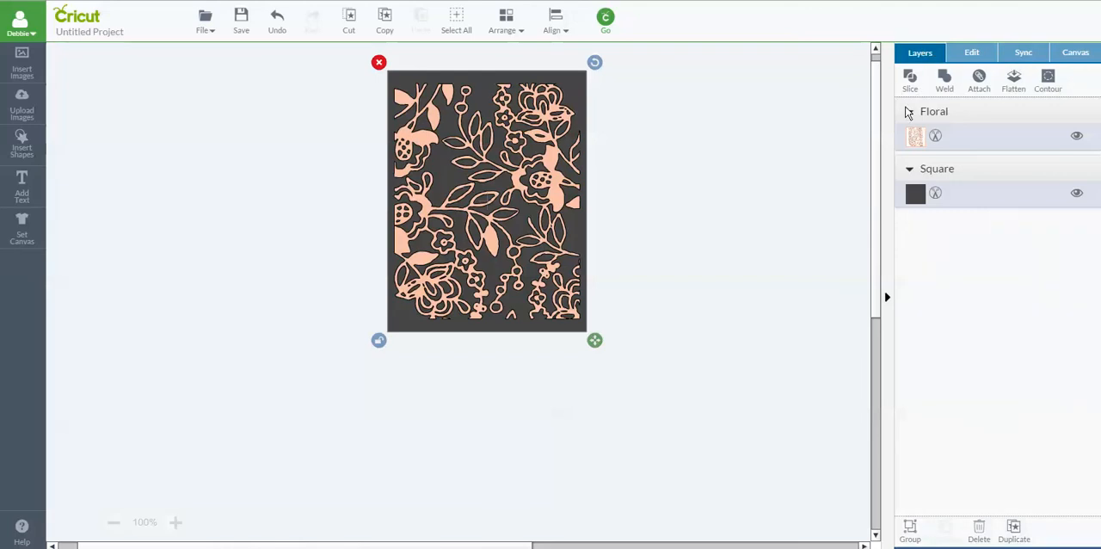
mouse_move(909, 78)
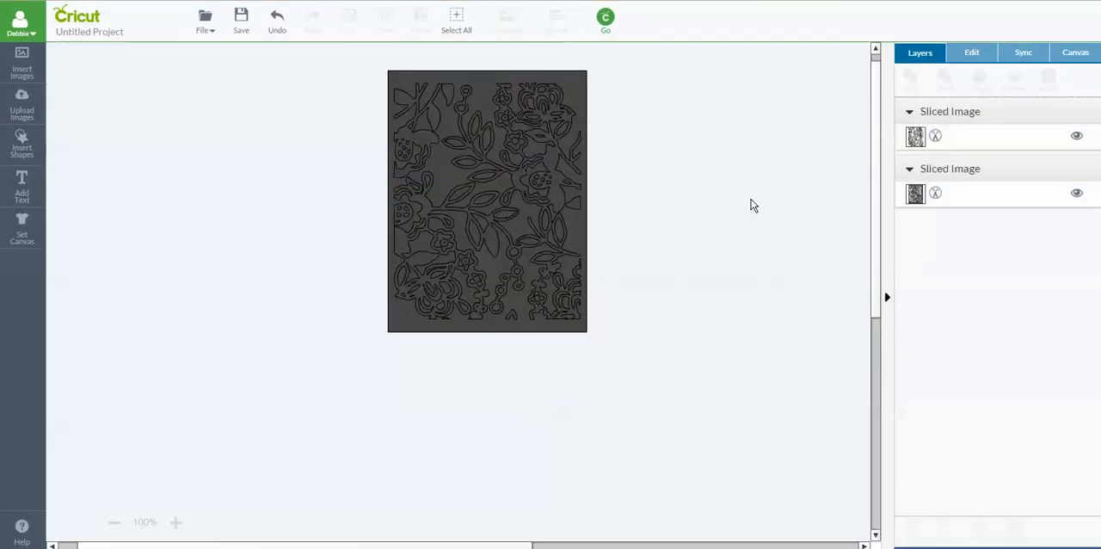
mouse_move(240, 248)
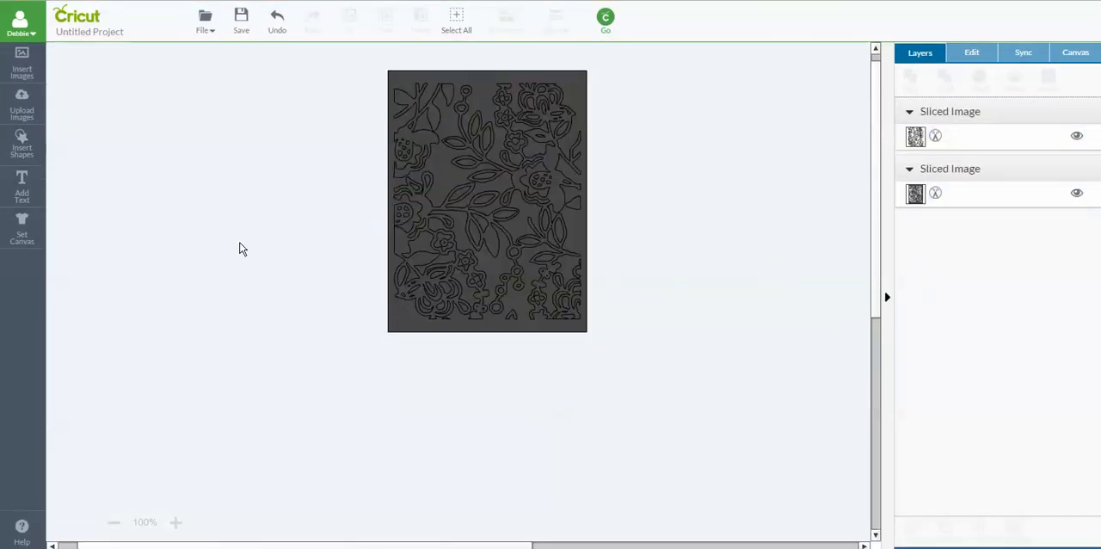
mouse_move(712, 286)
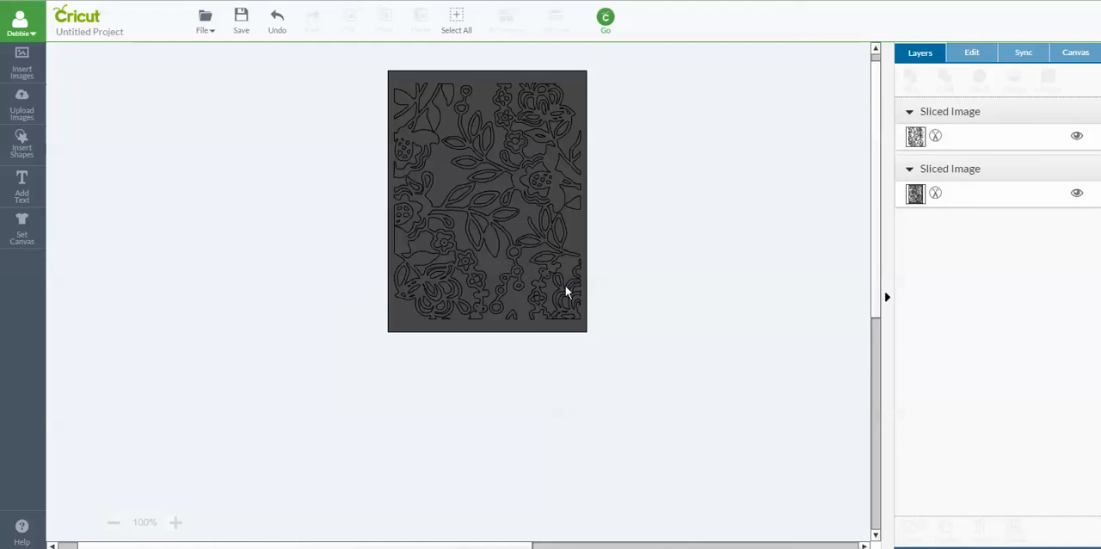
mouse_move(575, 252)
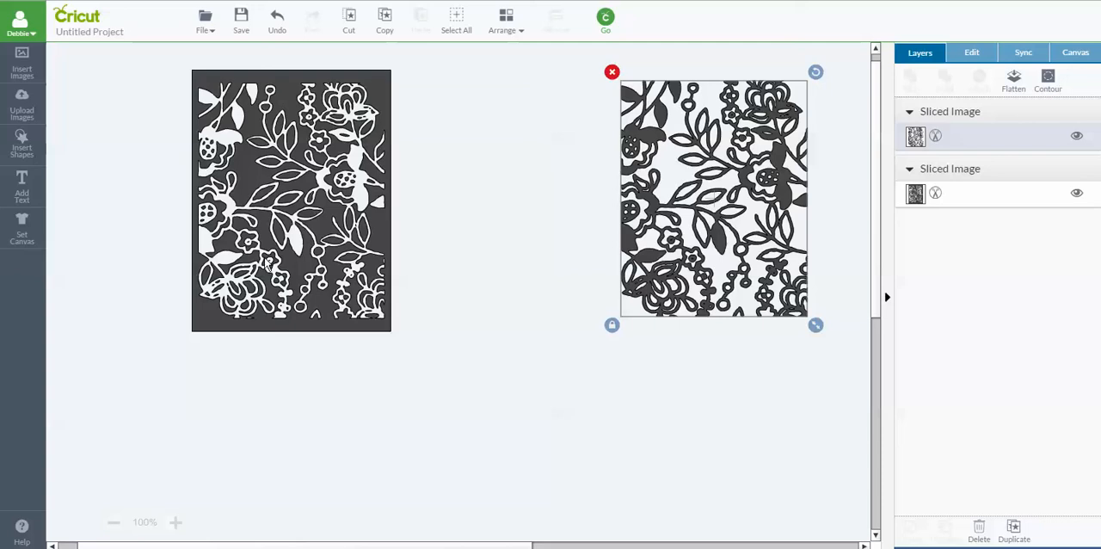
mouse_move(320, 285)
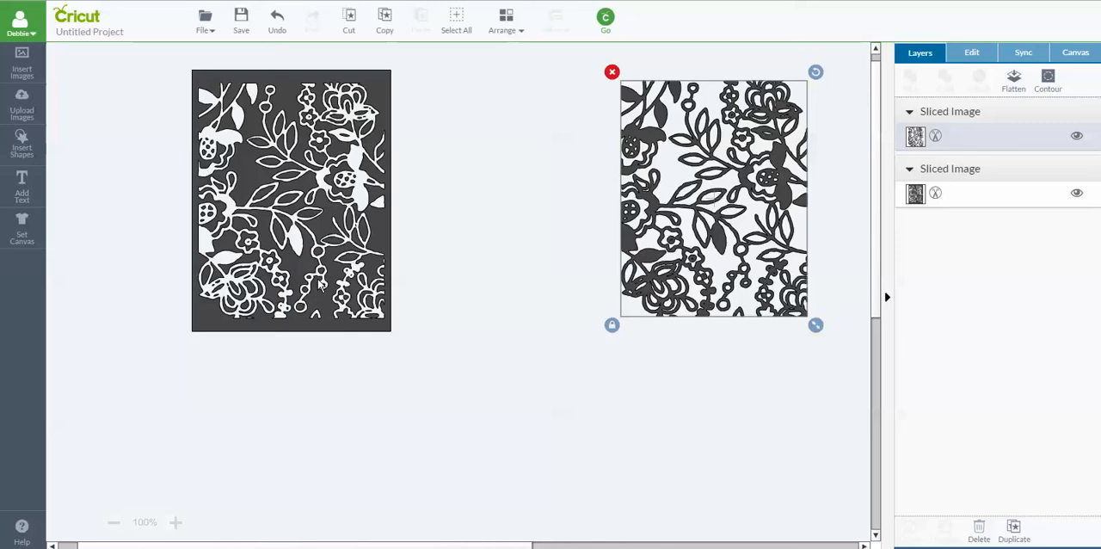
mouse_move(461, 268)
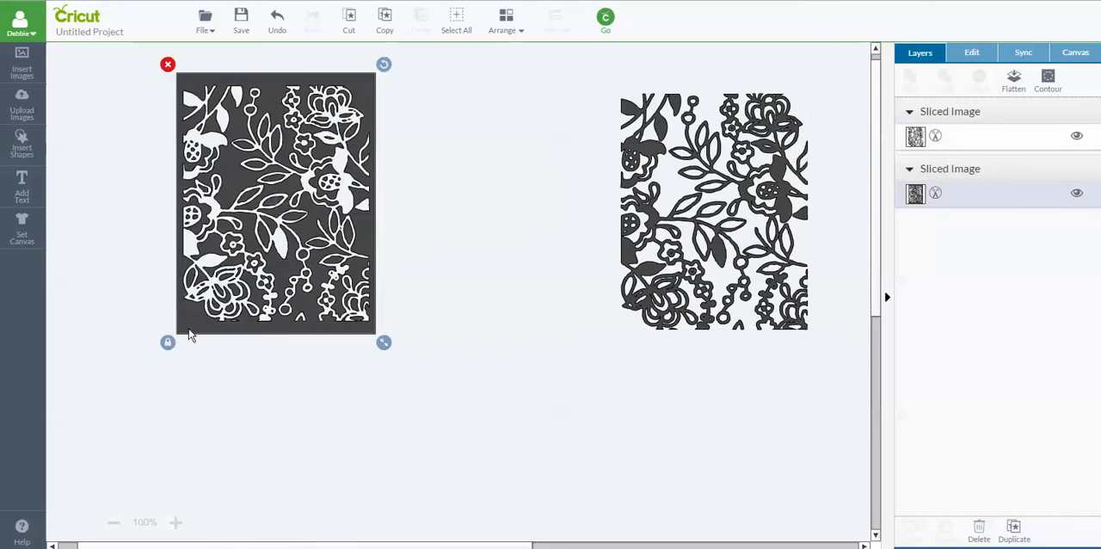
mouse_move(264, 335)
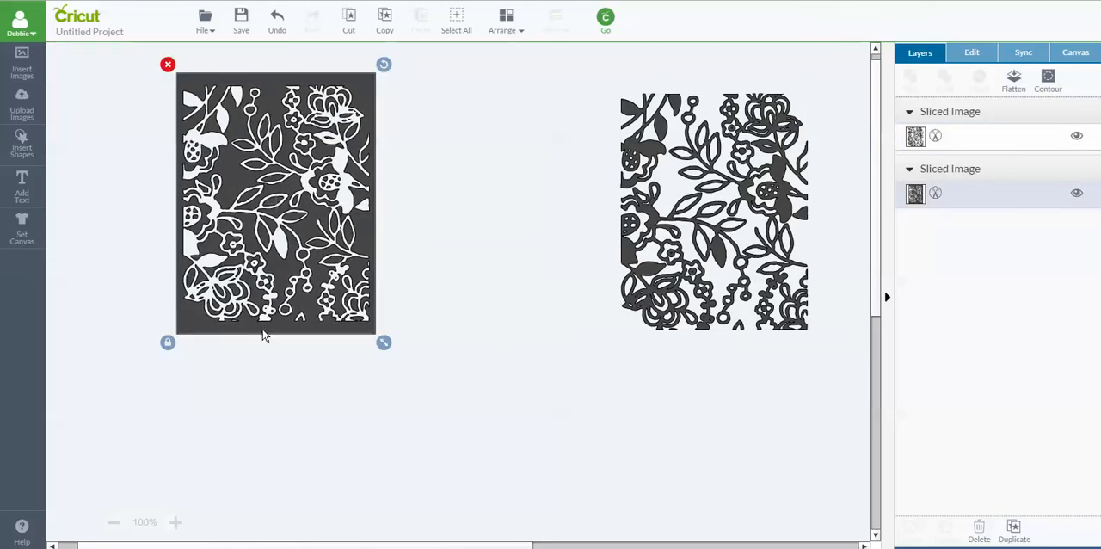
mouse_move(220, 116)
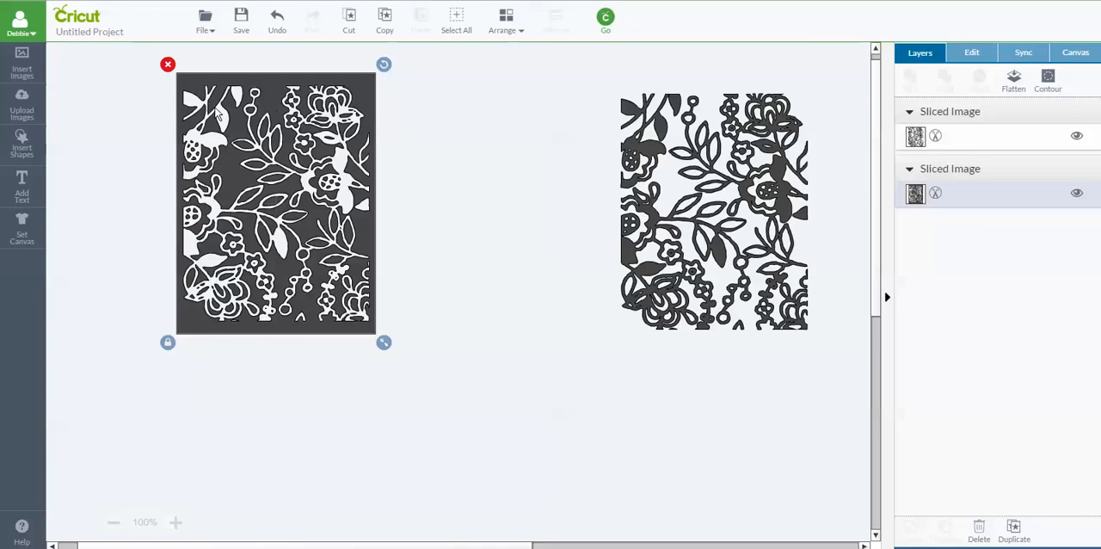
mouse_move(272, 100)
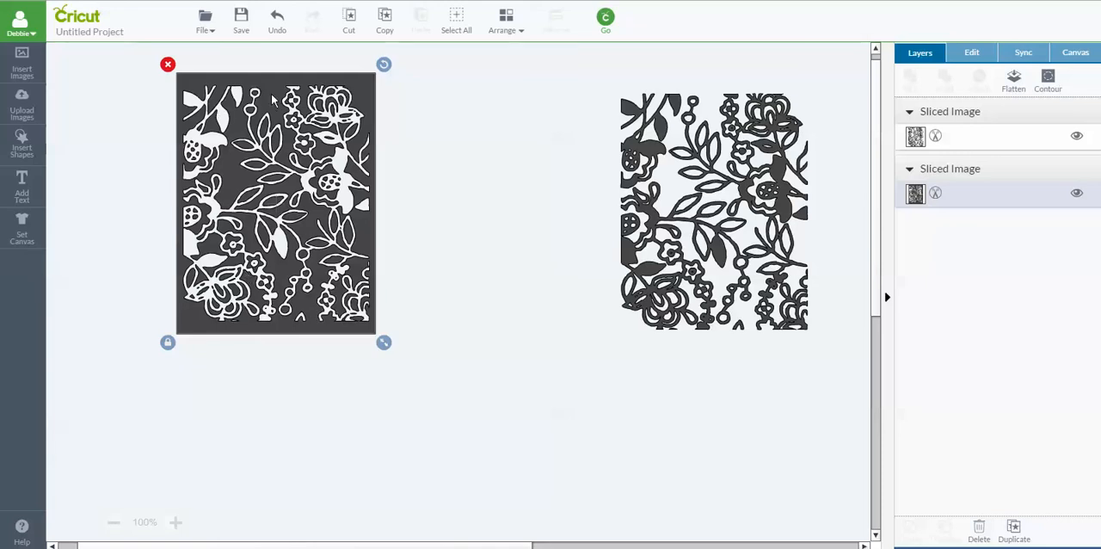
mouse_move(315, 299)
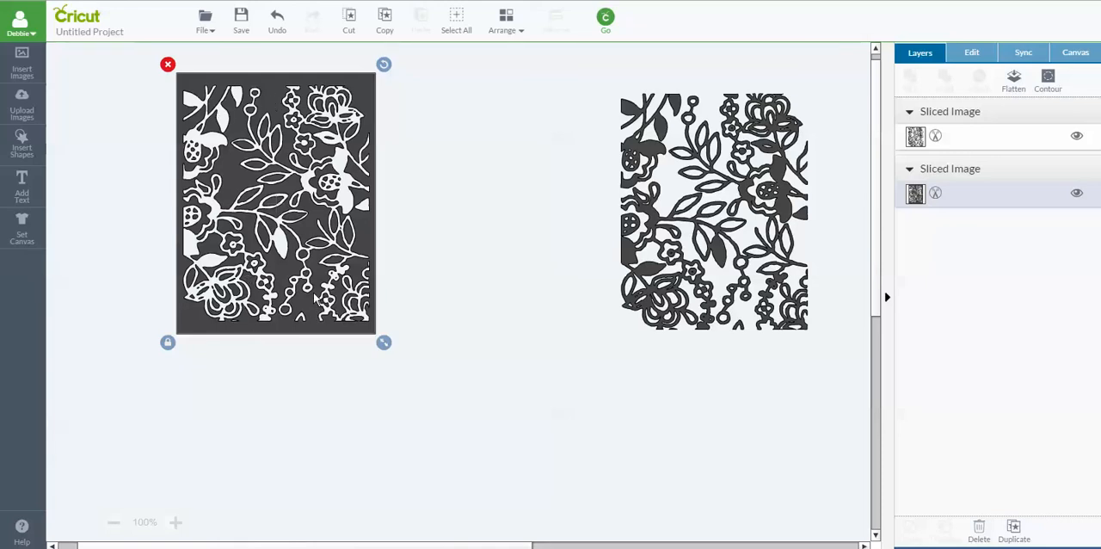
mouse_move(191, 114)
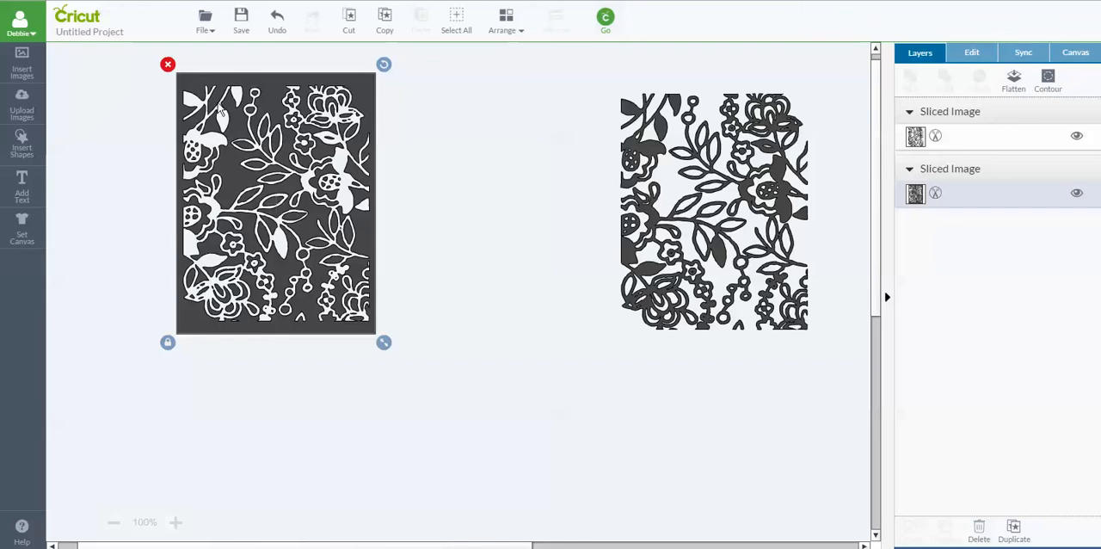
mouse_move(344, 113)
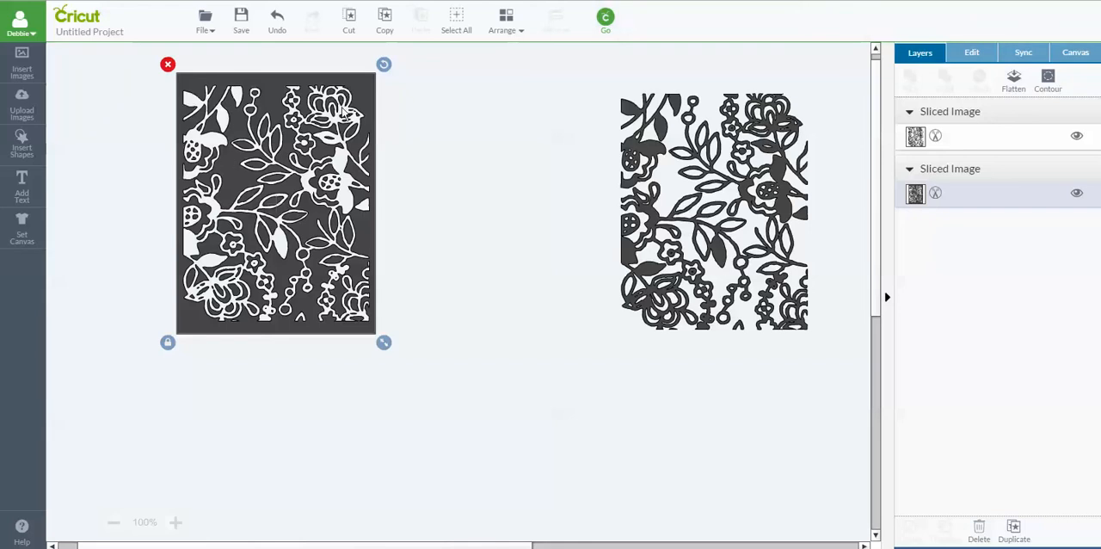
mouse_move(200, 169)
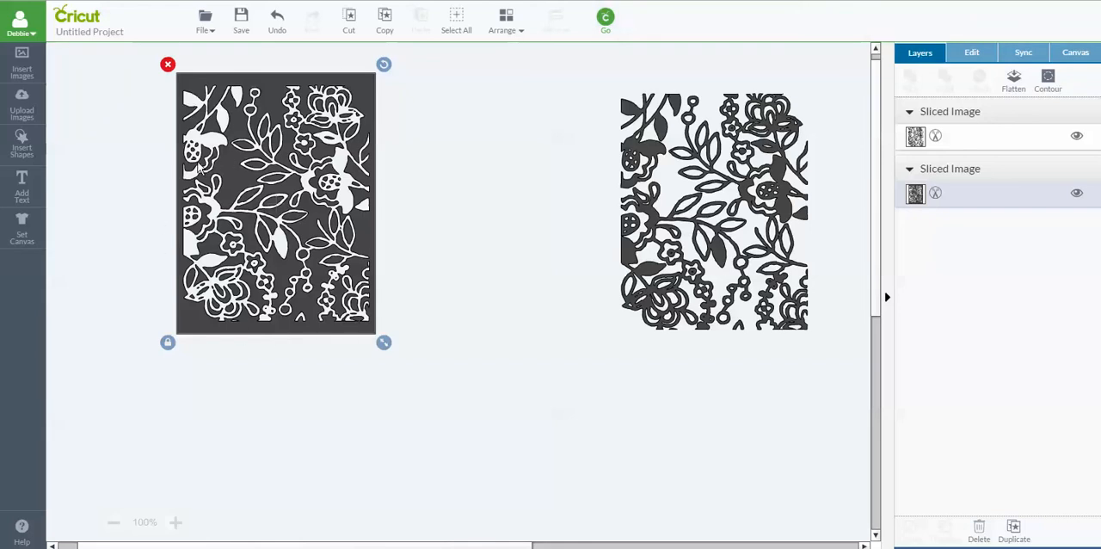
mouse_move(337, 114)
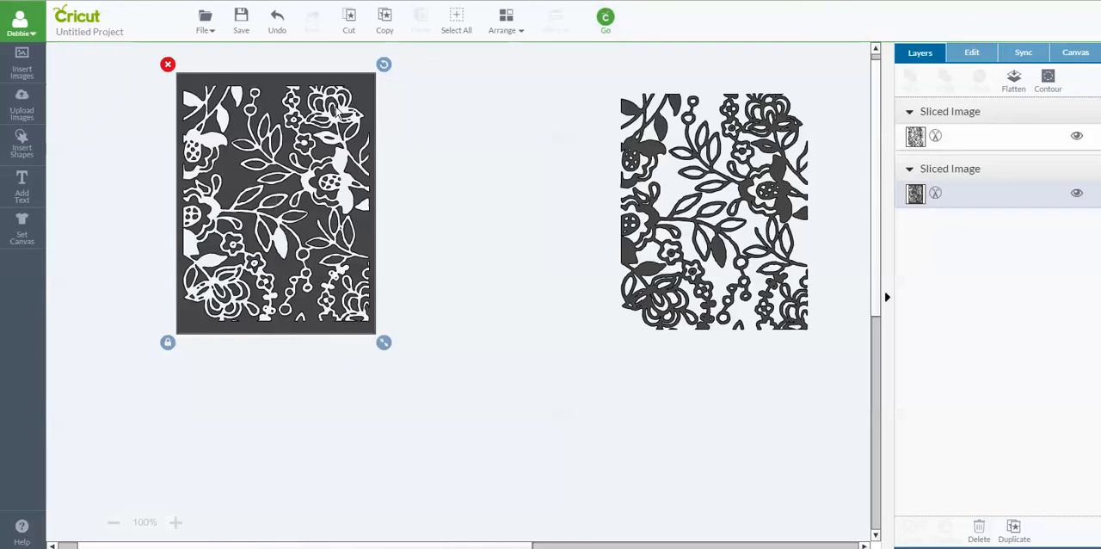
mouse_move(158, 154)
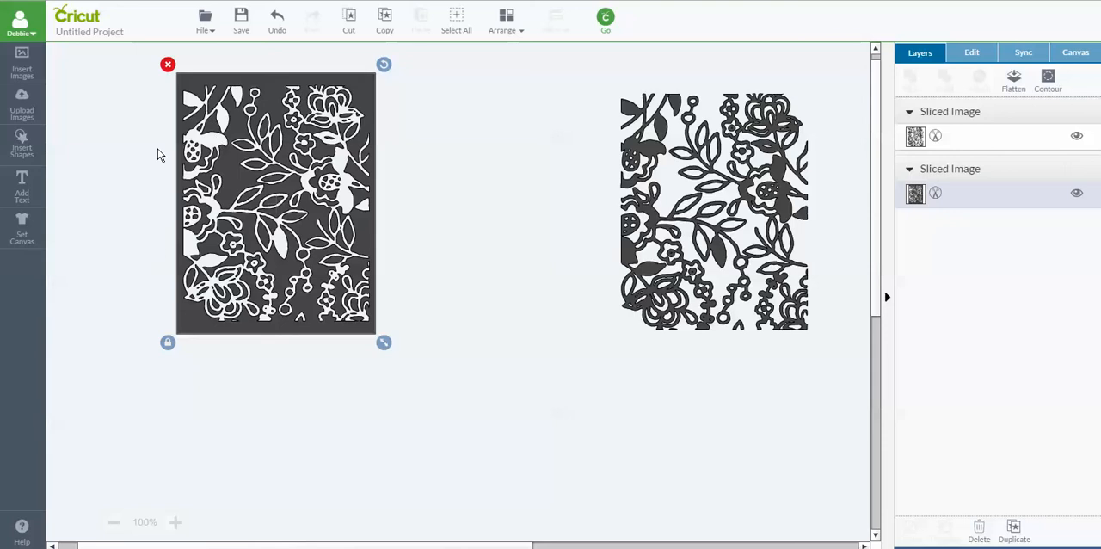
mouse_move(192, 238)
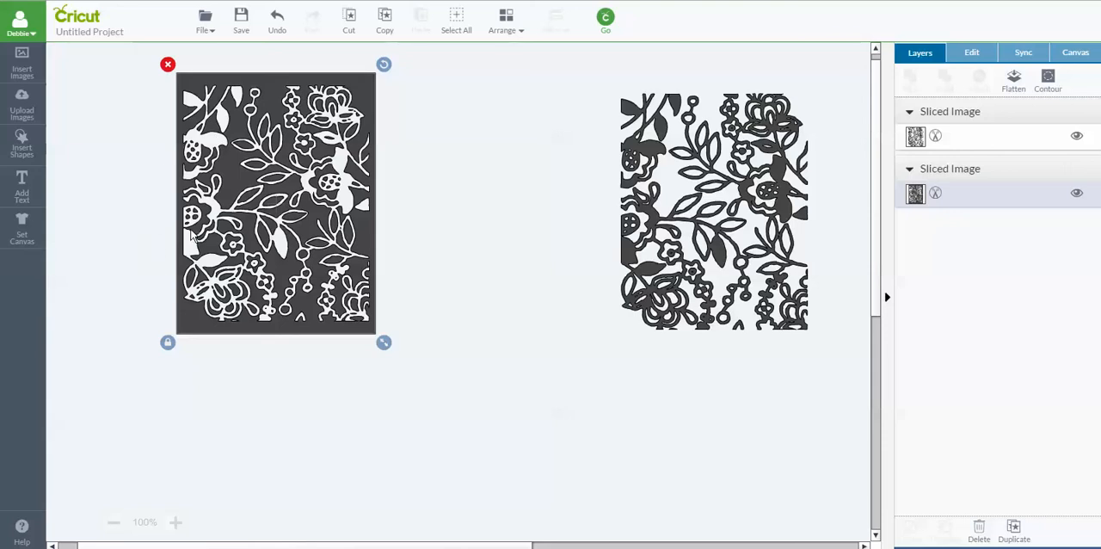
mouse_move(271, 261)
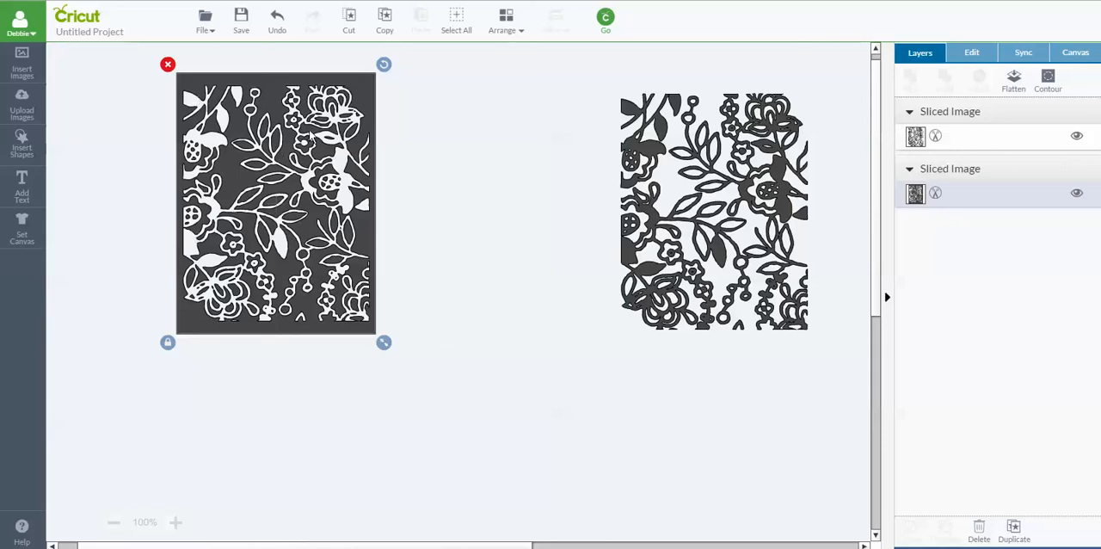
Reposition the dark floral cutout panel on the canvas, leaving the loose lace piece removed.
drag(276, 203, 255, 198)
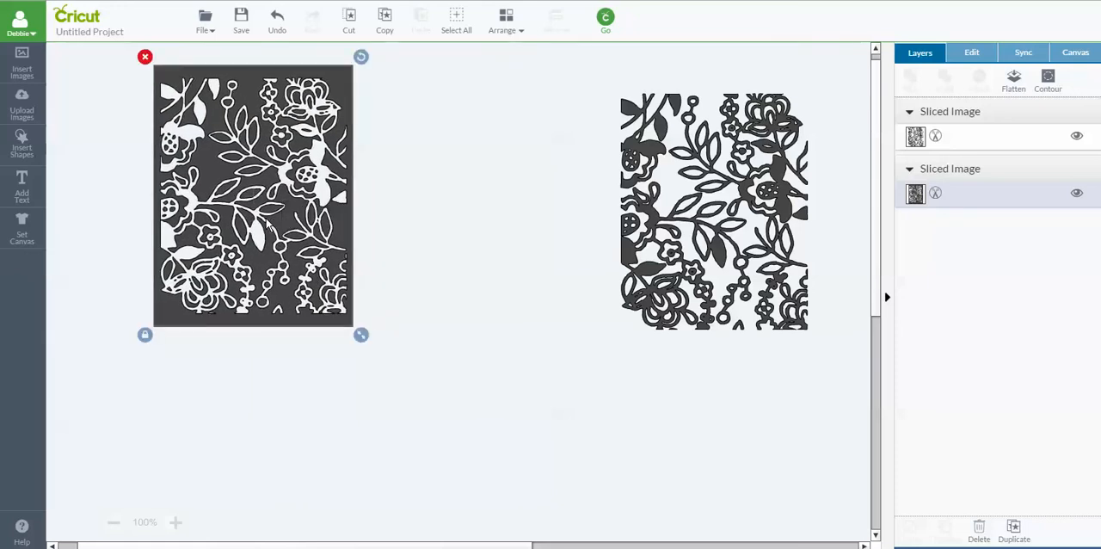
drag(253, 196, 265, 208)
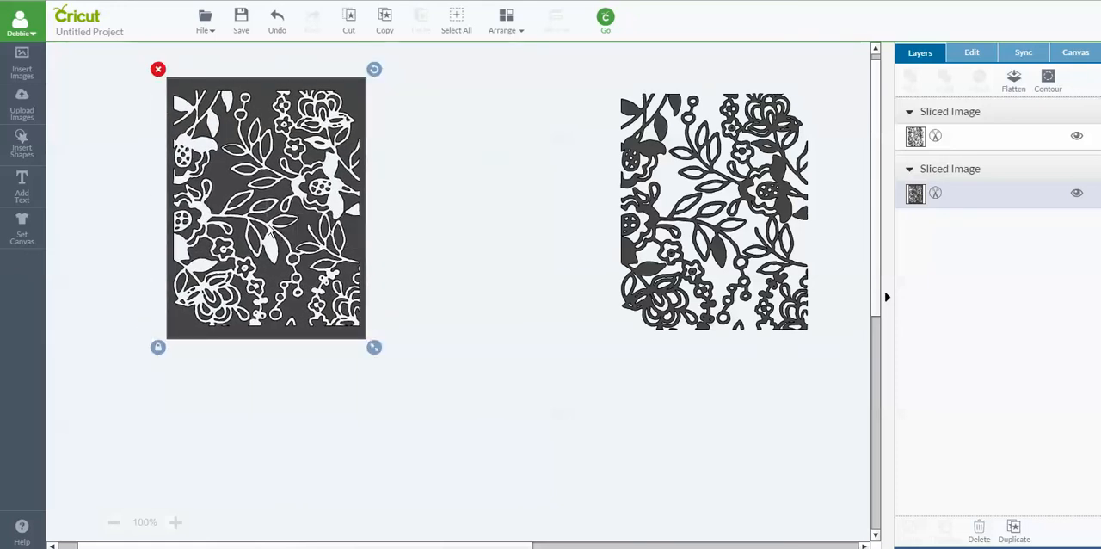
drag(714, 210, 606, 210)
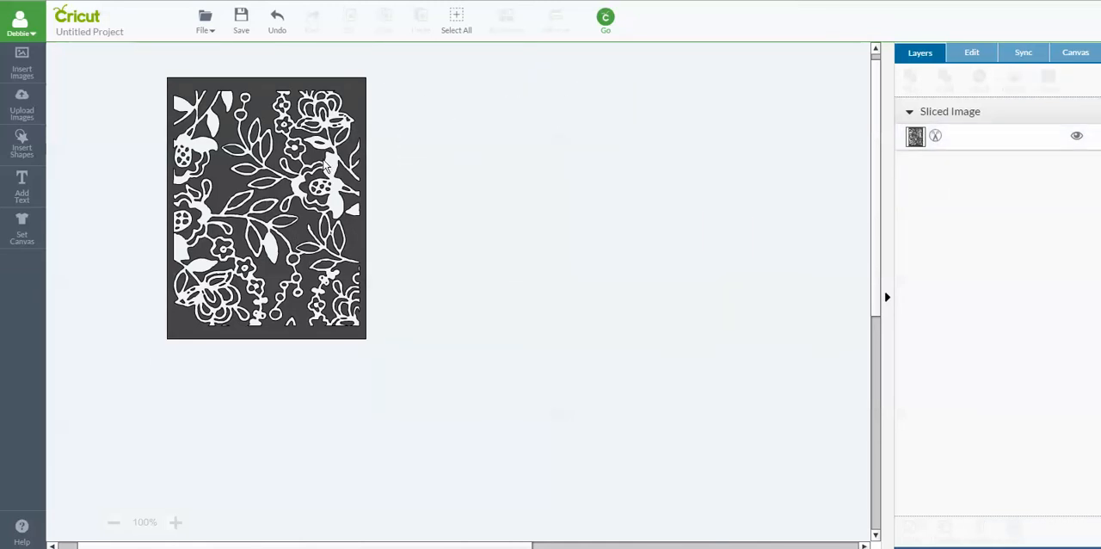
Replace the sliced panel with a fresh peach Creativebug floral lace image and shrink it small.
click(267, 206)
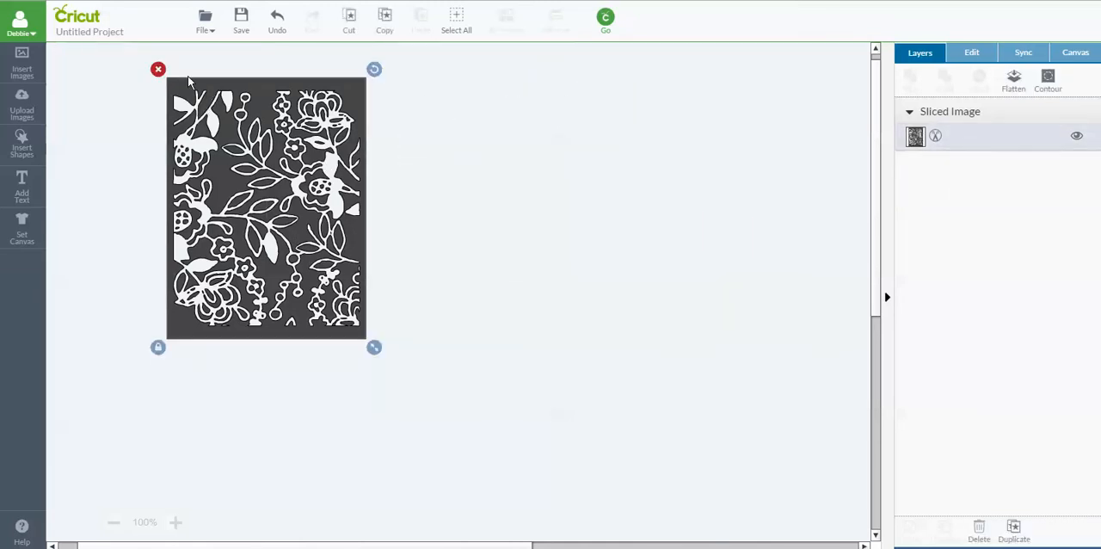
mouse_move(141, 72)
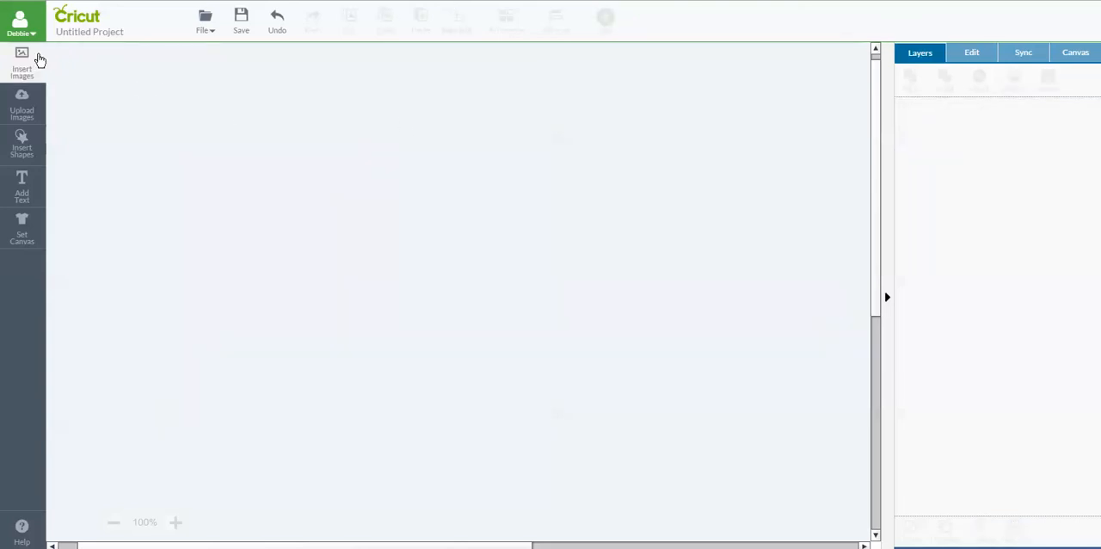
click(21, 62)
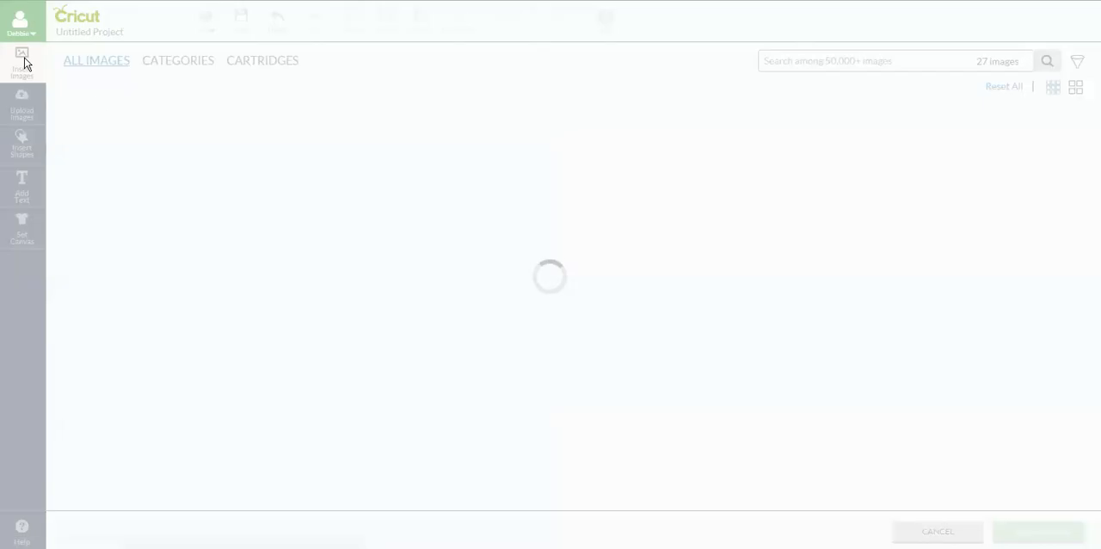
mouse_move(189, 69)
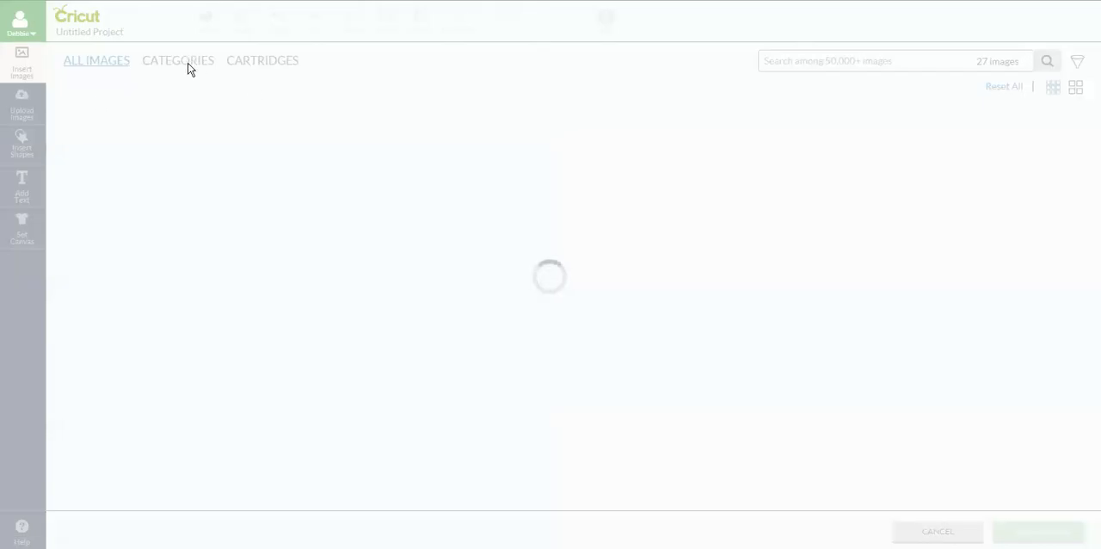
click(179, 60)
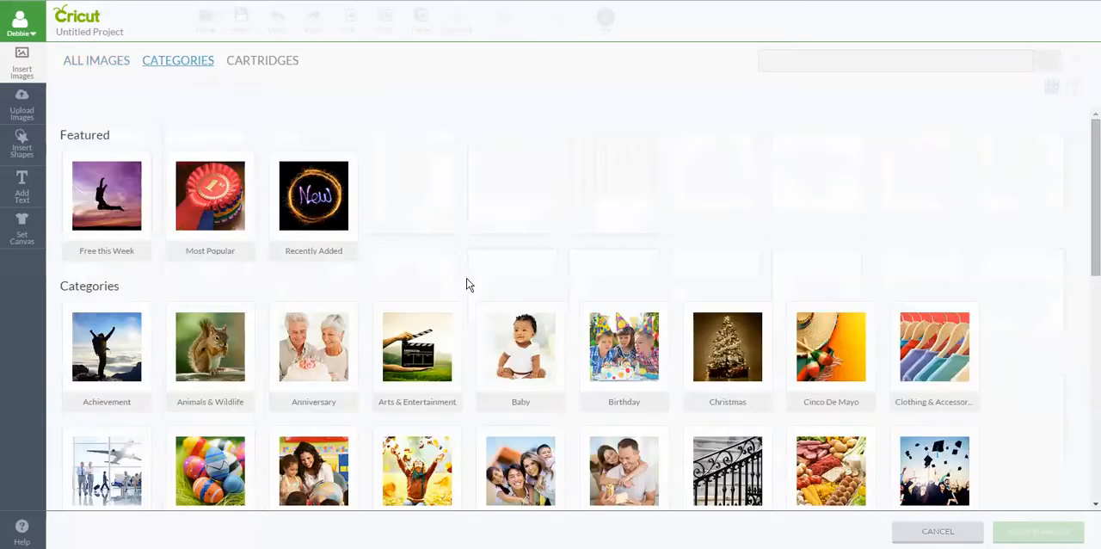
scroll(down, 3)
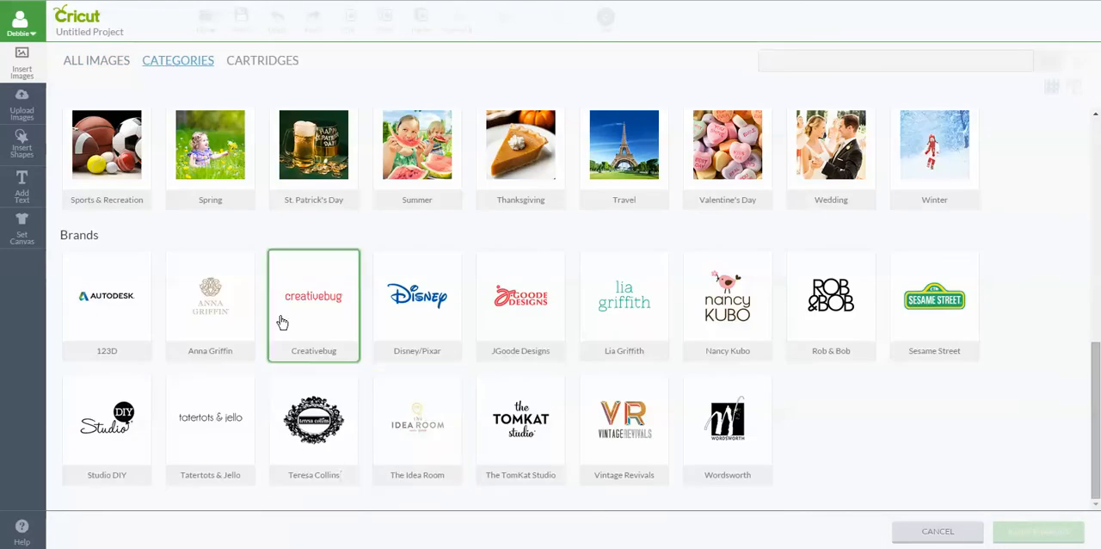
click(313, 306)
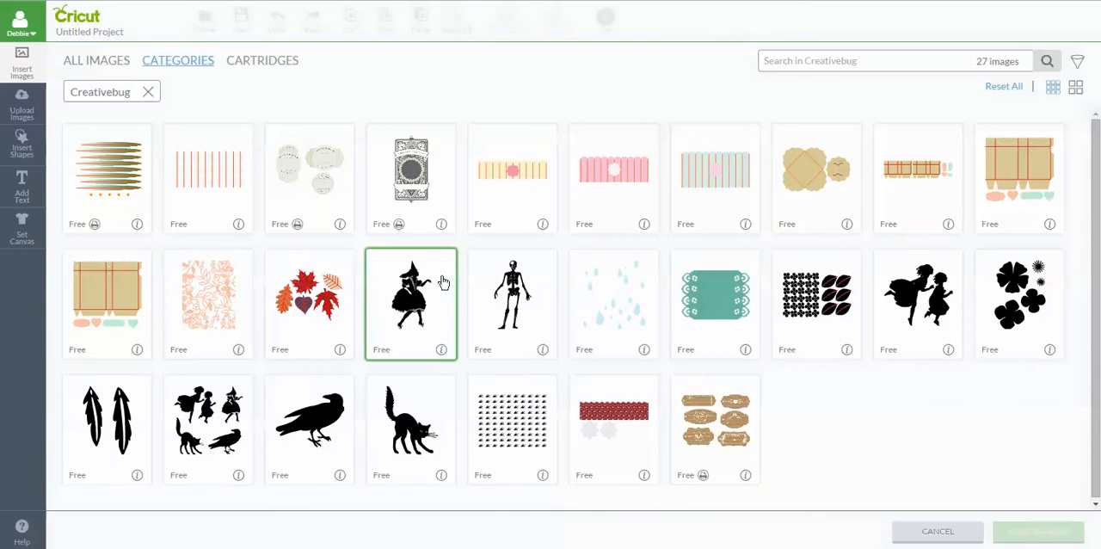
click(207, 296)
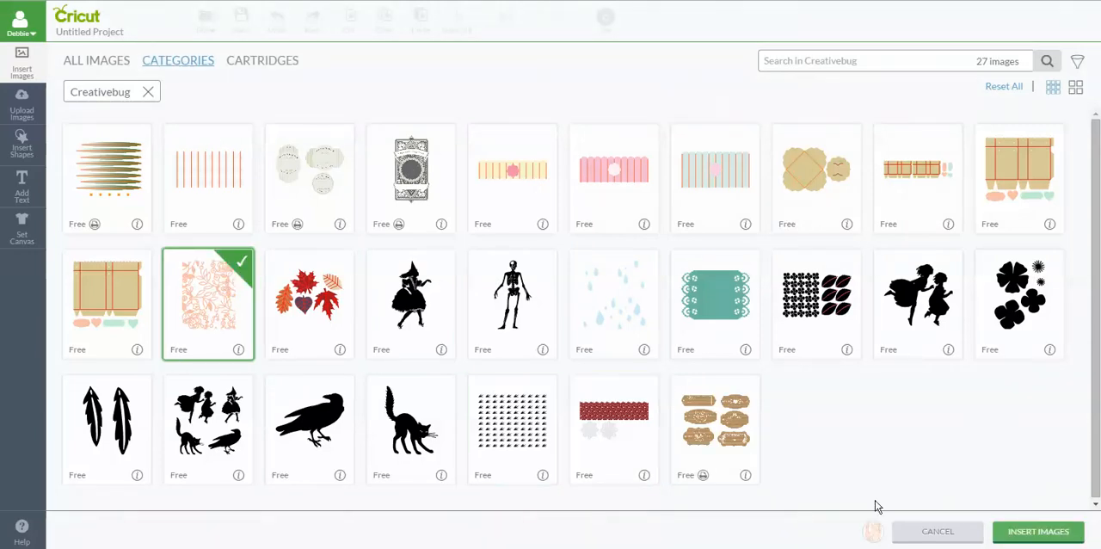
click(1037, 530)
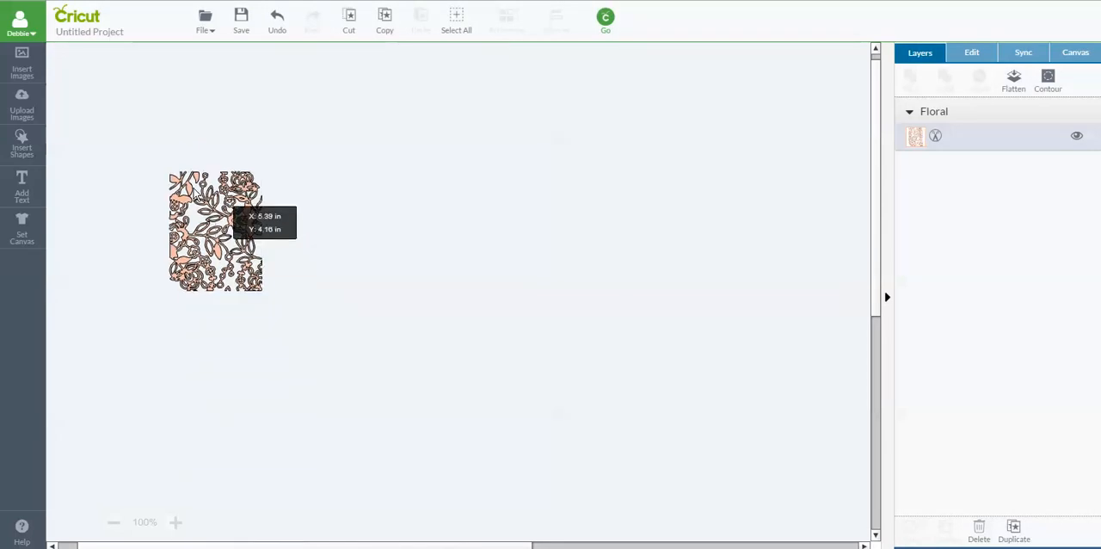
drag(215, 231, 168, 175)
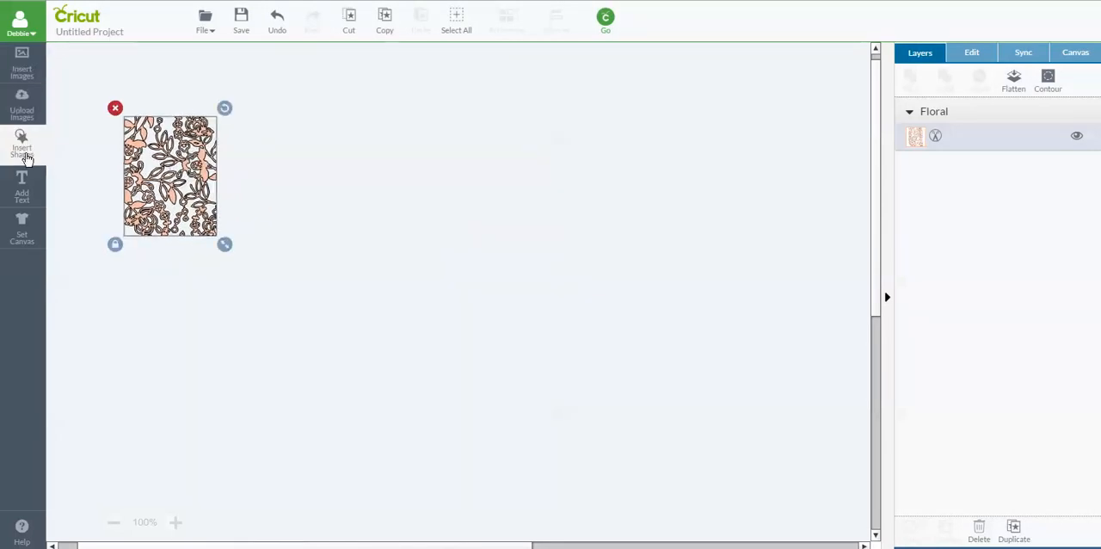
Add a square shape beside the floral image as a new Square layer.
click(20, 147)
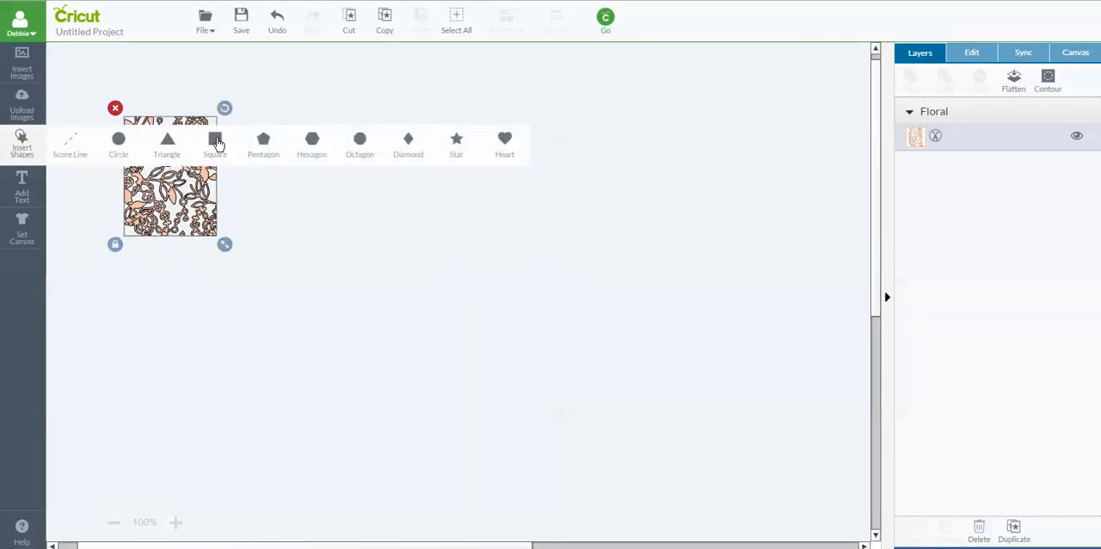
click(213, 141)
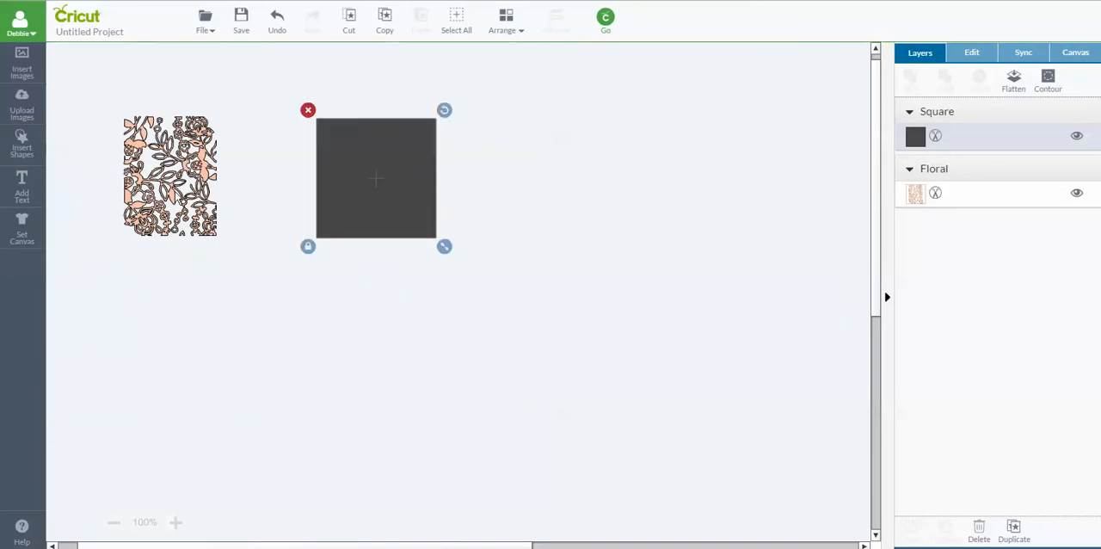
mouse_move(175, 215)
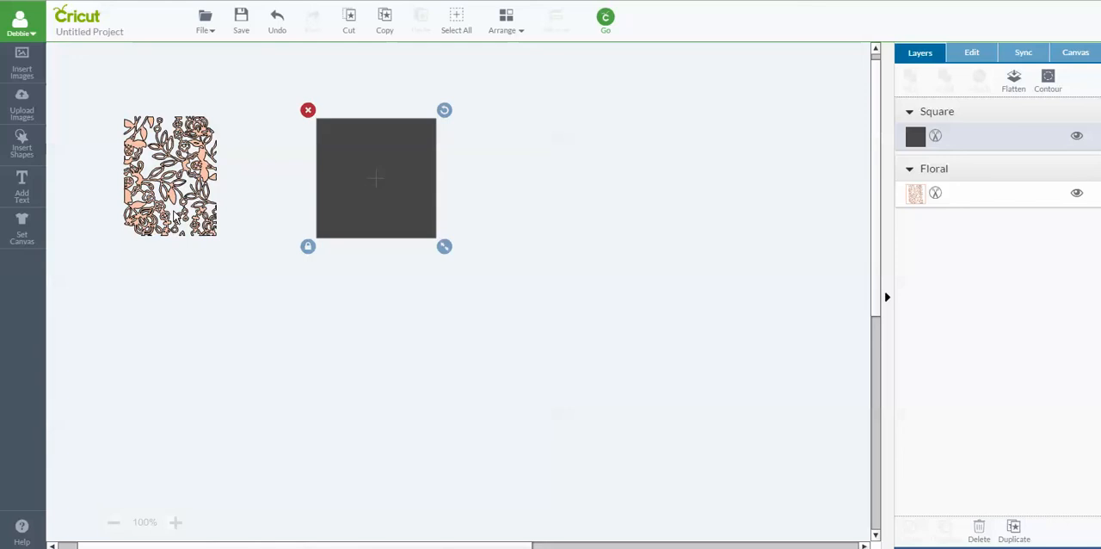
mouse_move(404, 182)
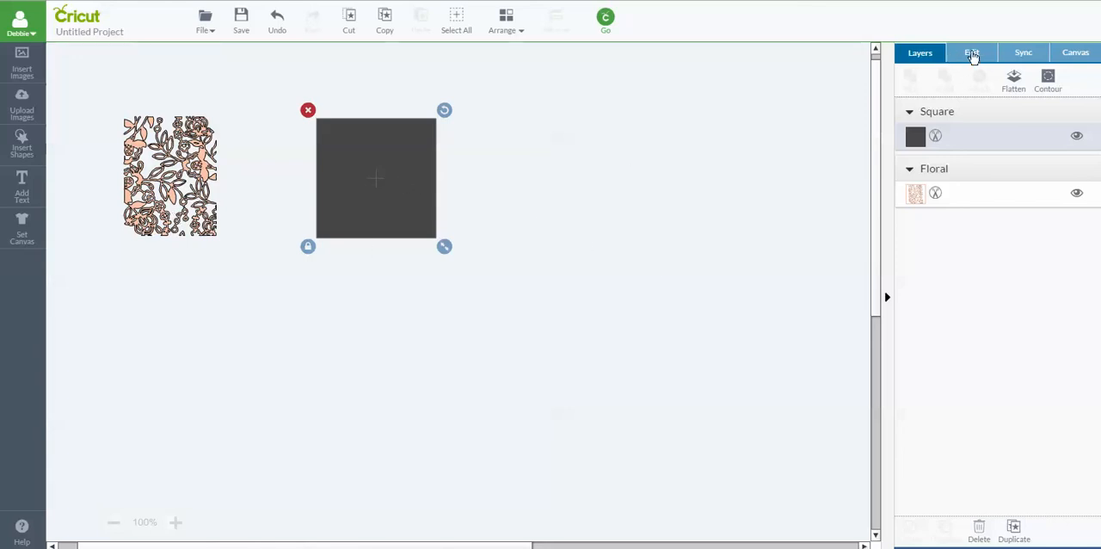
Unlock the square's proportions and size it to 4 by 5.25 inches.
click(972, 52)
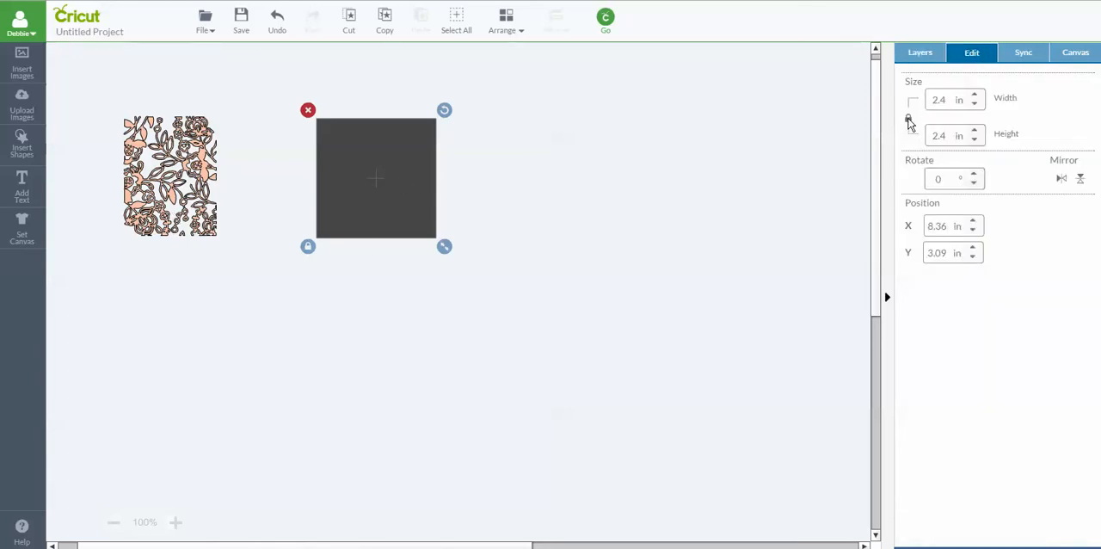
click(947, 100)
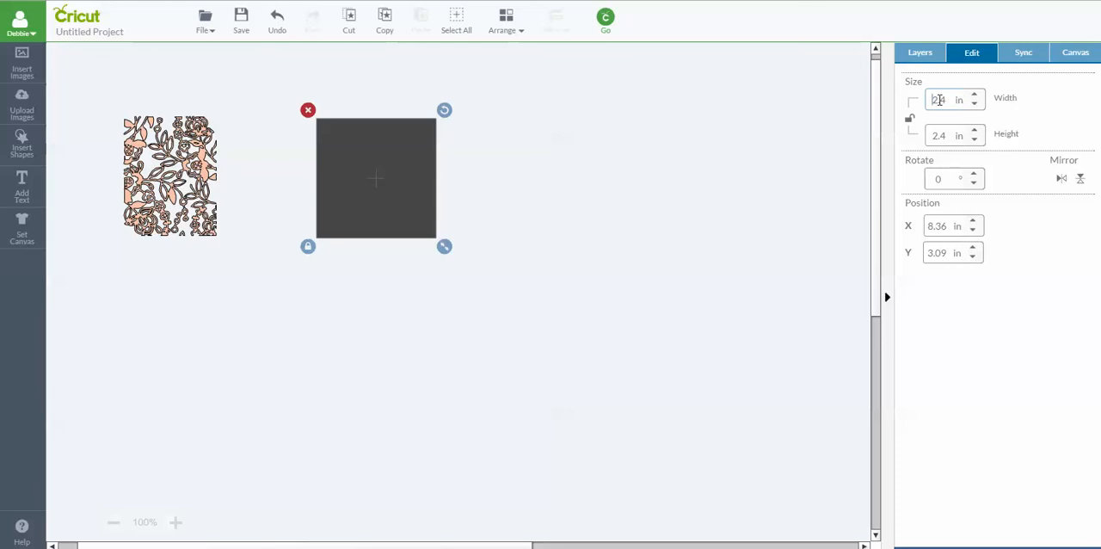
text(4)
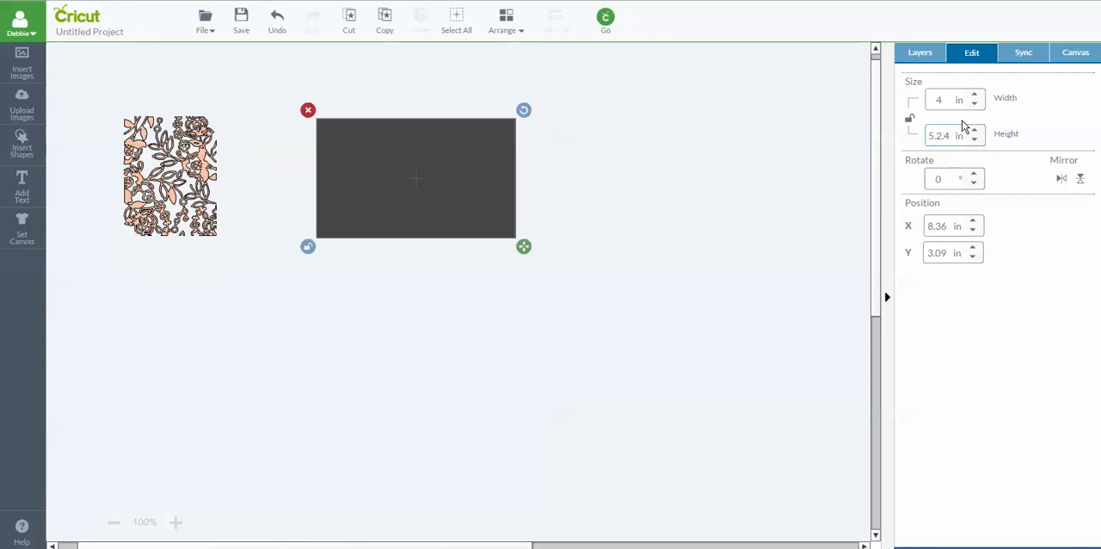
text(5.25)
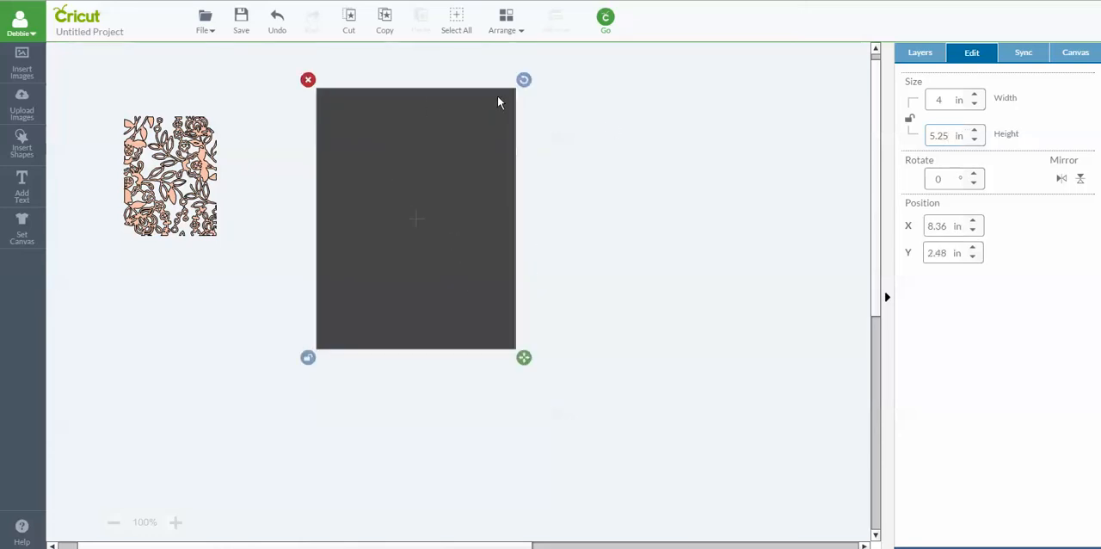
mouse_move(301, 184)
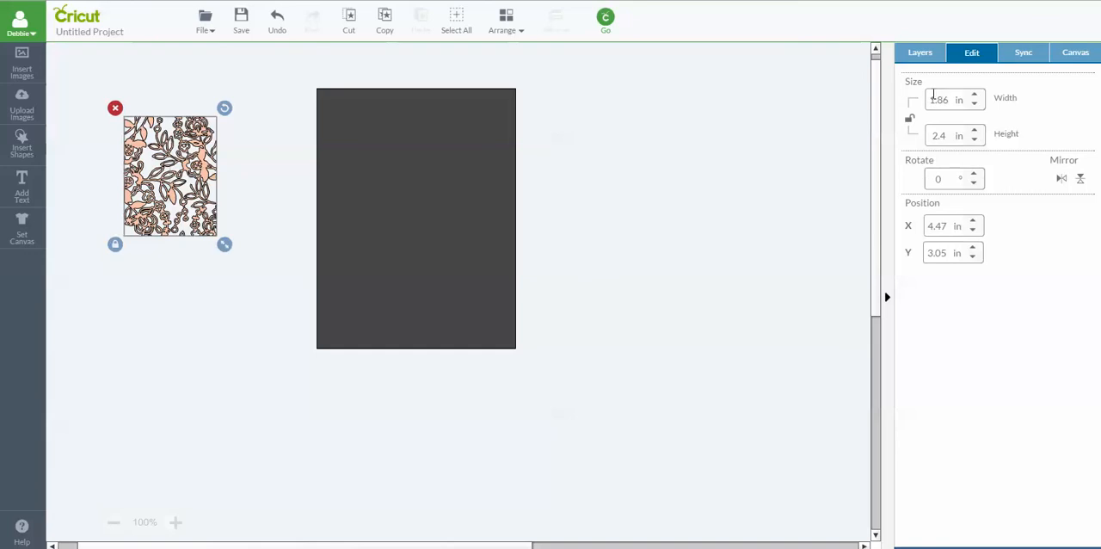
Set the floral lace image's width to 3.75 inches.
text(3)
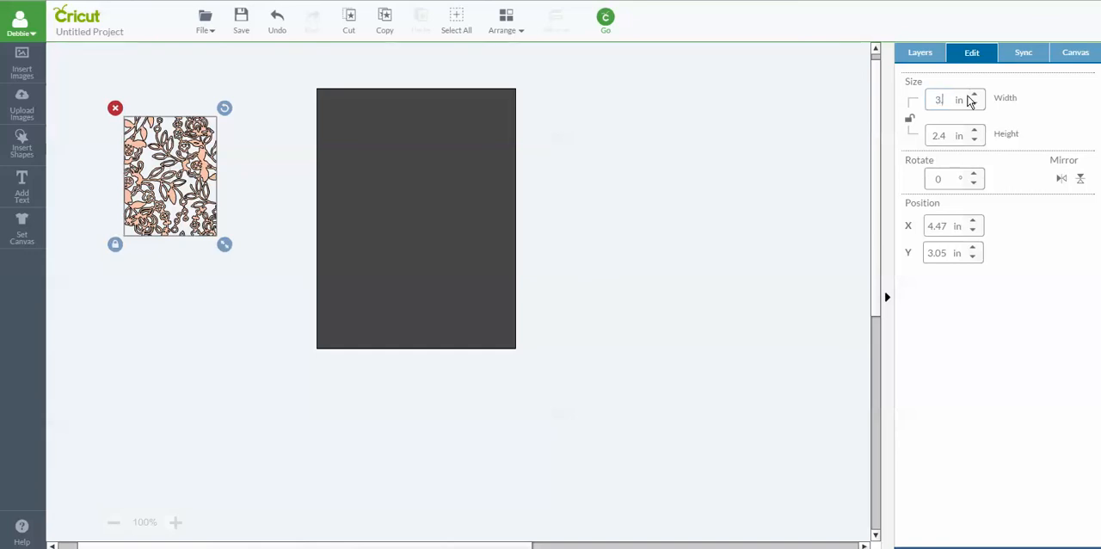
text(.75)
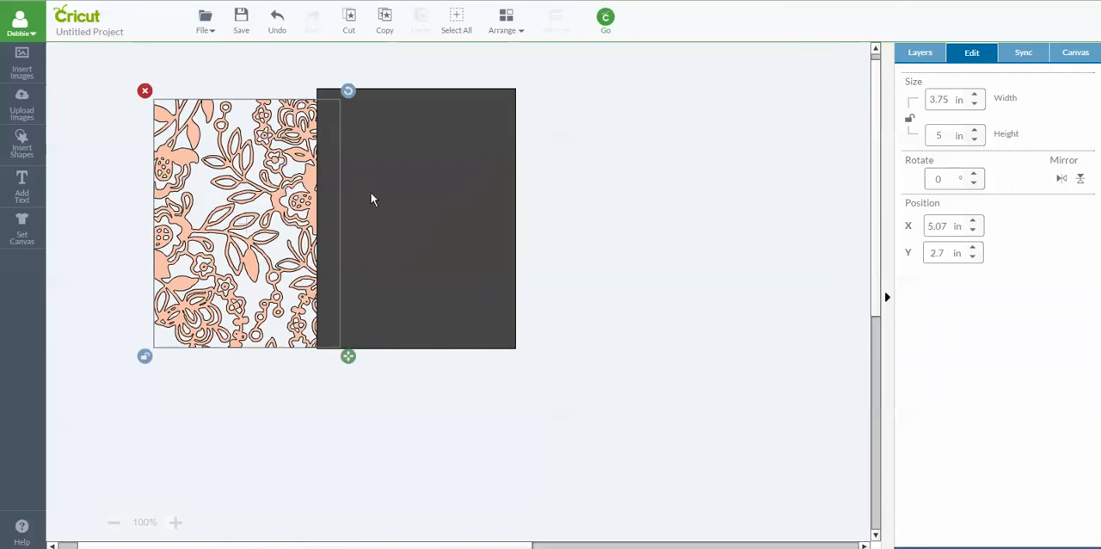
Select the floral image and rectangle together and centre them with Align > Center.
right_click(371, 198)
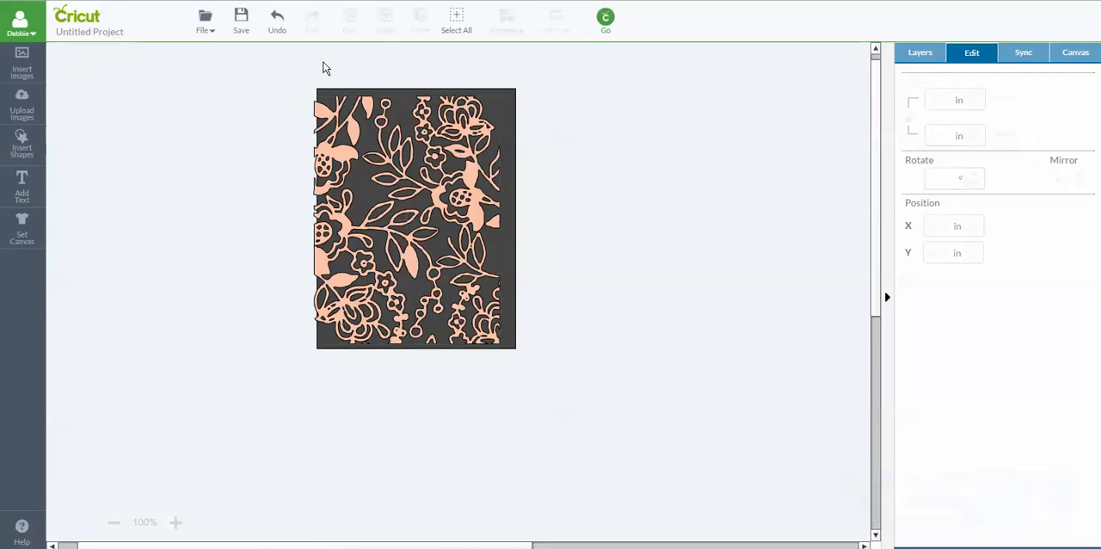
click(417, 218)
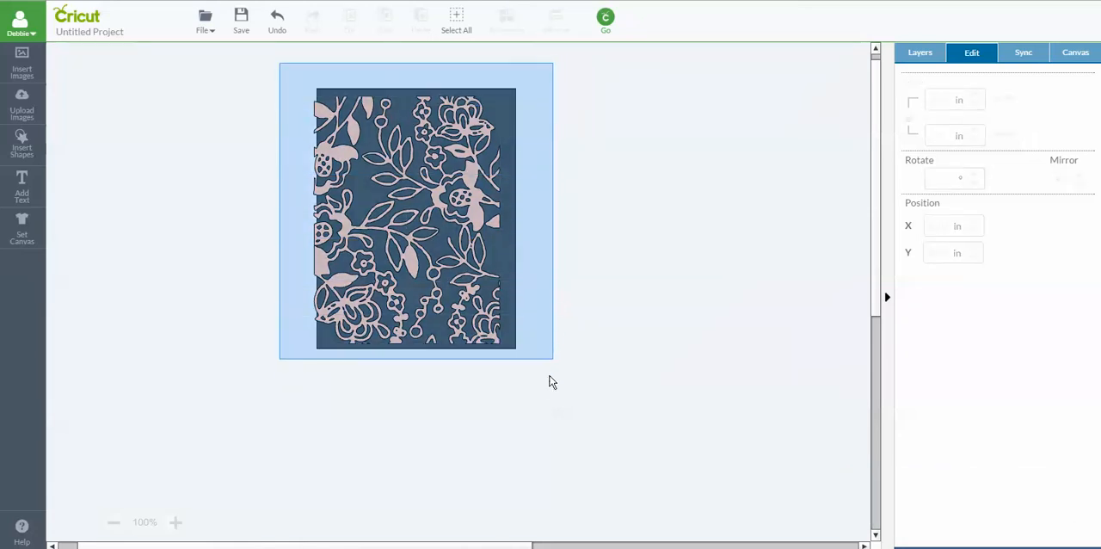
click(416, 215)
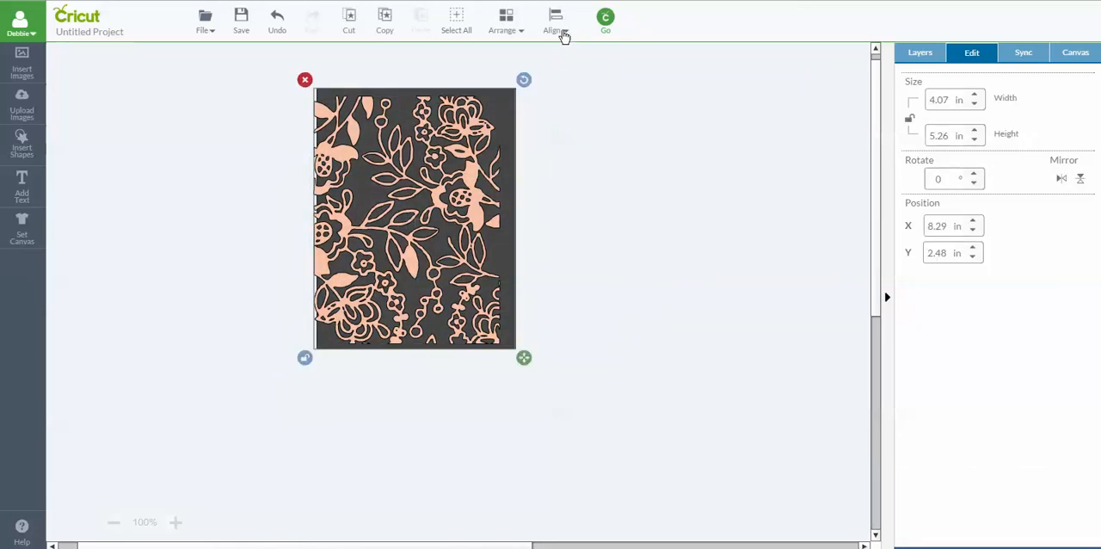
click(554, 19)
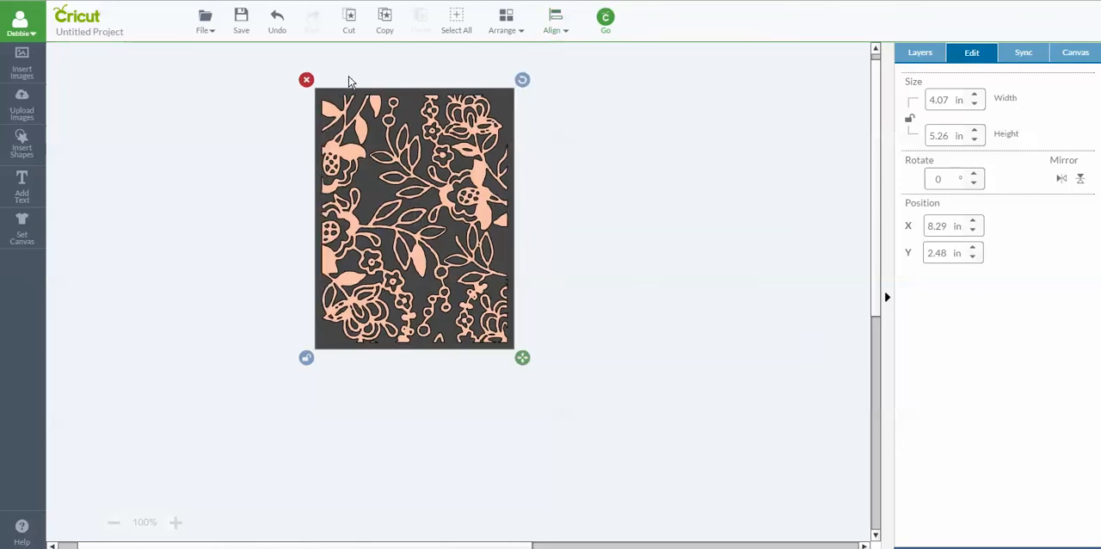
mouse_move(503, 147)
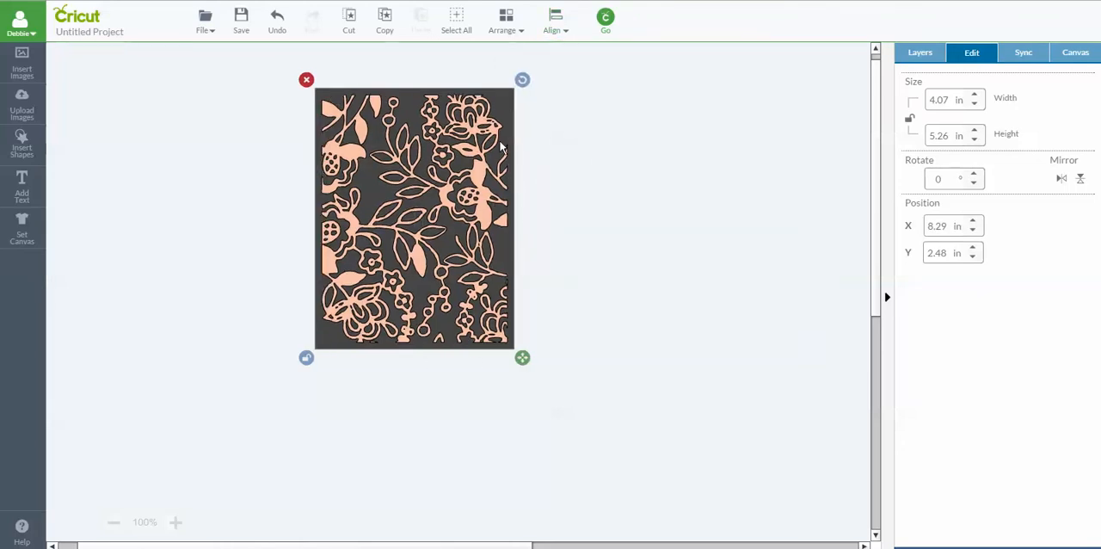
click(623, 164)
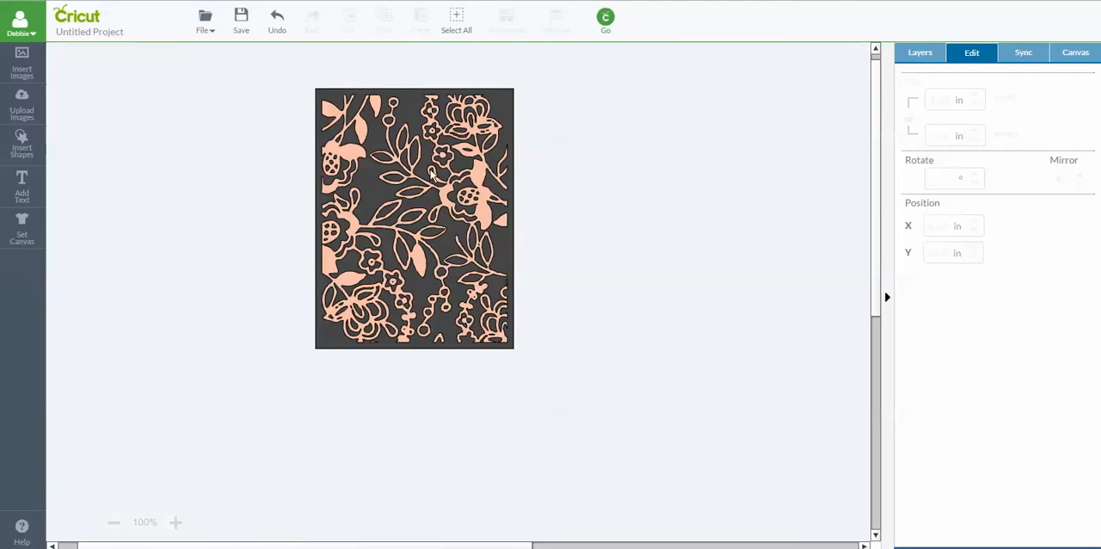
Reselect the floral image, then both the image and rectangle together.
click(413, 217)
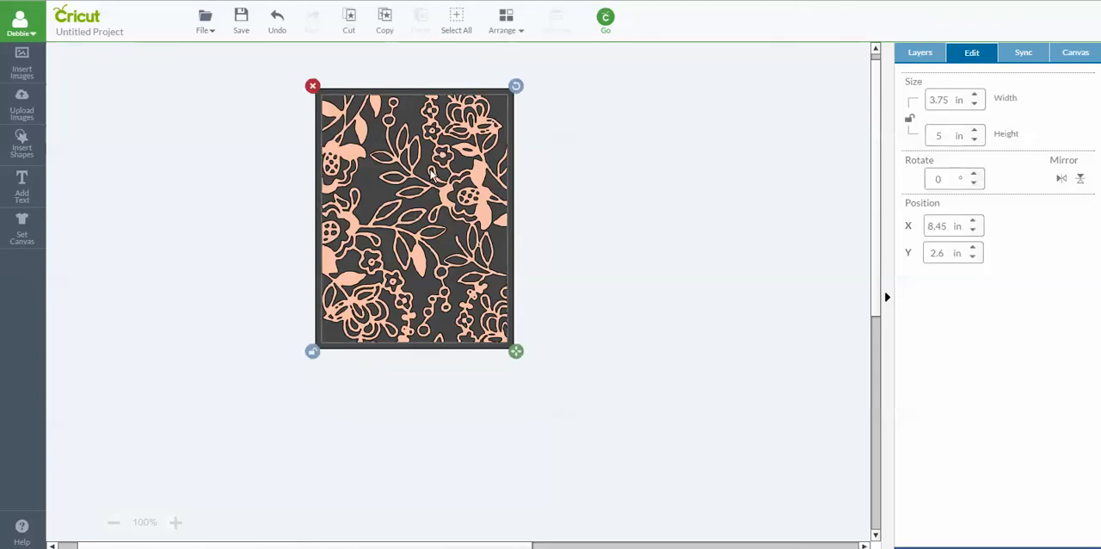
mouse_move(409, 96)
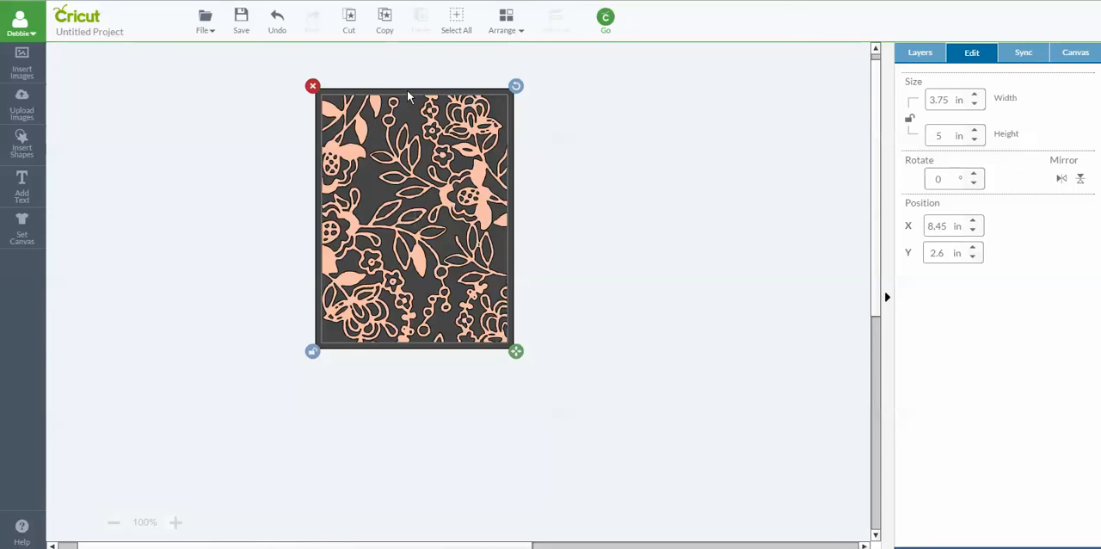
mouse_move(629, 186)
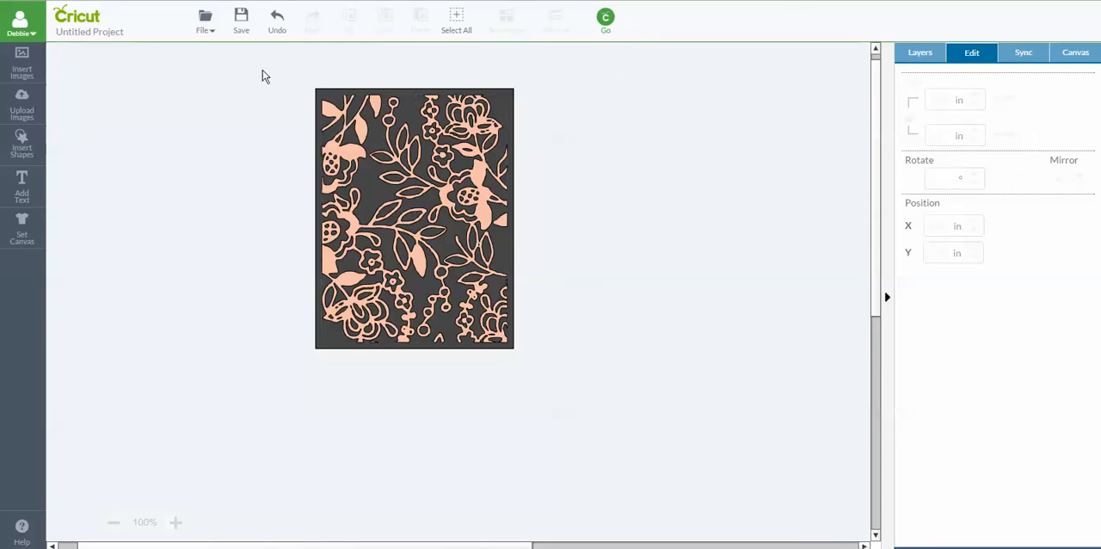
click(412, 218)
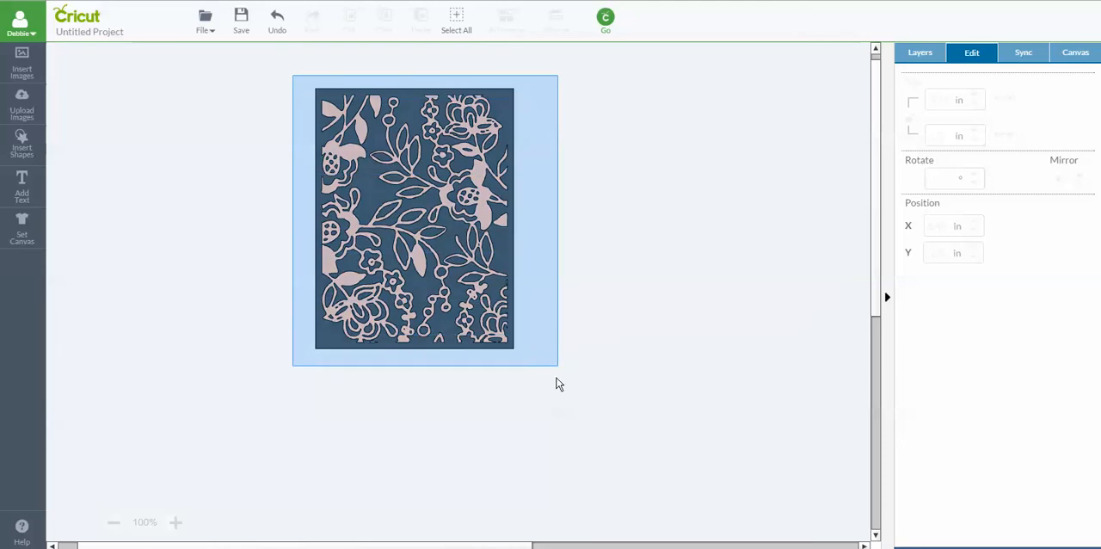
click(413, 217)
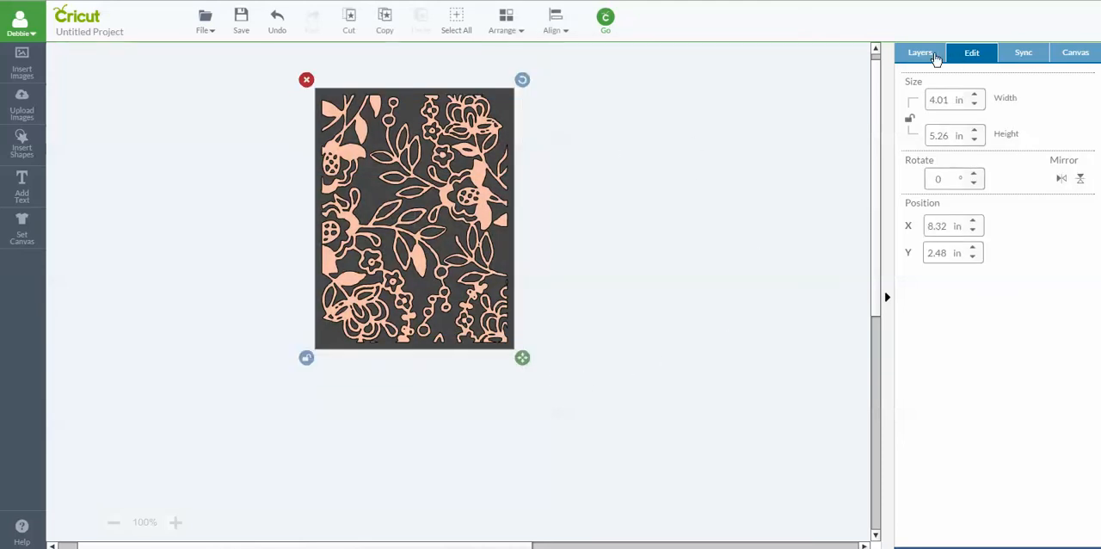
Set the floral layer's line type to Write and recolour the Square layer white.
click(918, 51)
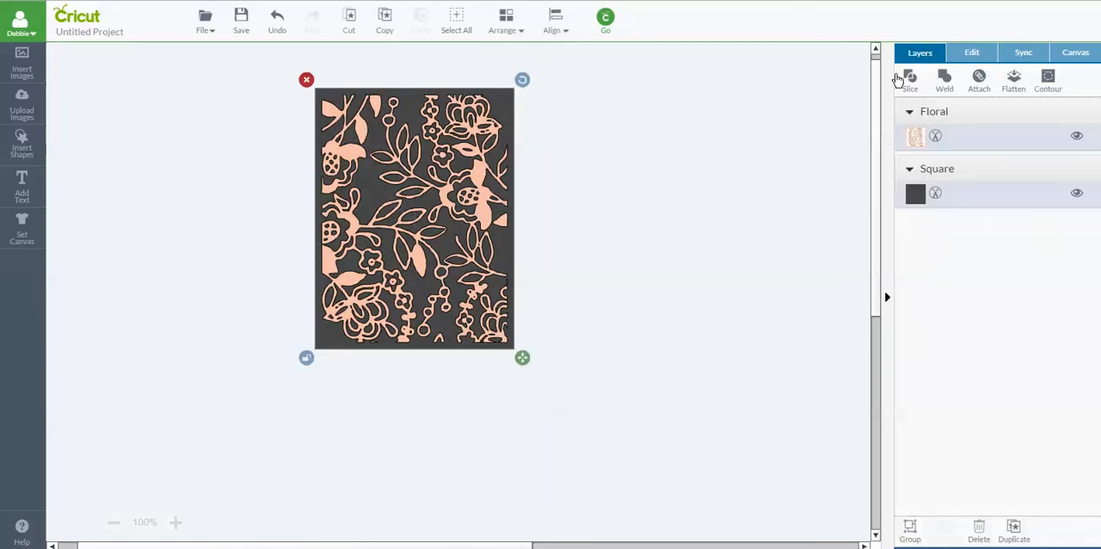
mouse_move(908, 78)
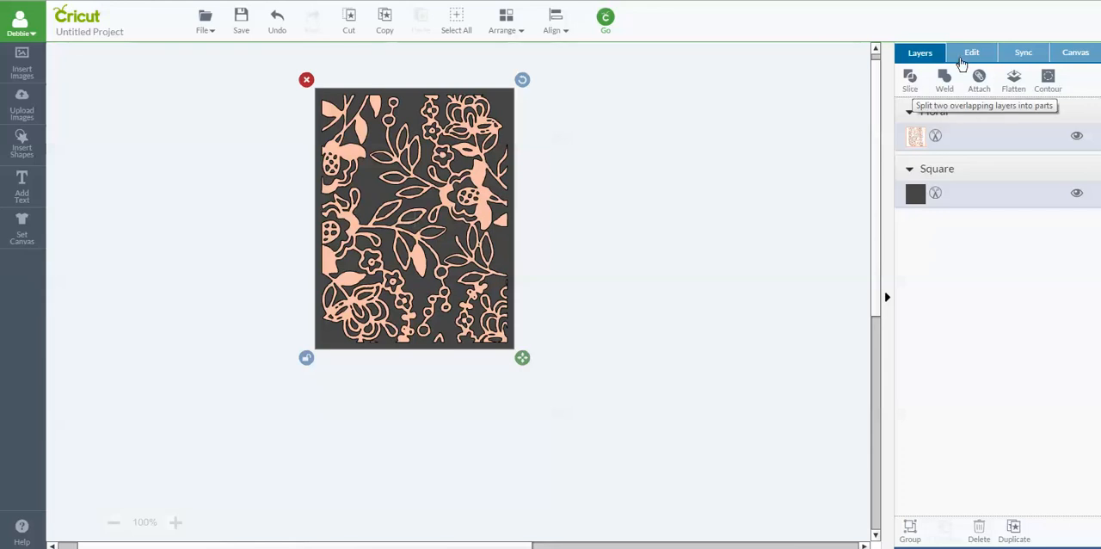
mouse_move(918, 154)
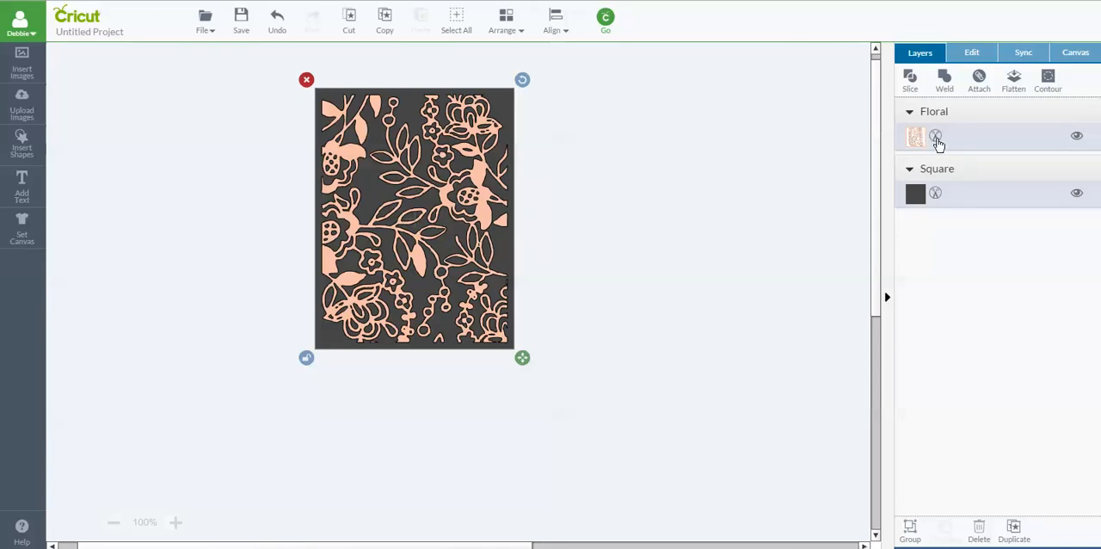
mouse_move(937, 145)
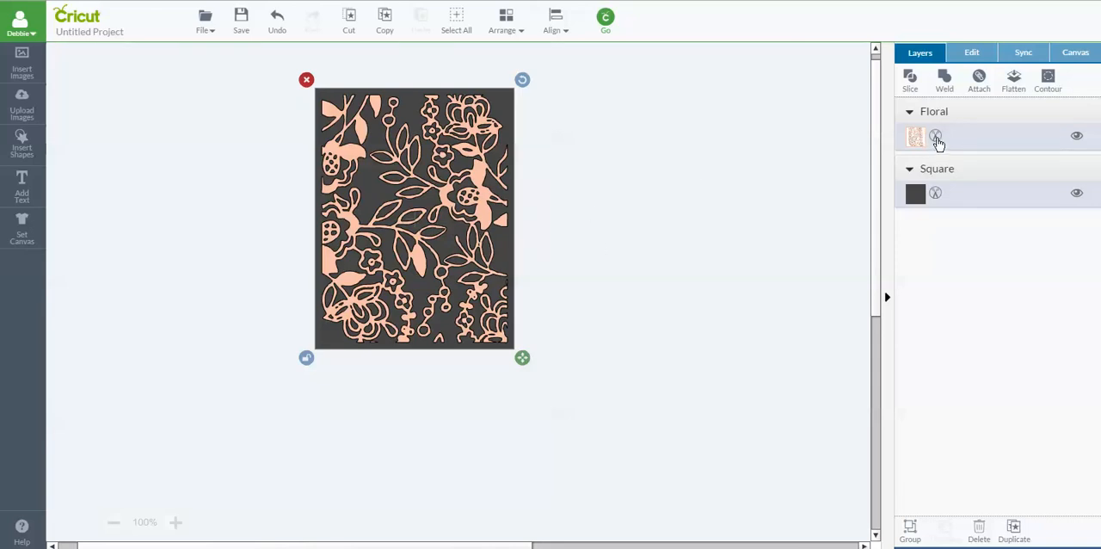
click(915, 136)
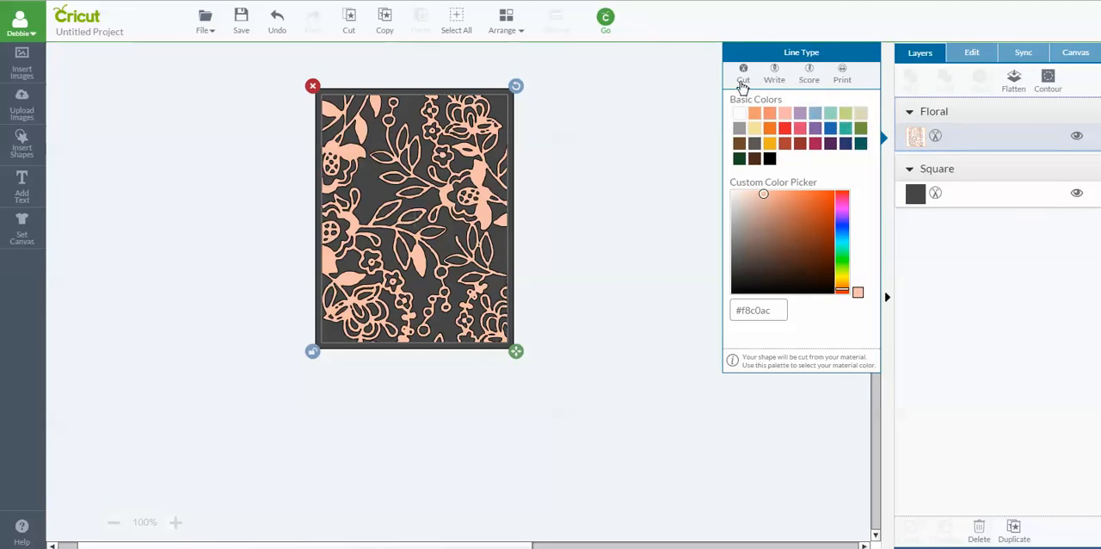
mouse_move(774, 73)
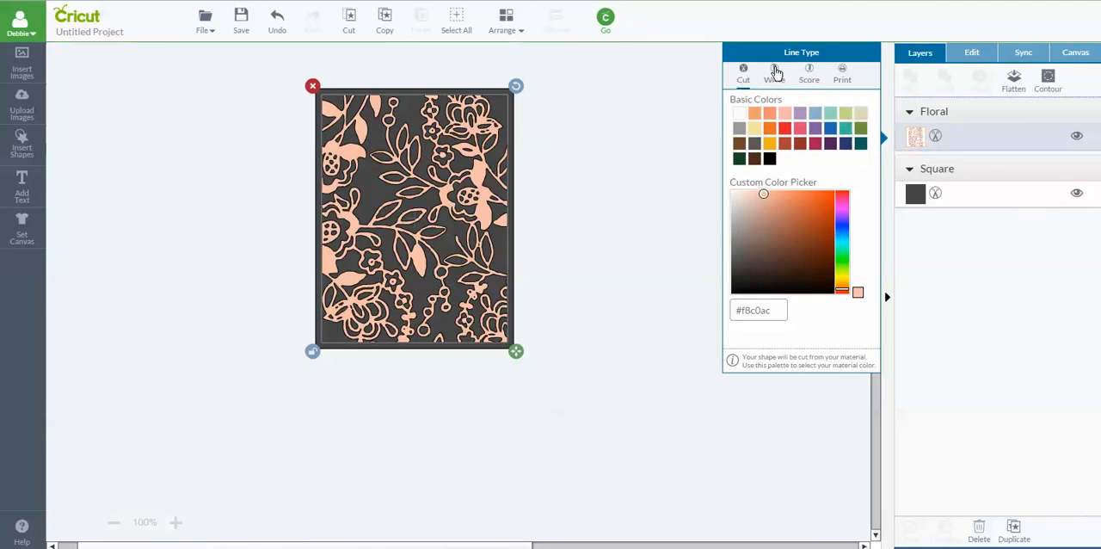
click(774, 73)
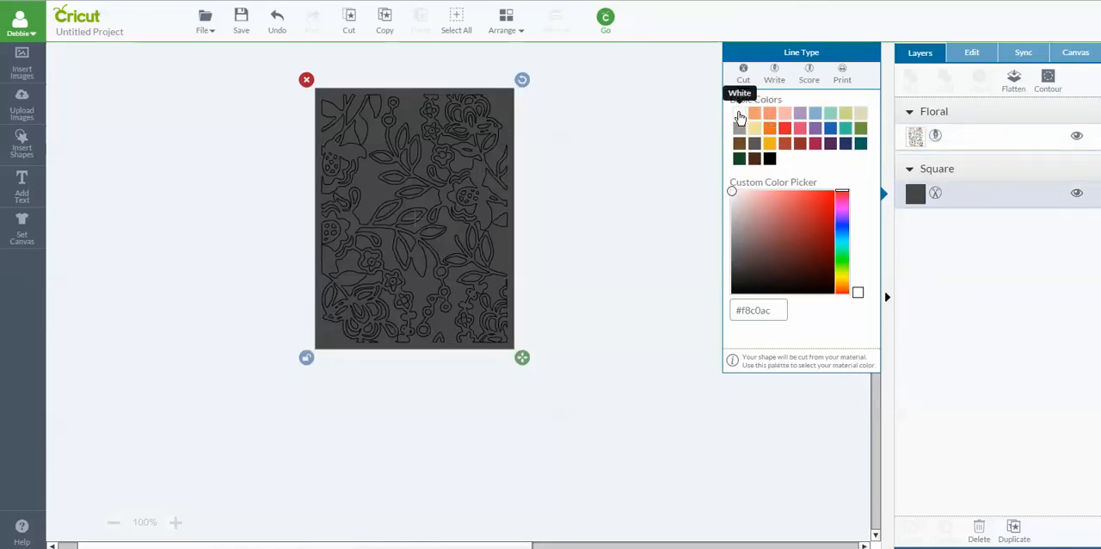
click(740, 114)
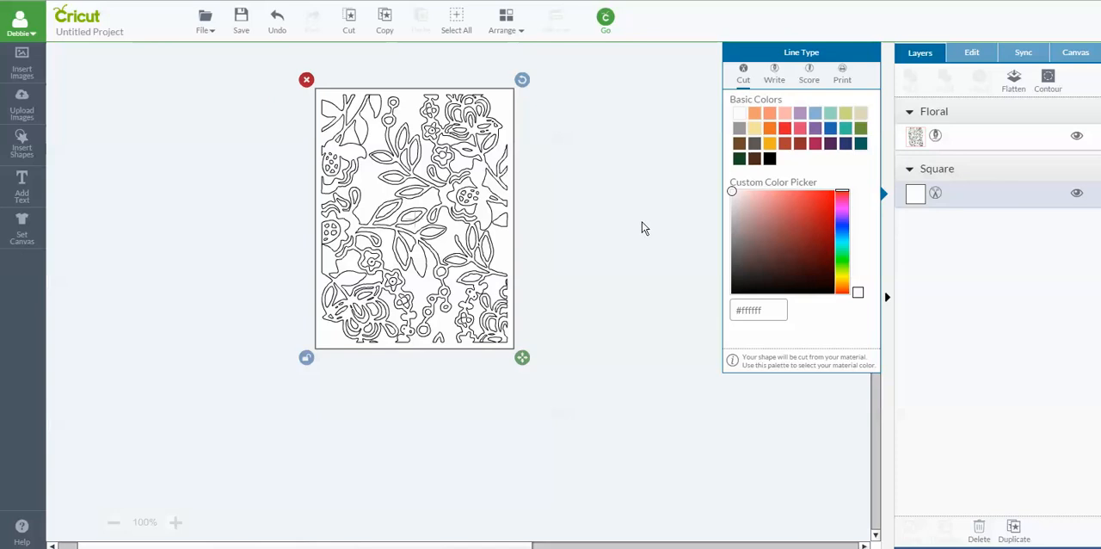
mouse_move(640, 225)
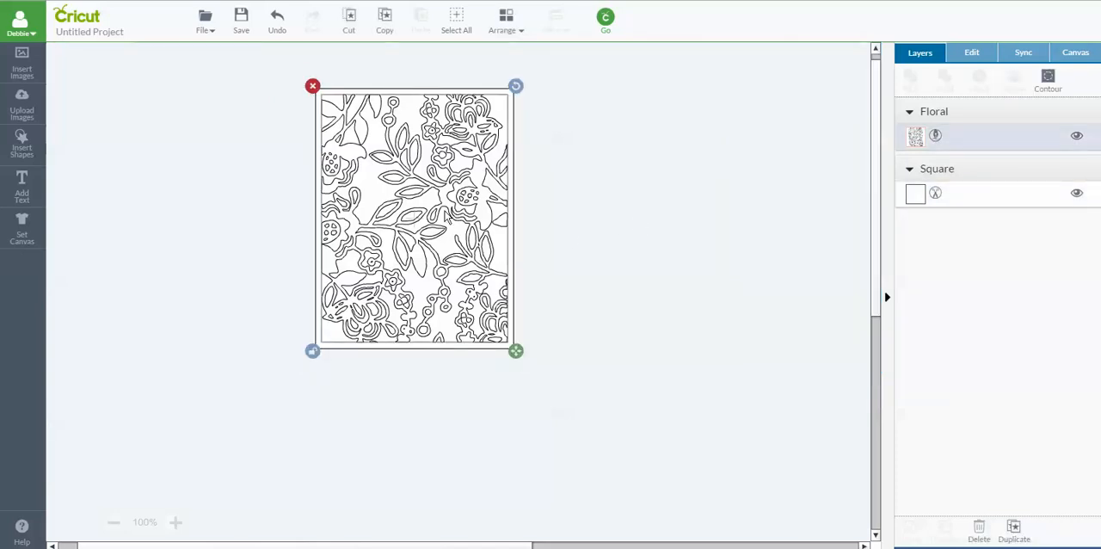
mouse_move(592, 158)
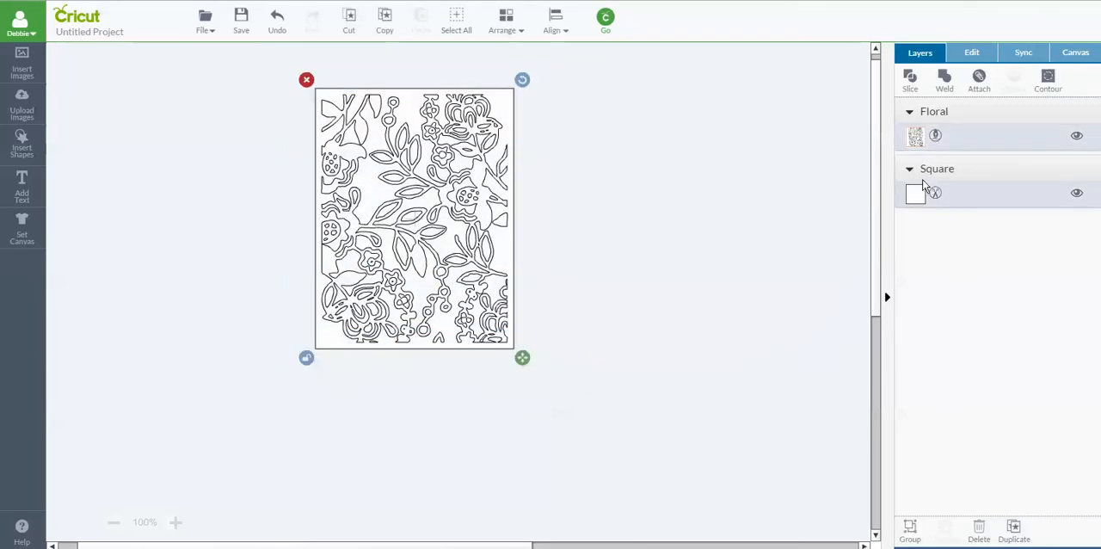
Attach the floral lines to the white rectangle and set the pen colour to Very Berry.
click(979, 78)
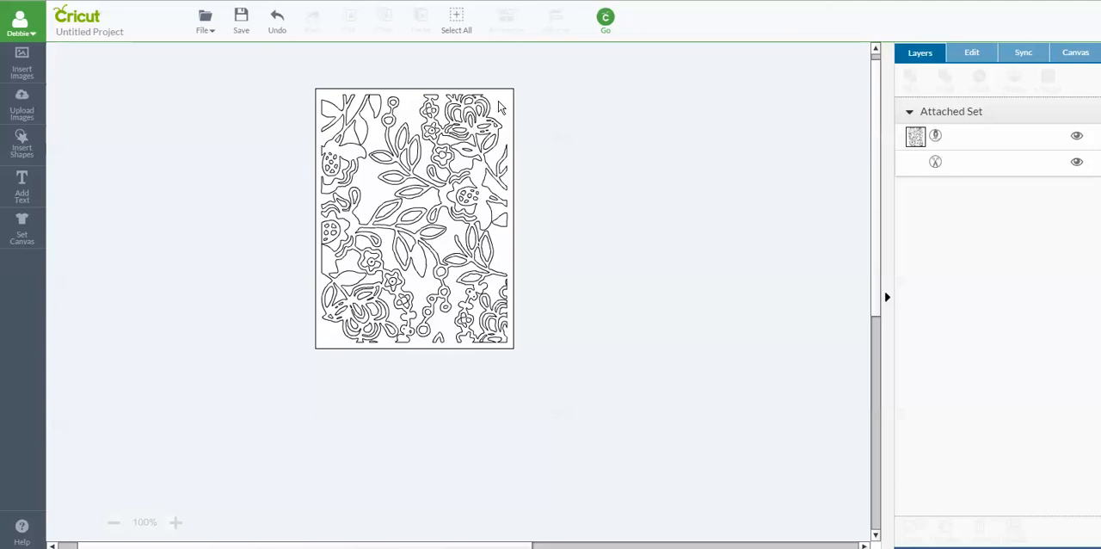
mouse_move(482, 172)
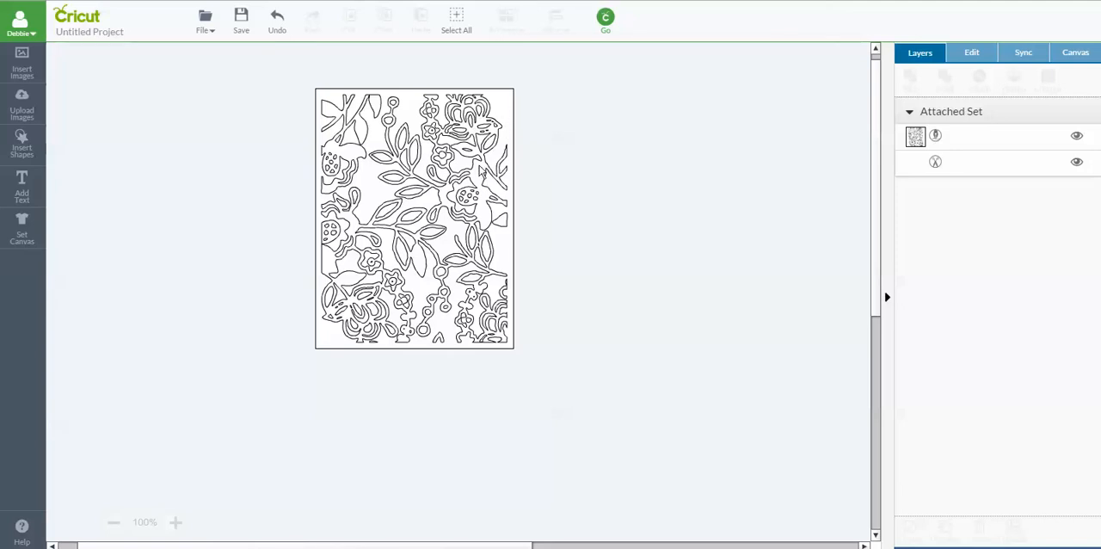
mouse_move(953, 141)
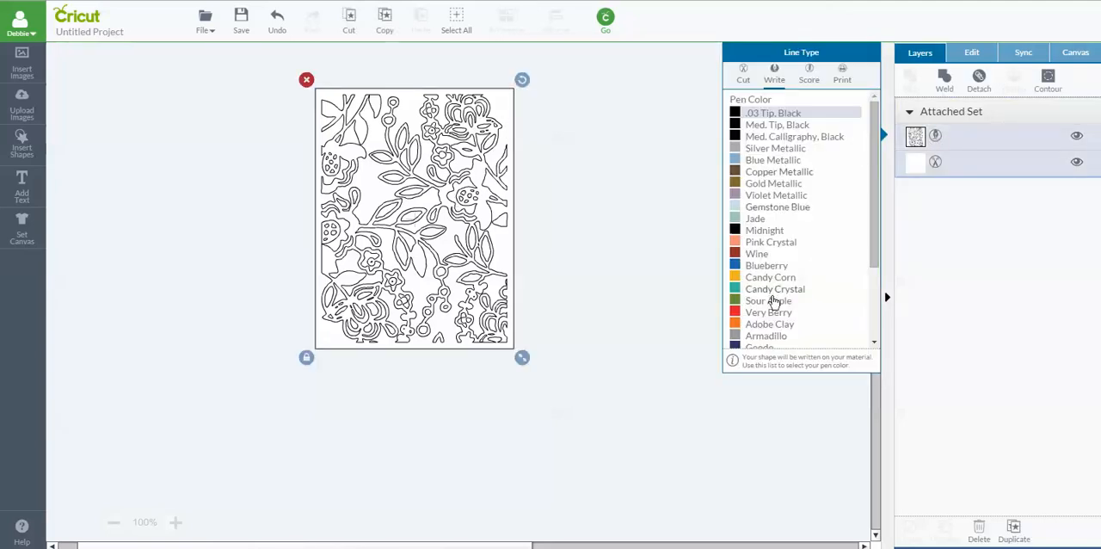
click(768, 313)
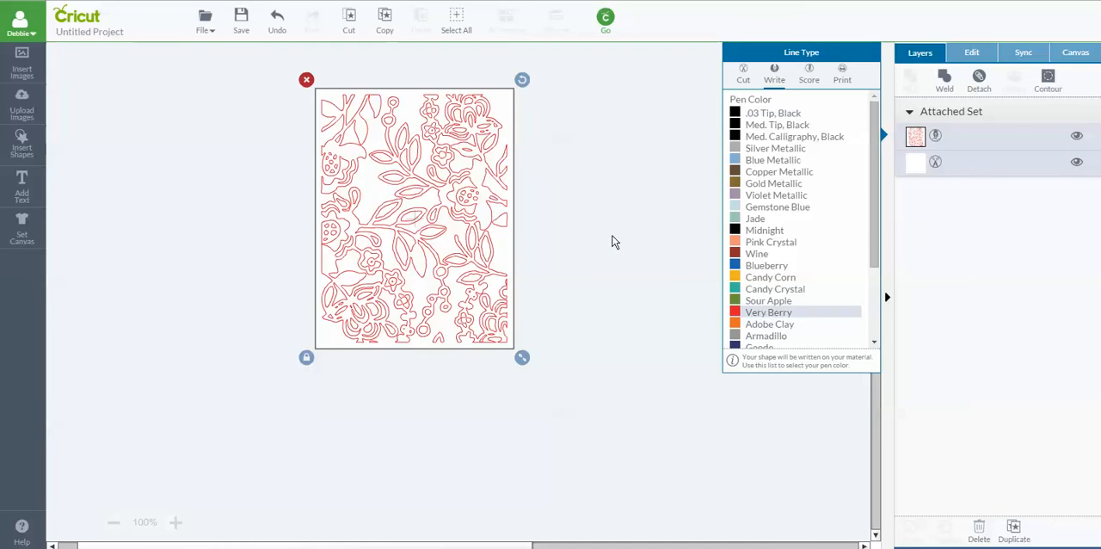